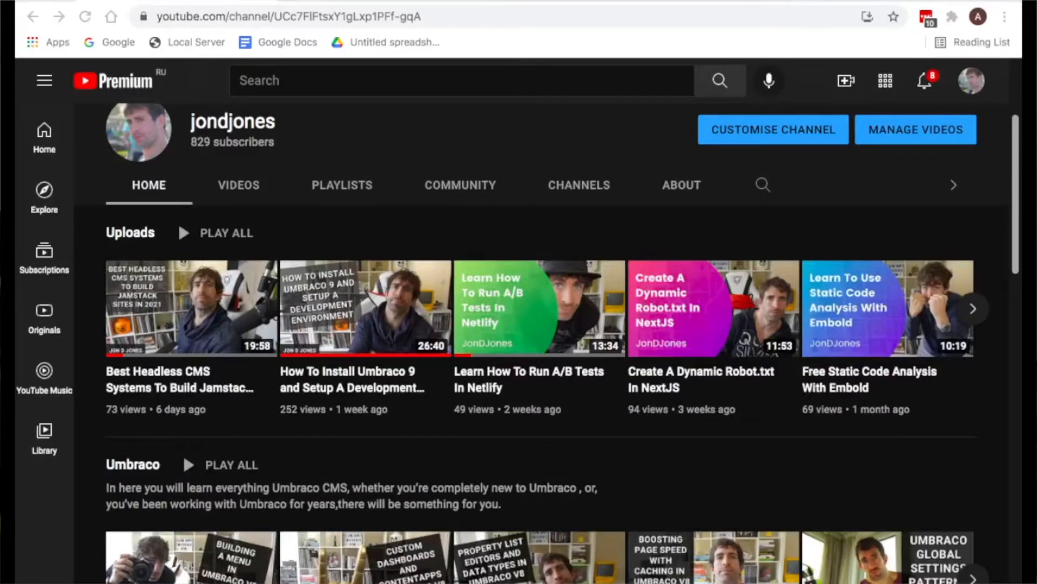
Step: Scroll down through the YouTube channel's video sections
scroll(down, 3)
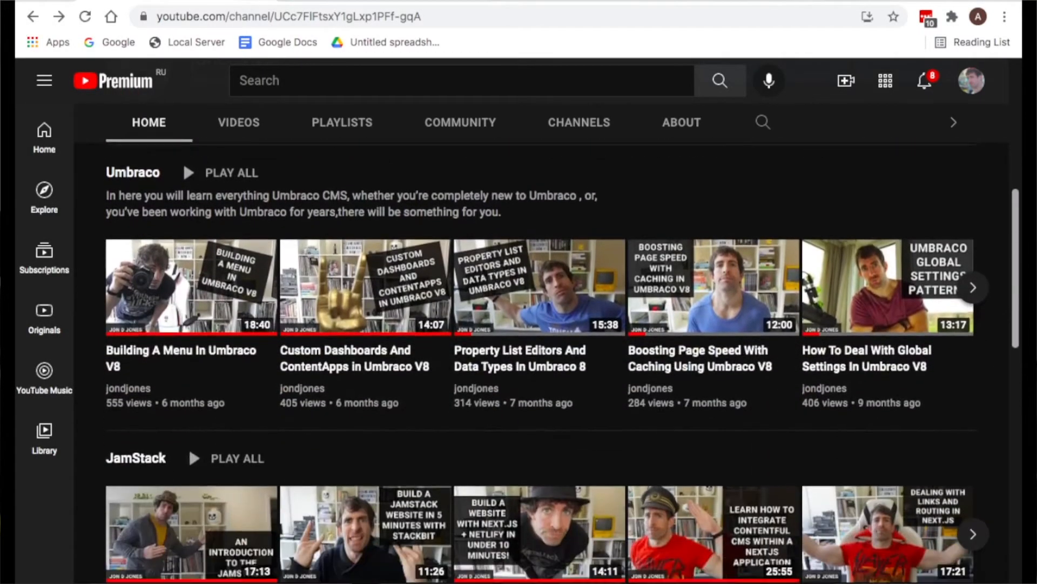
scroll(down, 3)
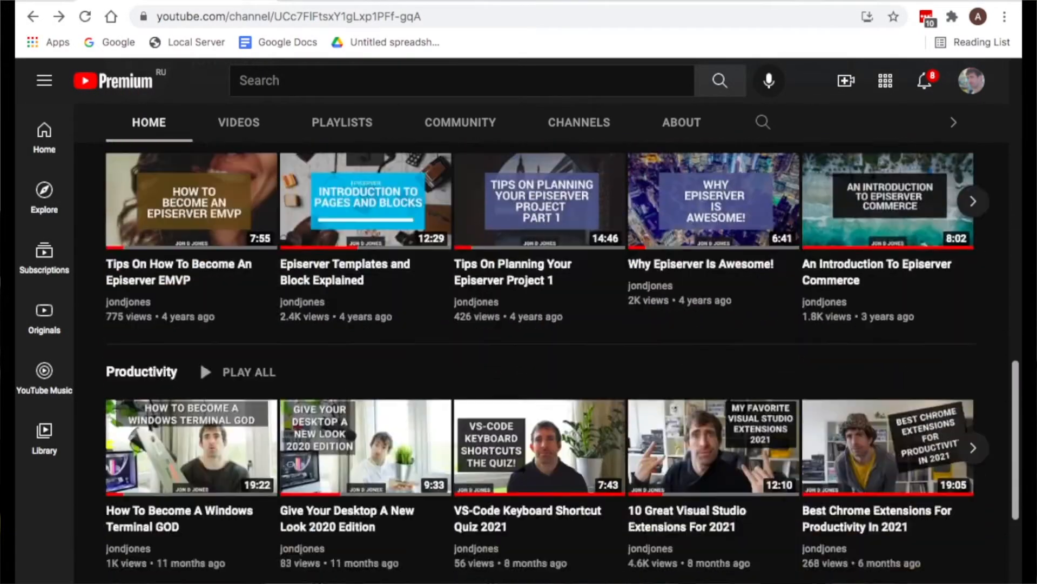
scroll(down, 3)
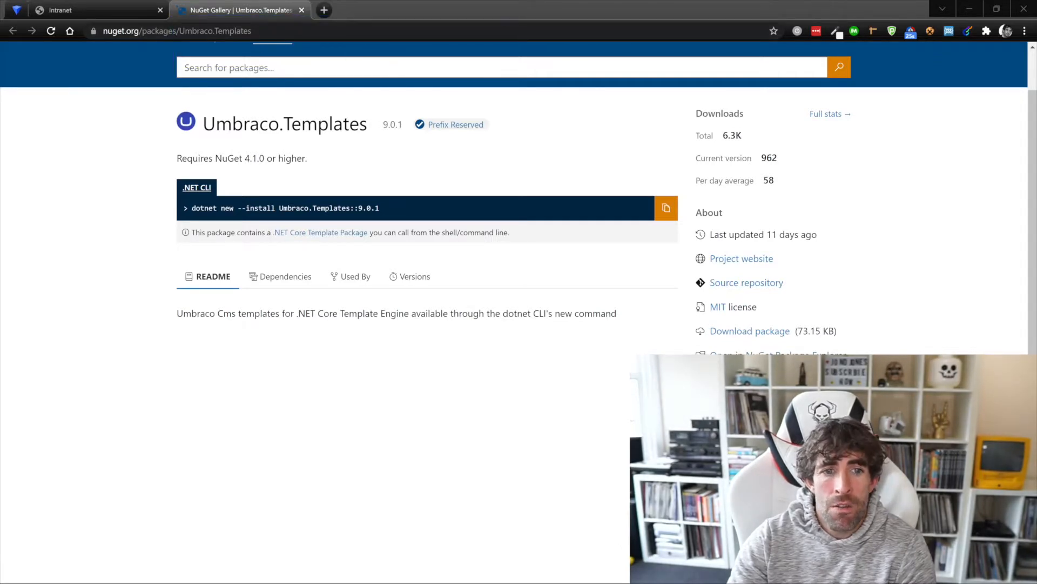
Step: Run 'dotnet new --install Umbraco.Templates::9.0.1' in Windows Terminal
click(665, 209)
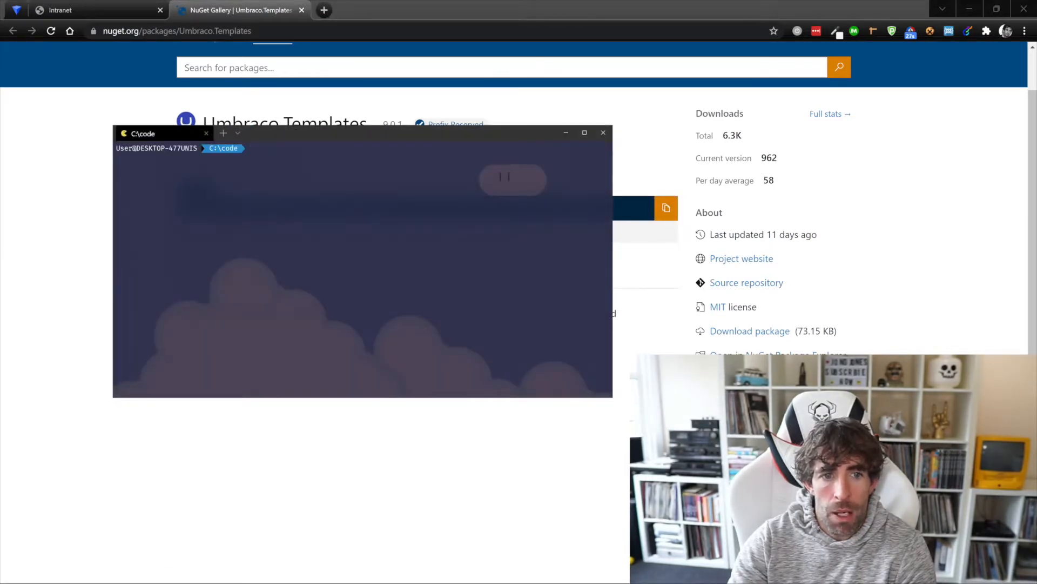
text(dotnet new --install Umbraco.Templates::9.0.1)
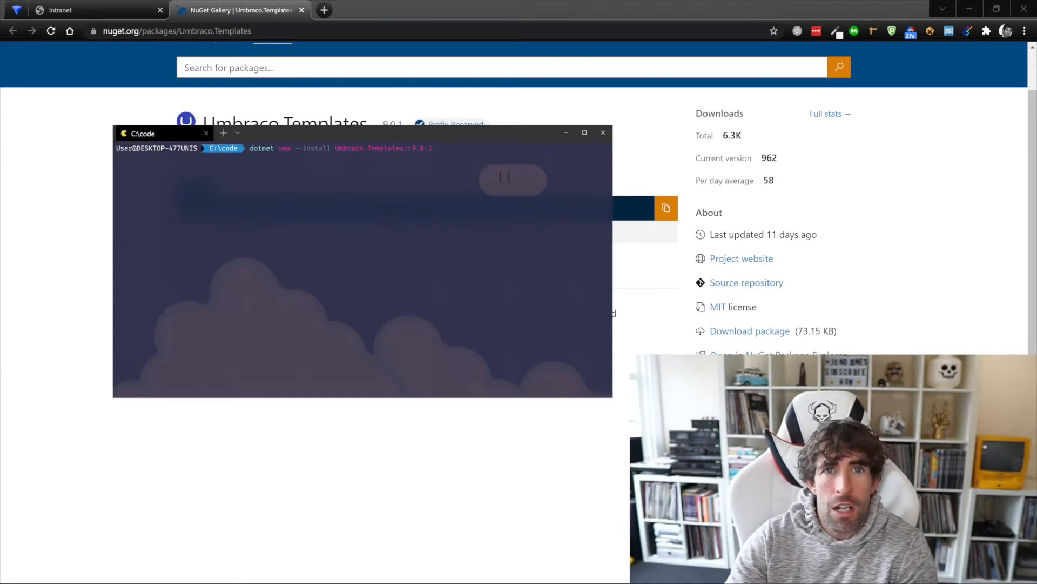
key(Enter)
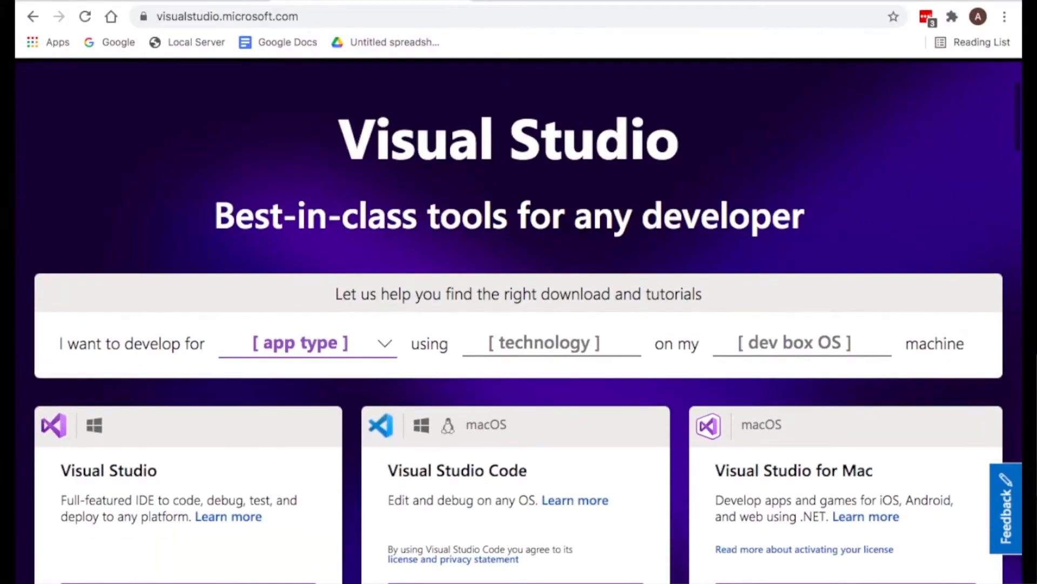
Step: Create a new project from the Umbraco Project (Umbraco HQ) template, starting its name with JD
scroll(down, 3)
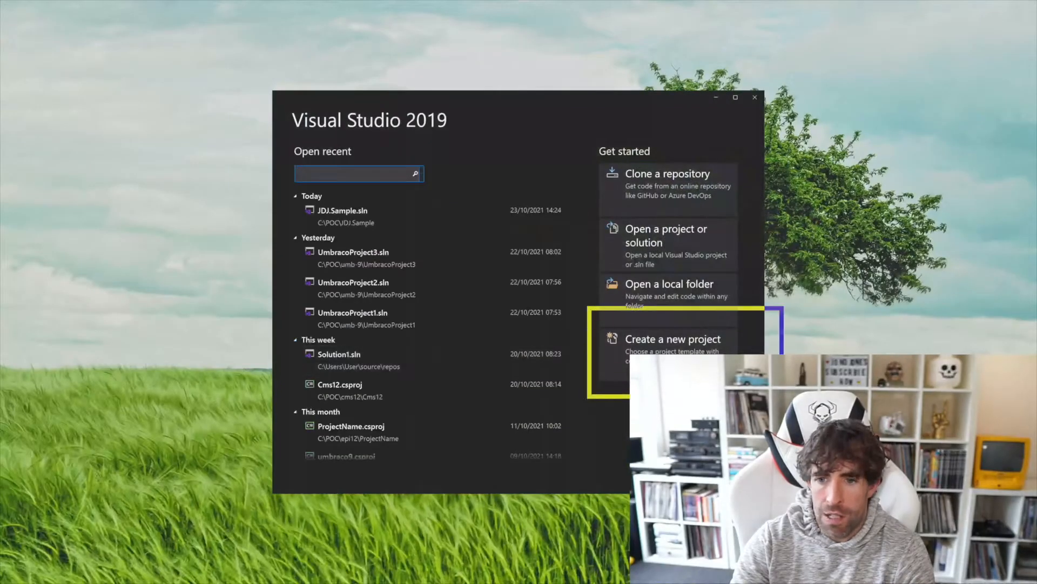
click(667, 339)
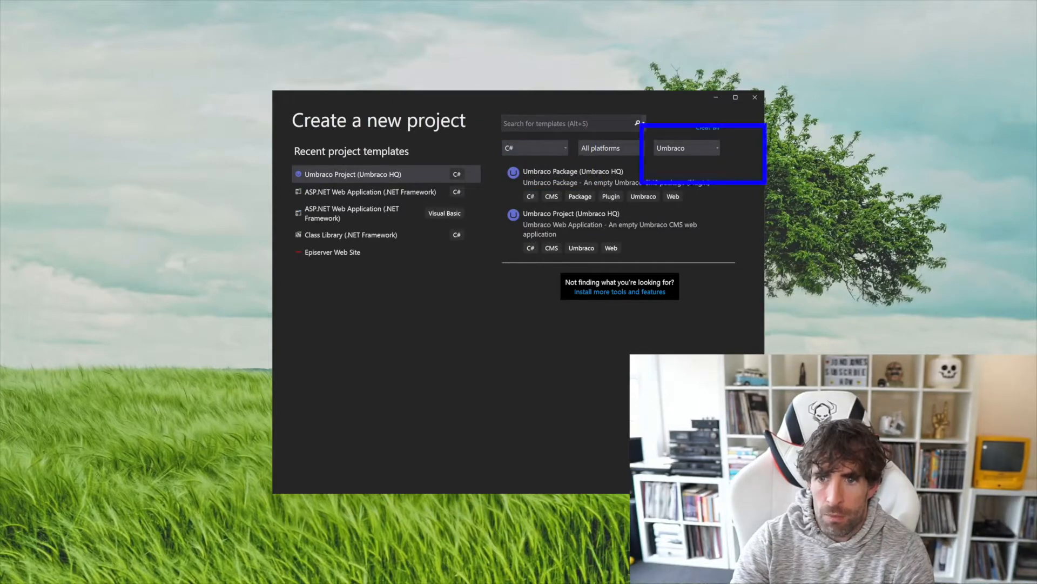
click(688, 147)
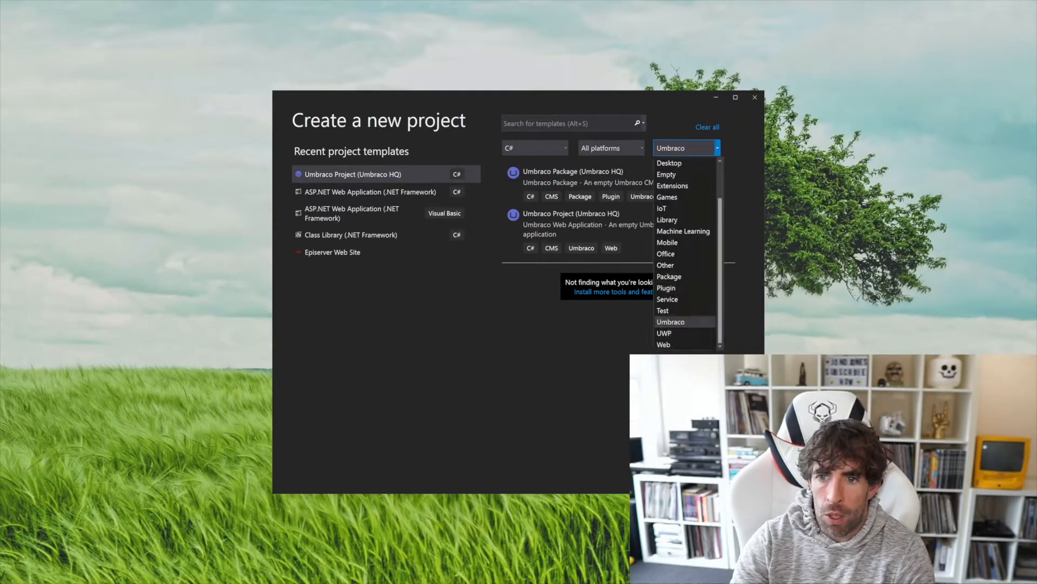
click(670, 322)
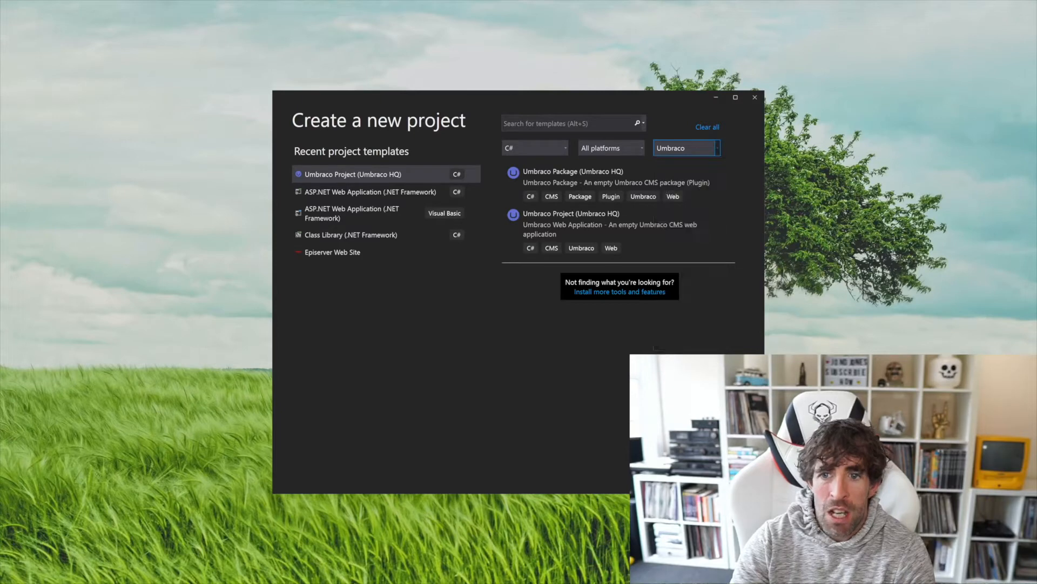
click(603, 223)
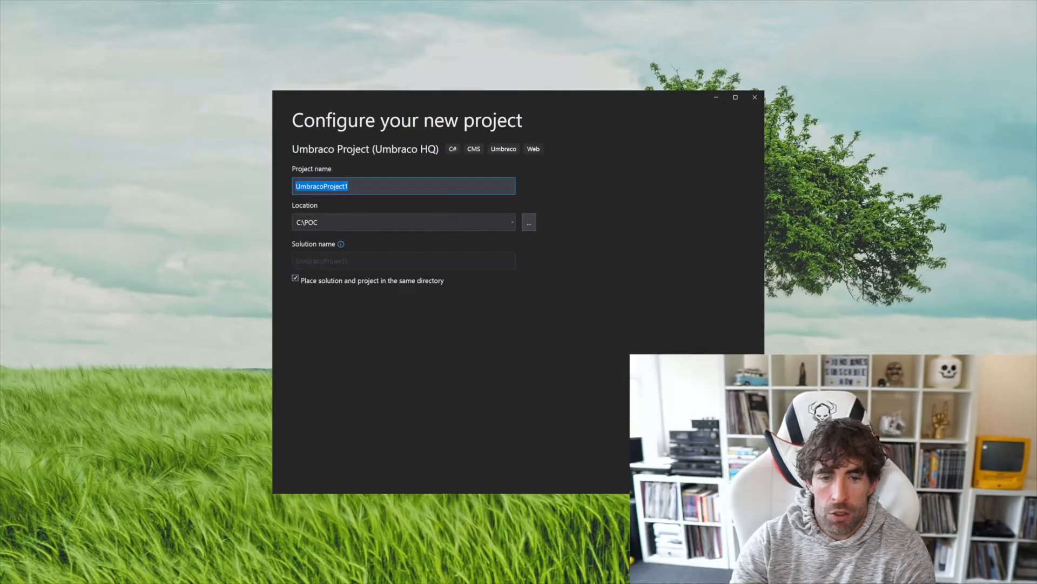
text(JD)
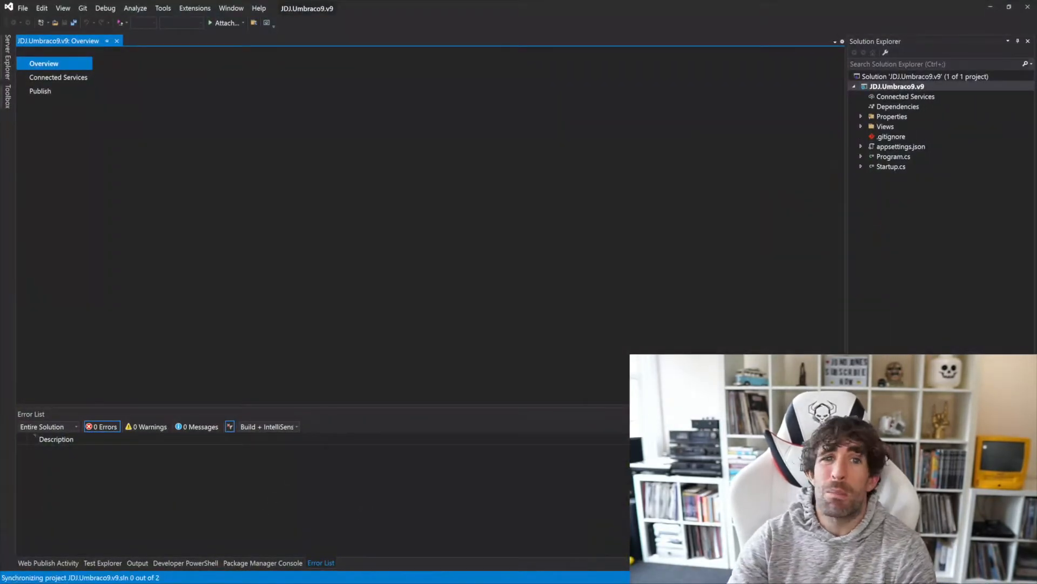
Step: Run the site with IIS Express to launch the Umbraco installer
click(132, 9)
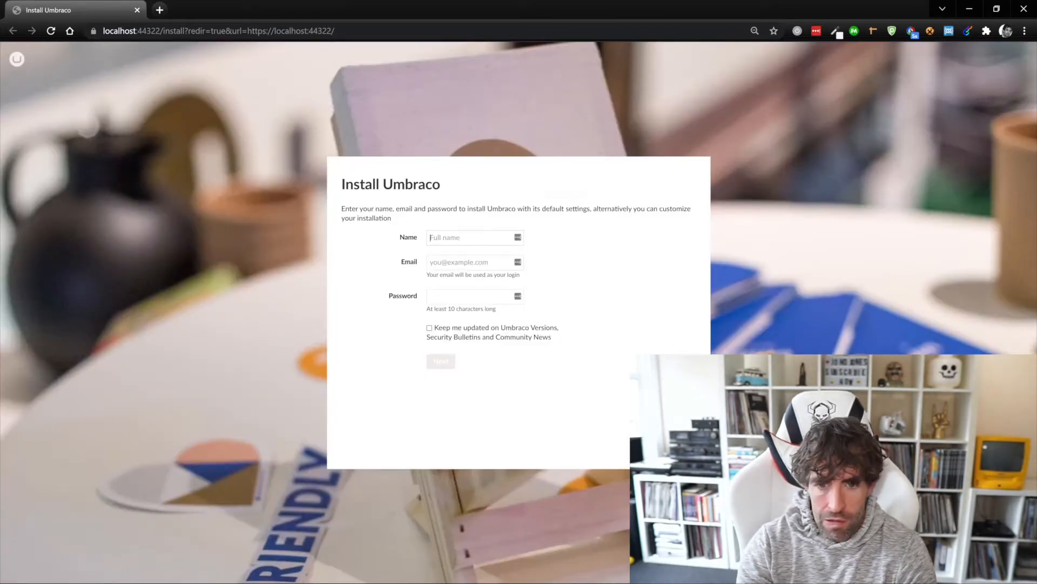
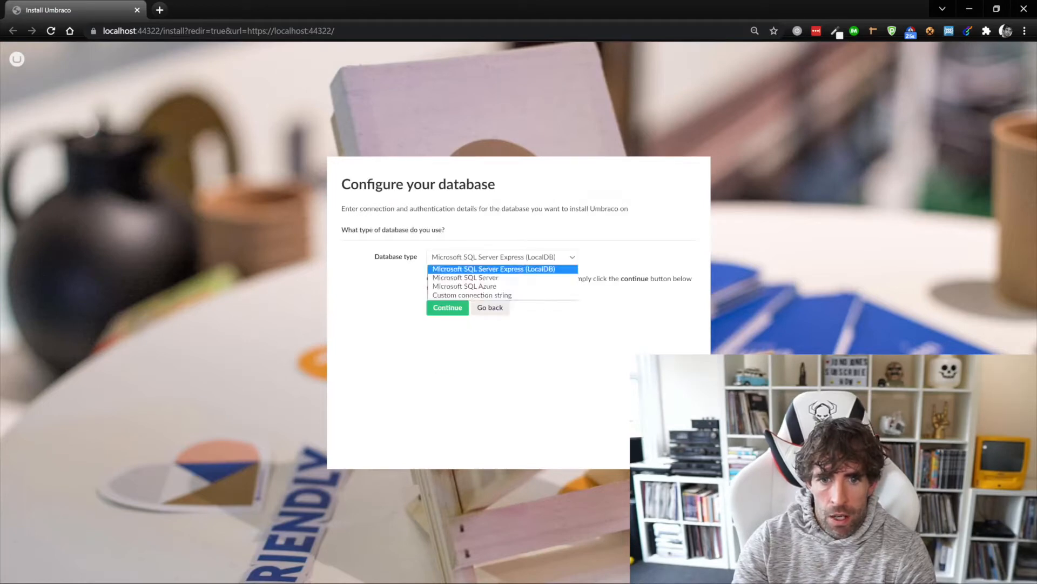
mouse_move(464, 285)
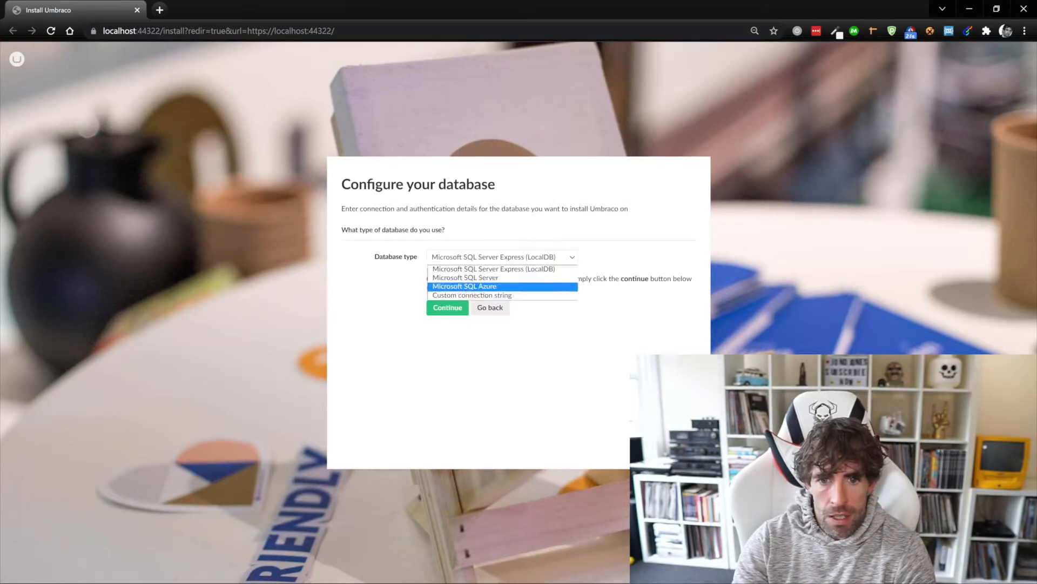
Step: Choose Microsoft SQL Server, server .\sqlexpress with the sa login, and continue the install
click(466, 277)
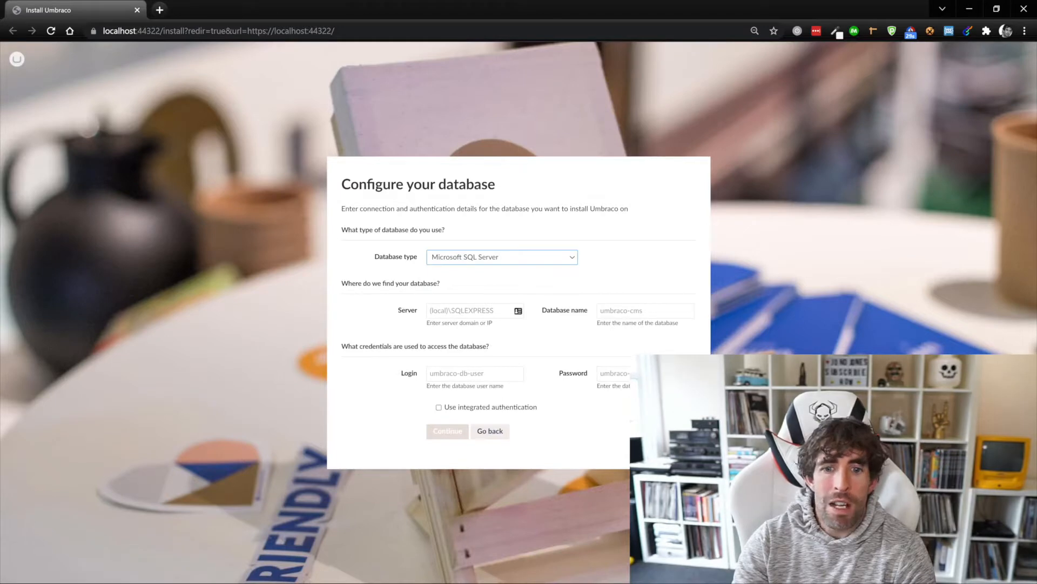
text(.\sqlexpres)
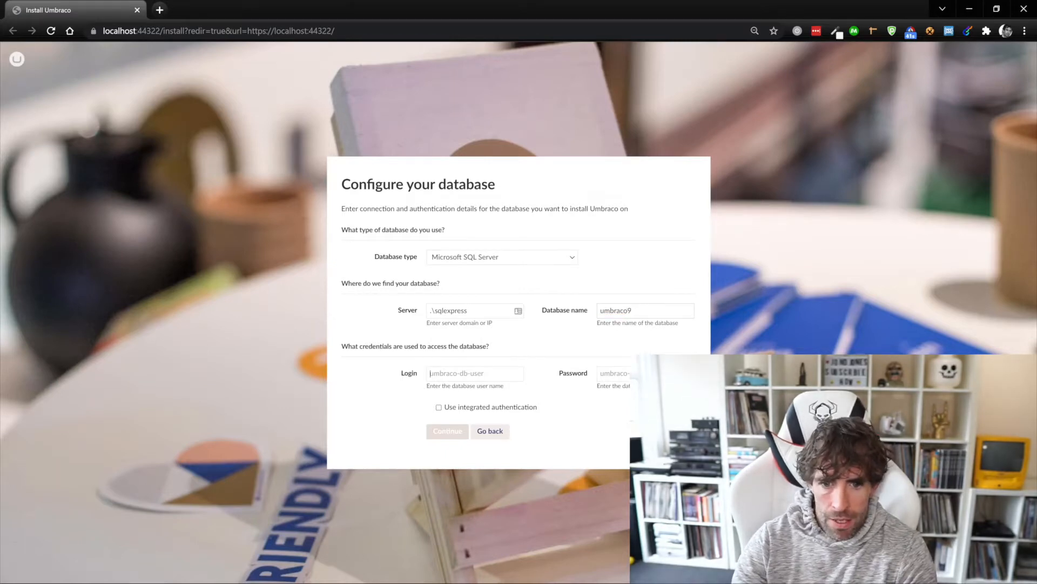
text(sa)
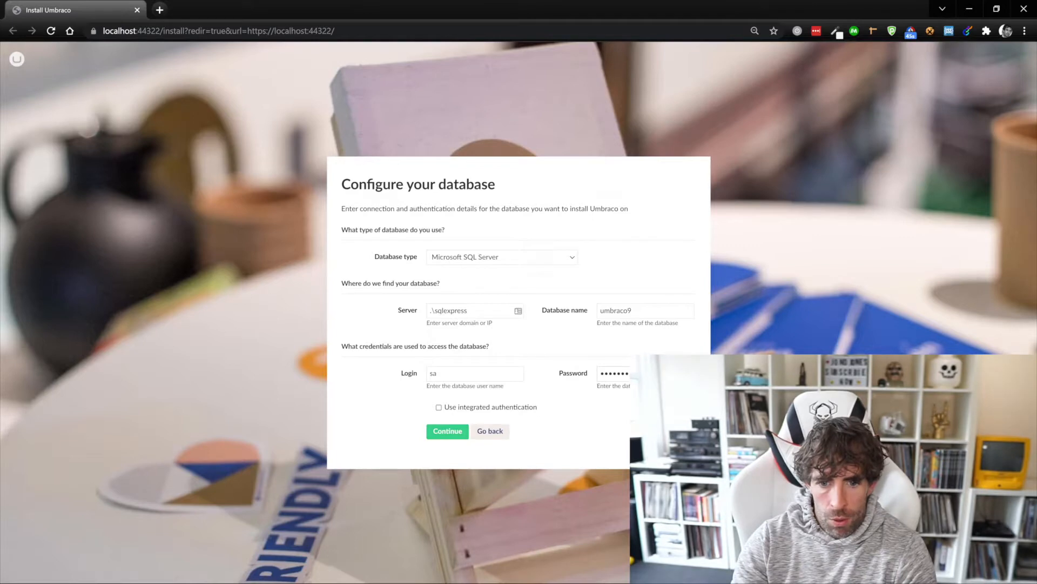
click(448, 431)
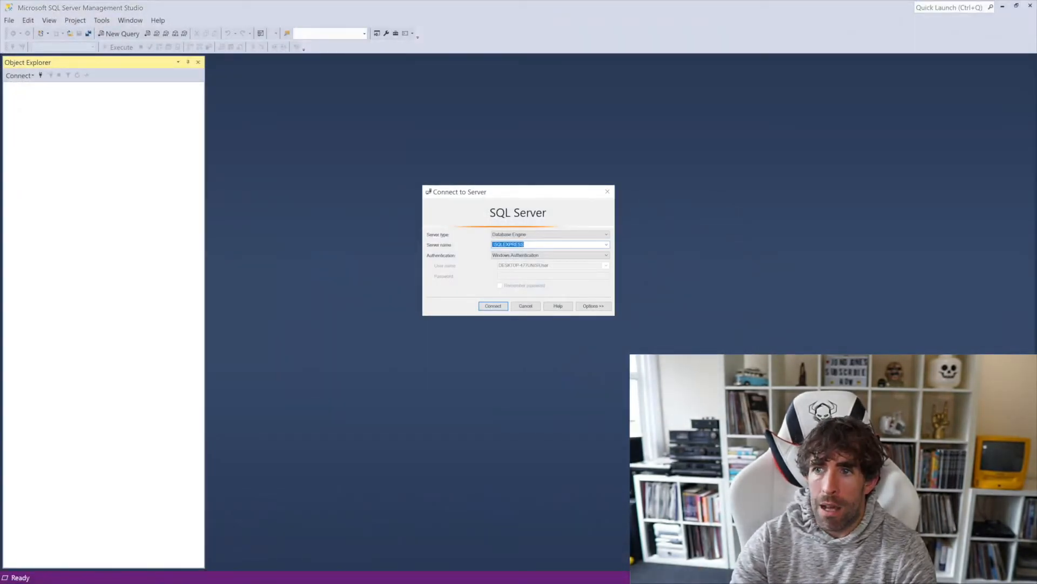
Step: Connect to the local SQLEXPRESS server and review its authentication security settings
click(493, 306)
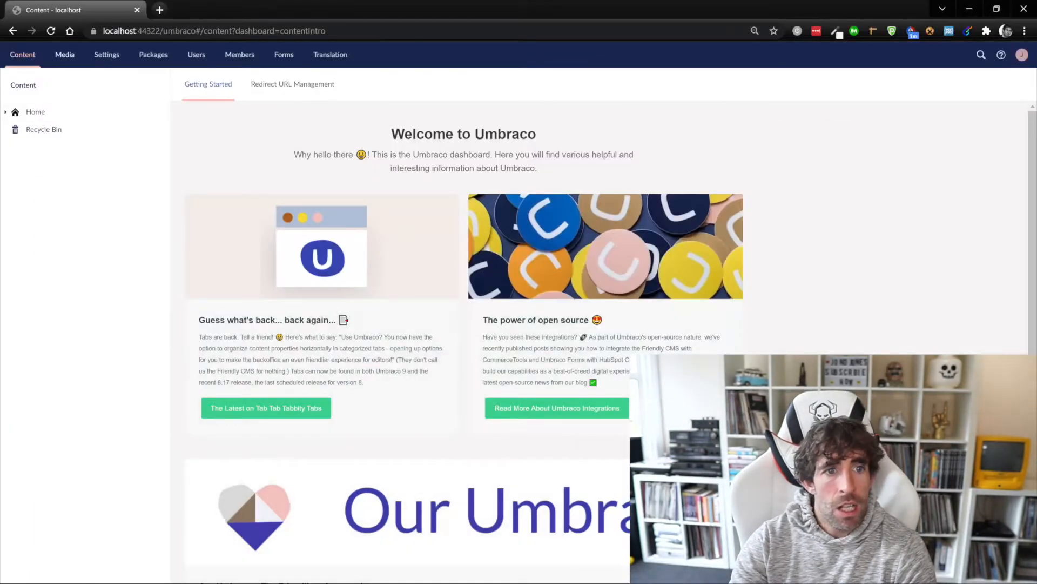
mouse_move(65, 54)
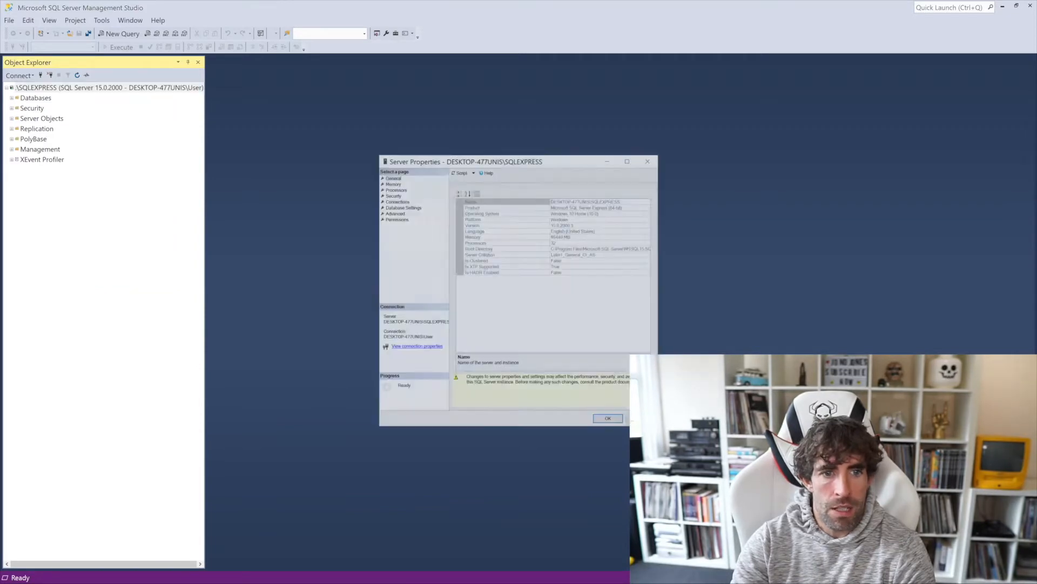
click(394, 195)
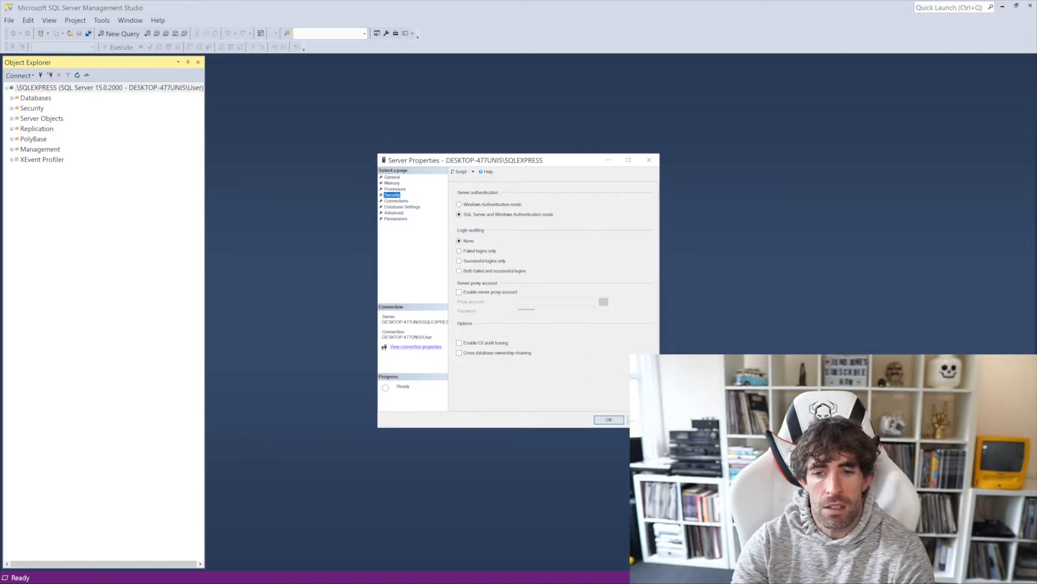
click(609, 419)
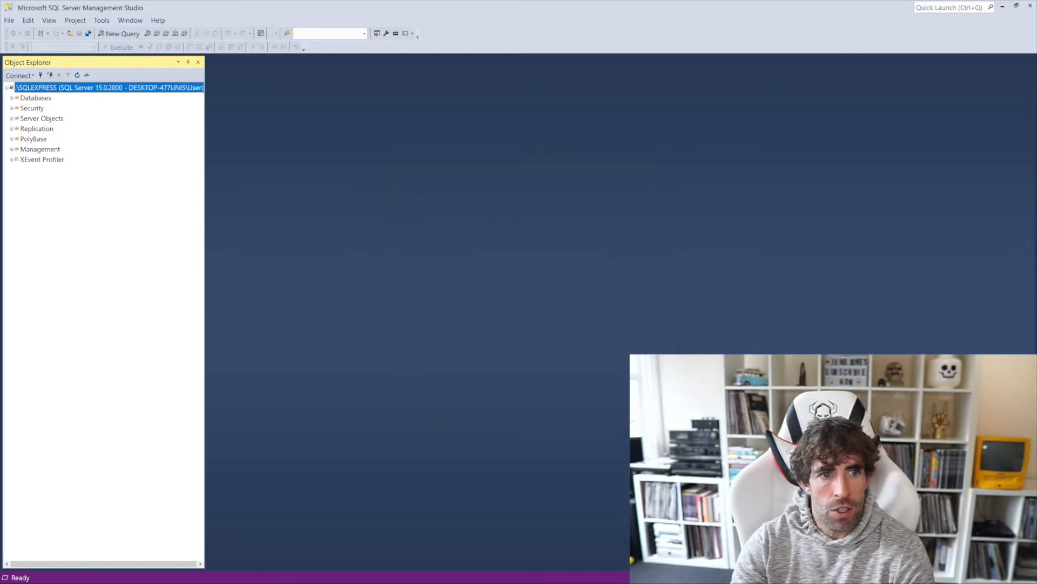
click(12, 108)
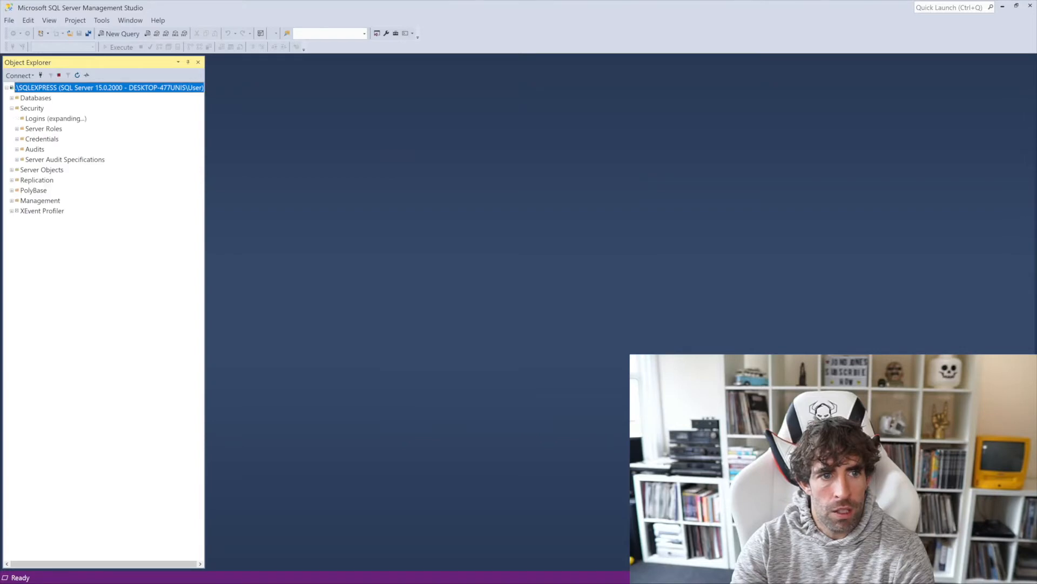
Step: Check the sa login's Status is Enabled, then expand Databases to see umbraco9
right_click(28, 282)
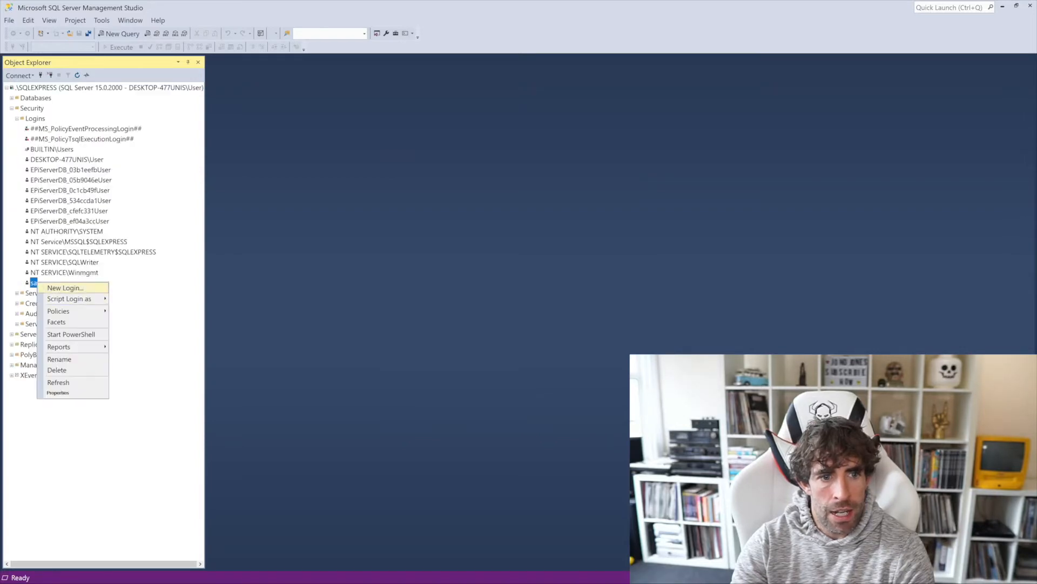
click(59, 392)
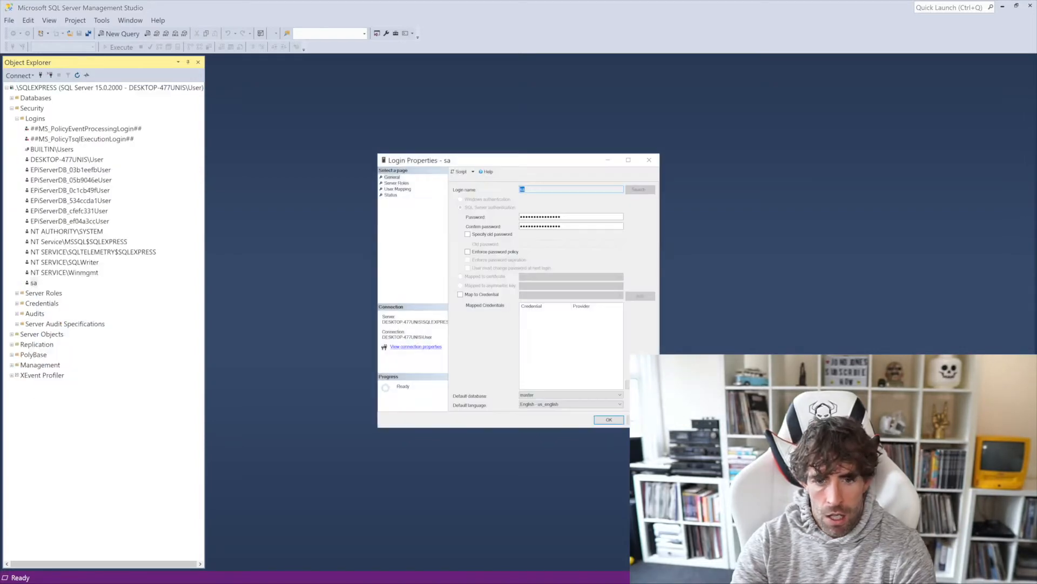
click(390, 194)
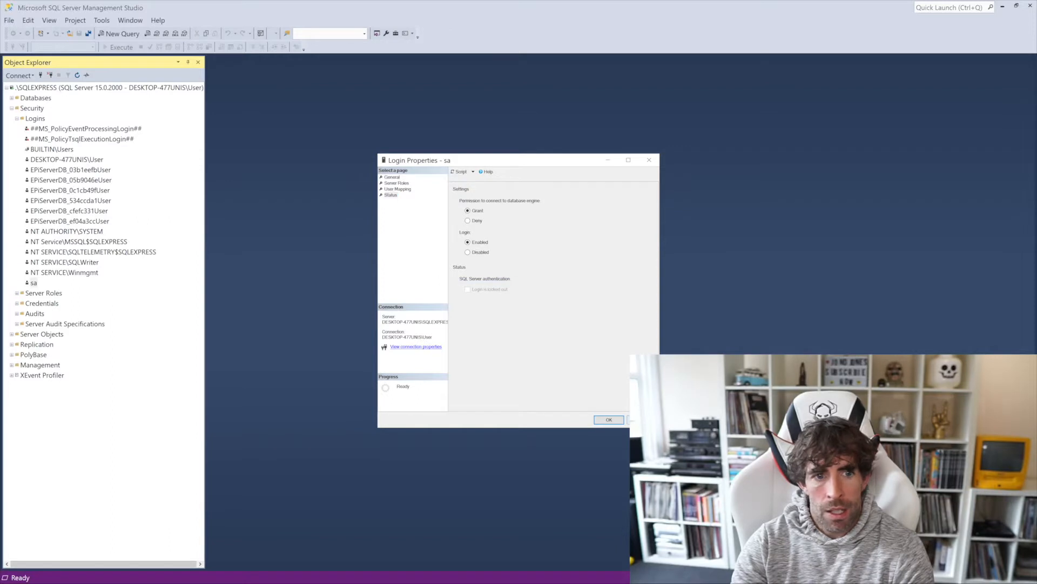
click(610, 419)
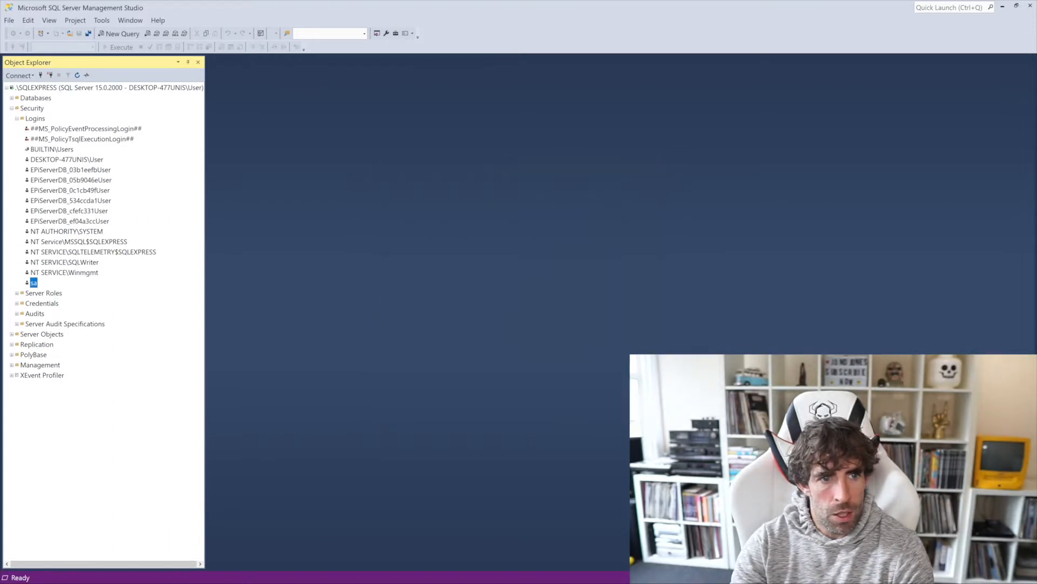
click(13, 97)
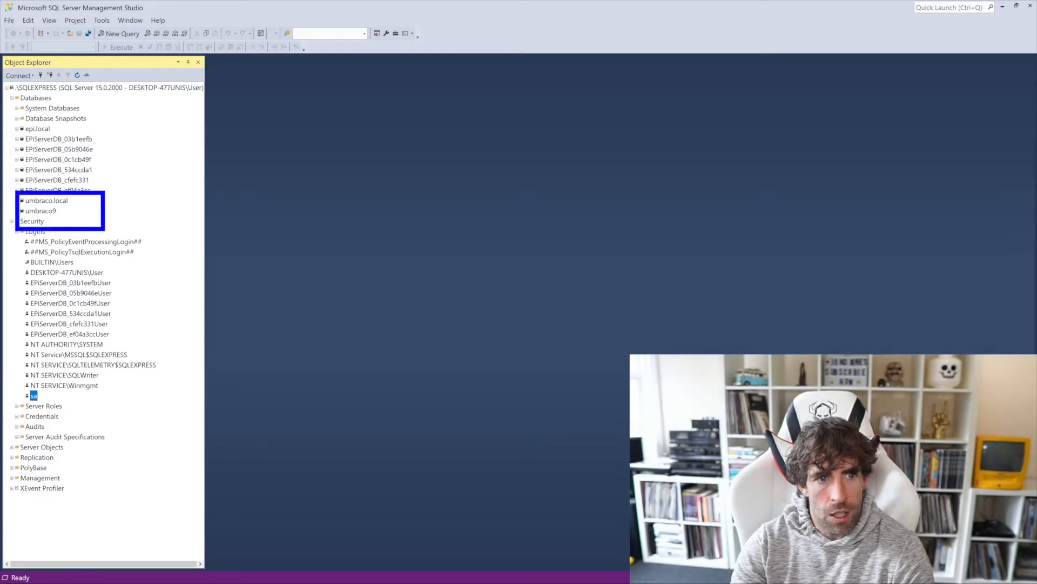
click(17, 210)
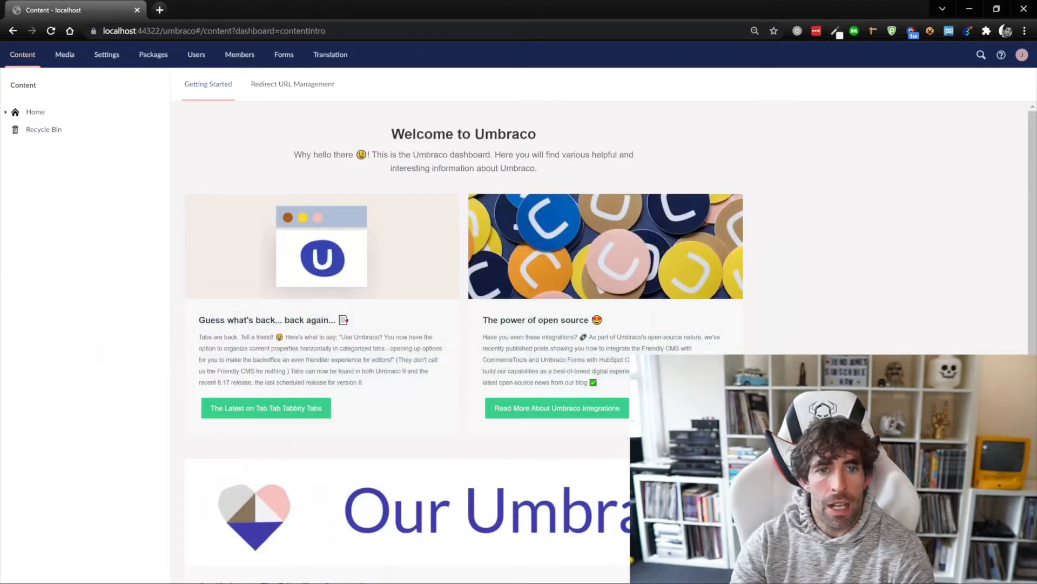
Step: Start File > Open File in Visual Studio Code and enter the C:\Windows folder
click(201, 30)
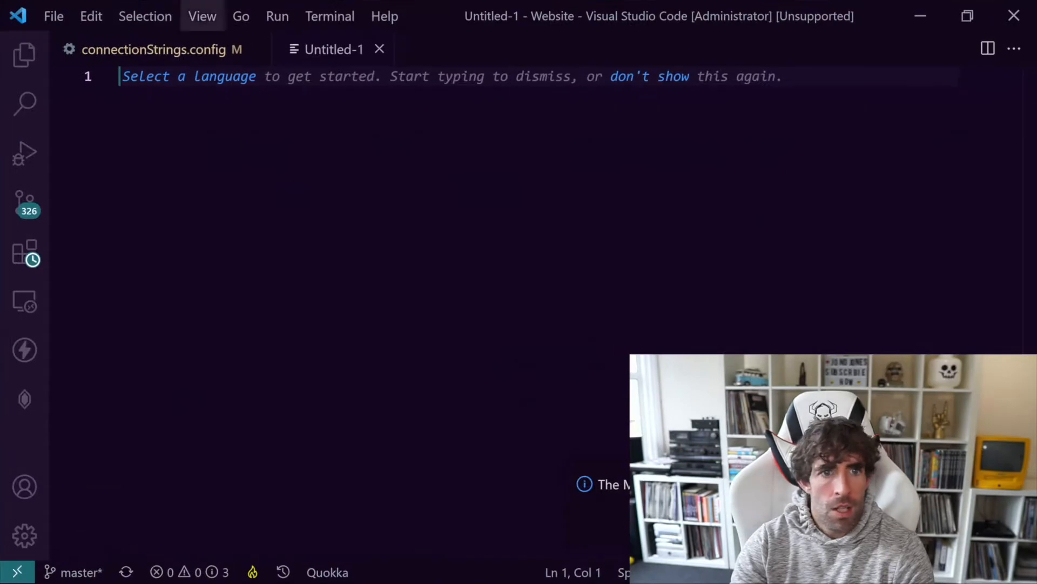
click(54, 16)
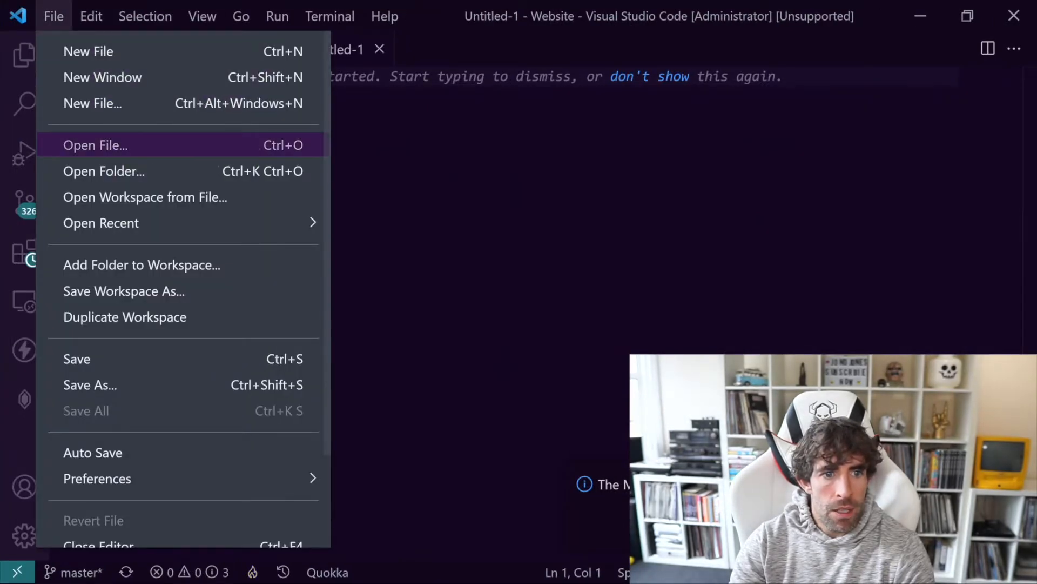
click(95, 145)
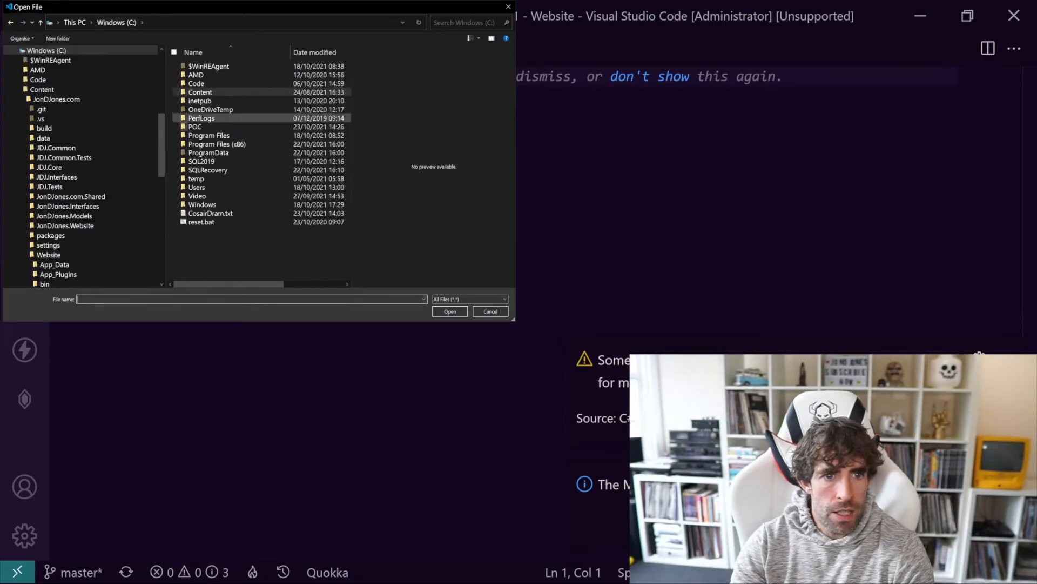
double_click(202, 204)
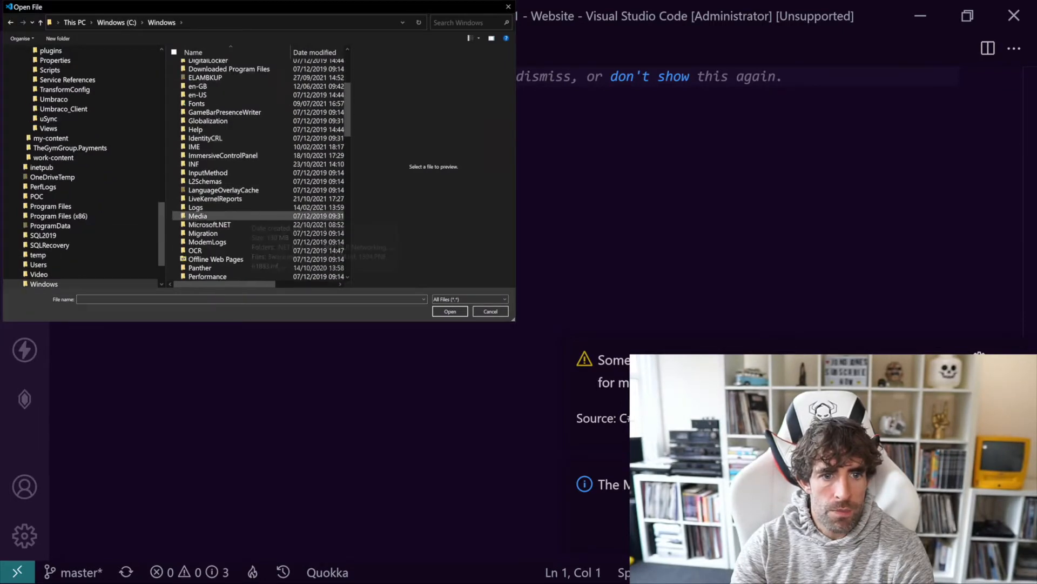
Step: Browse into System32\drivers where the etc folder lives
scroll(down, 3)
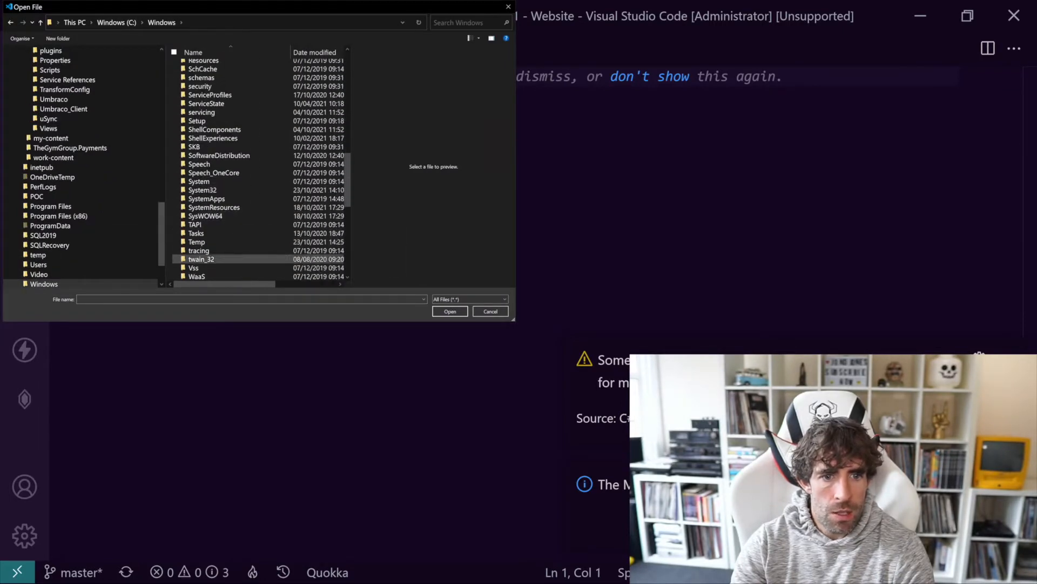
scroll(down, 3)
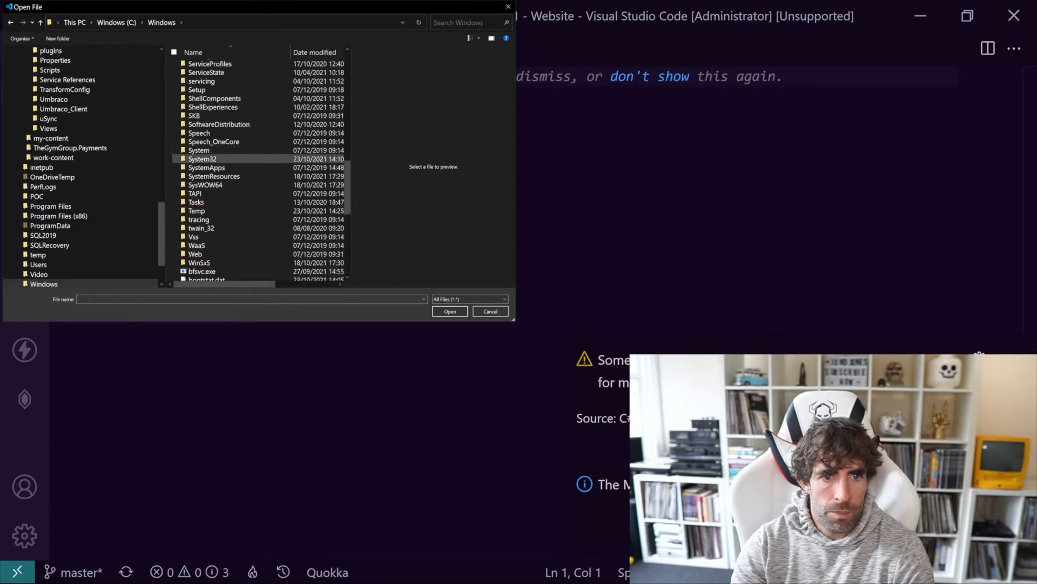
double_click(203, 158)
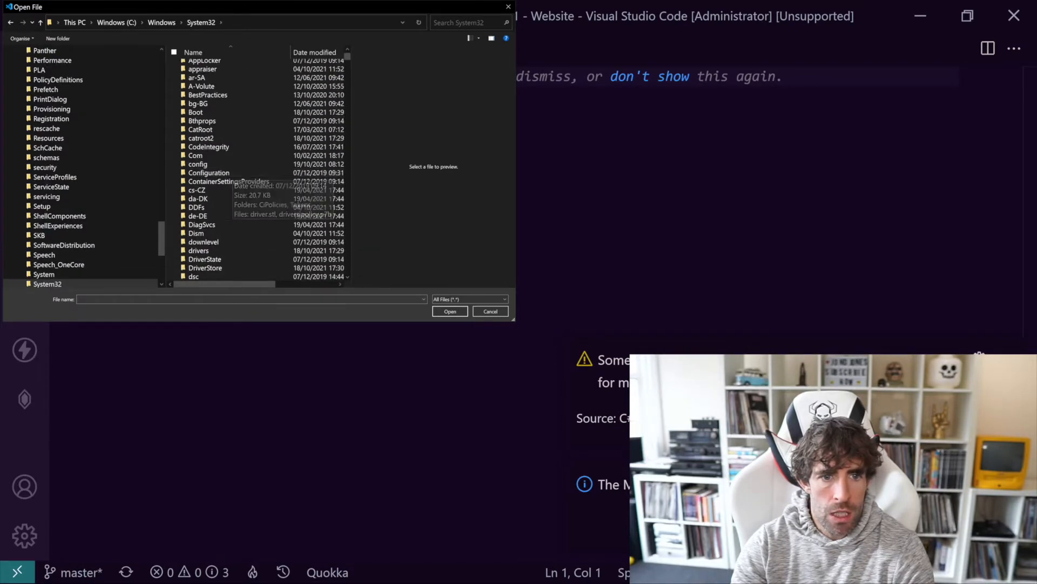
double_click(199, 251)
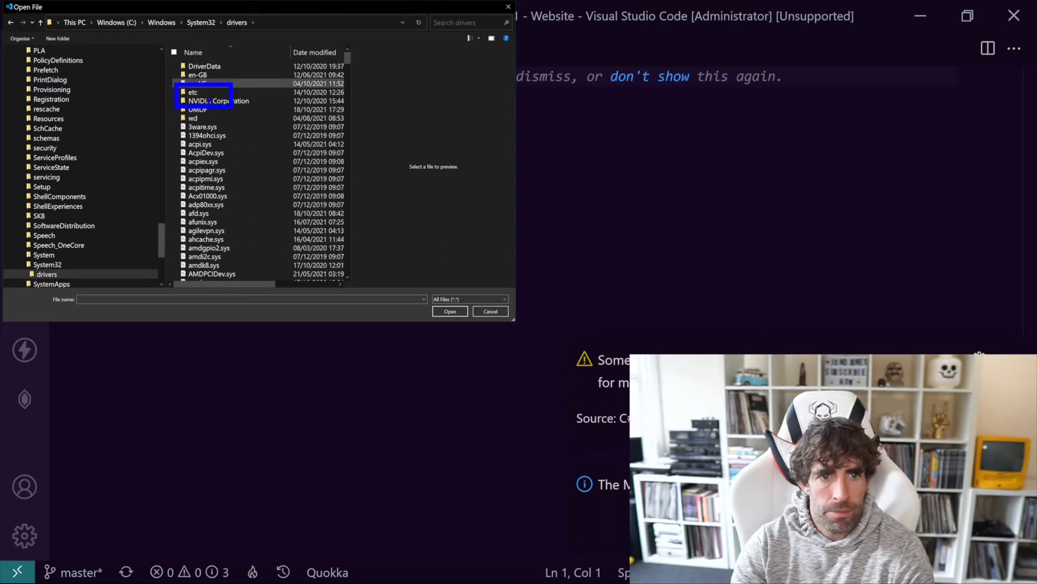
Step: Open etc\hosts and replace cms12 on line 24 with v9 mapped to 127.0.0.1
double_click(192, 92)
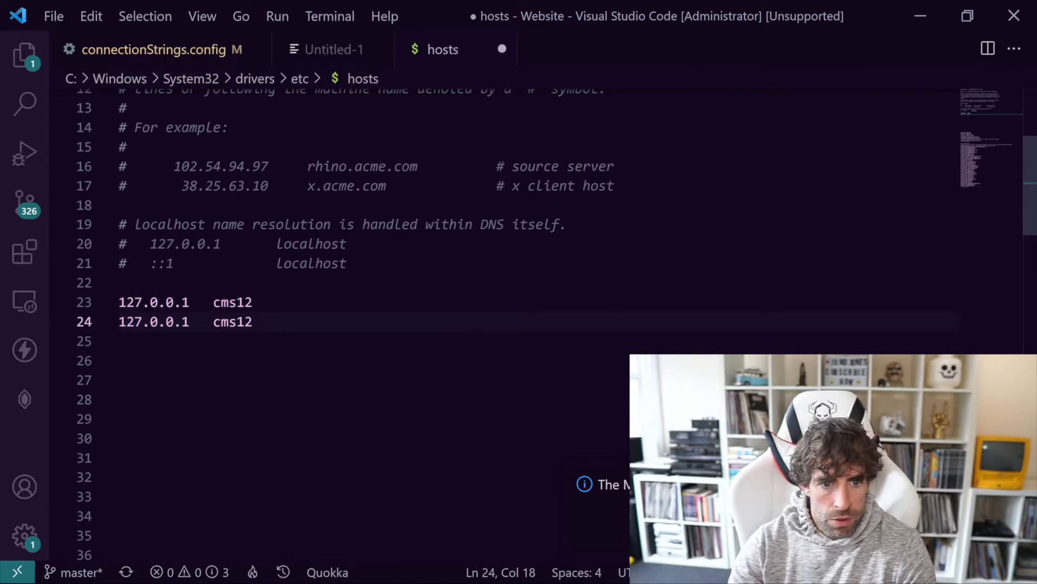
double_click(231, 322)
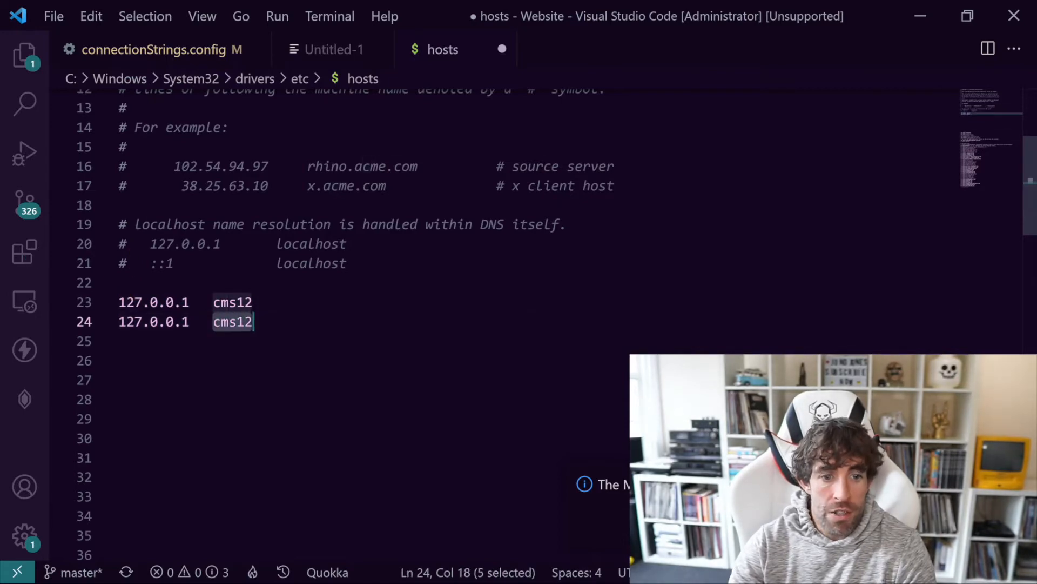
text(v)
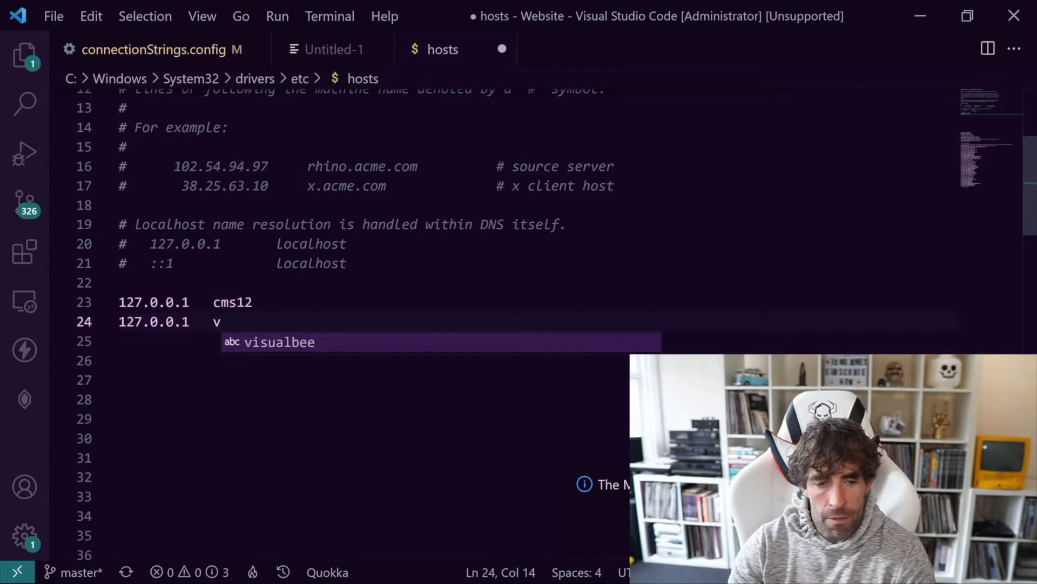
text(9)
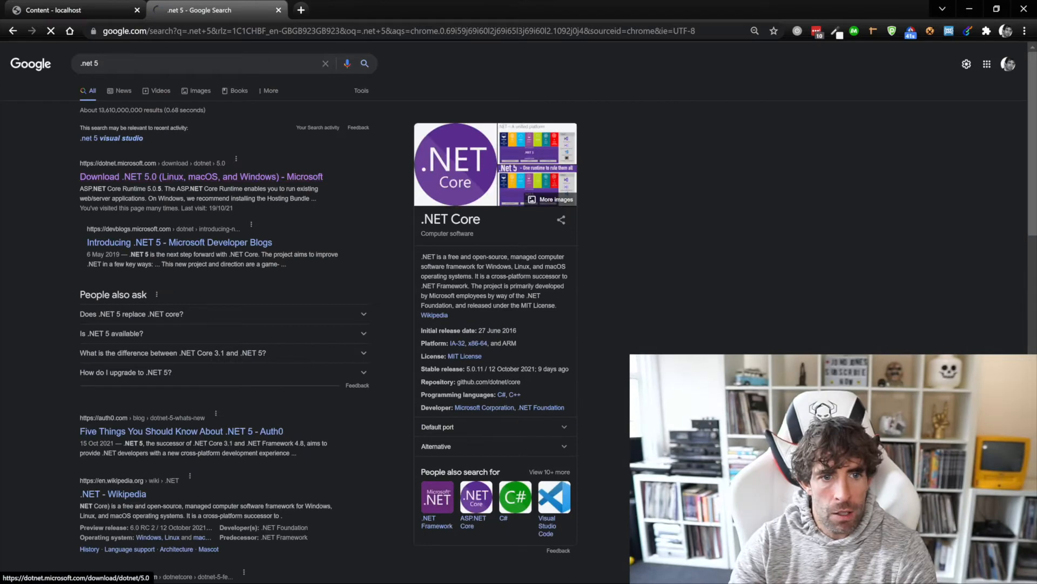
Step: Open the Microsoft Download .NET 5.0 result and scroll to the Windows installers
click(200, 176)
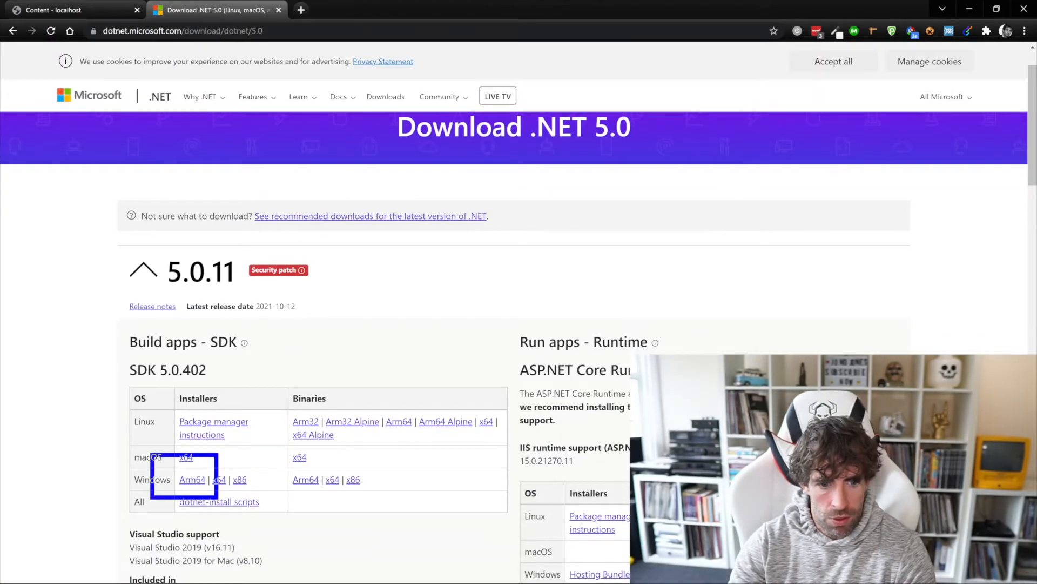
scroll(down, 3)
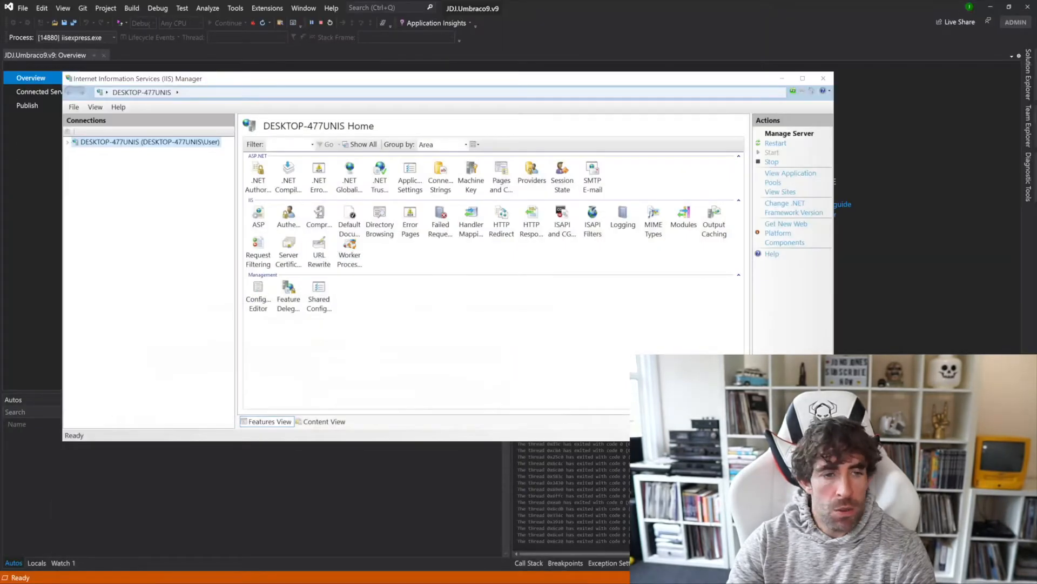
Step: Begin adding a new website named v9 from the server's Sites list
click(67, 143)
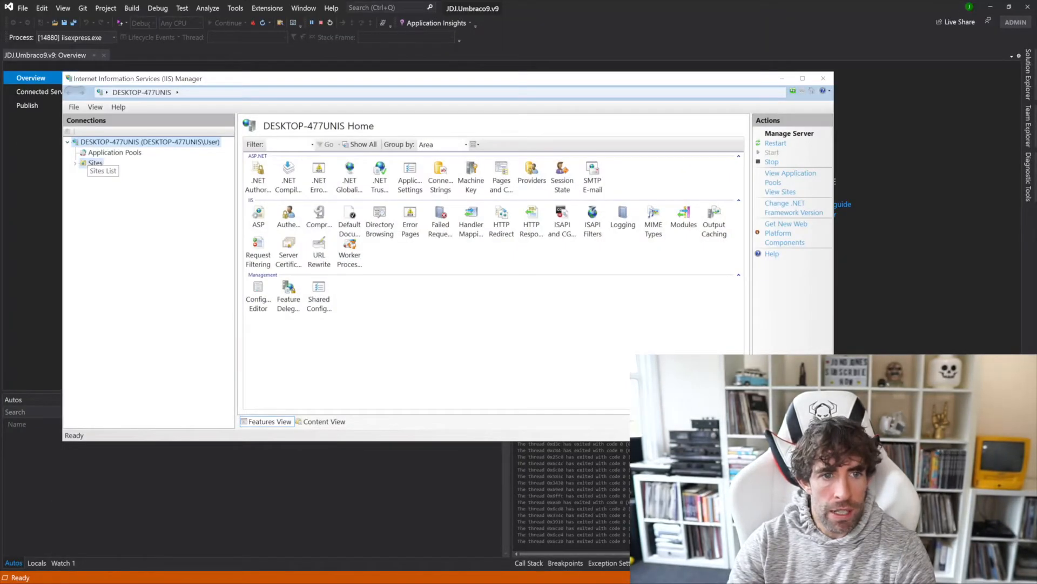
right_click(95, 162)
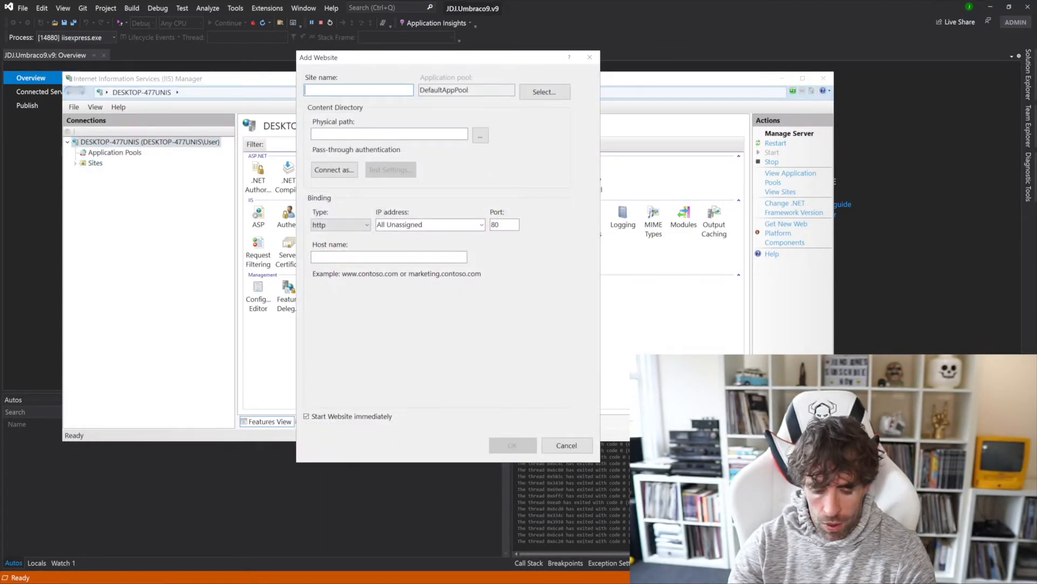
text(v9)
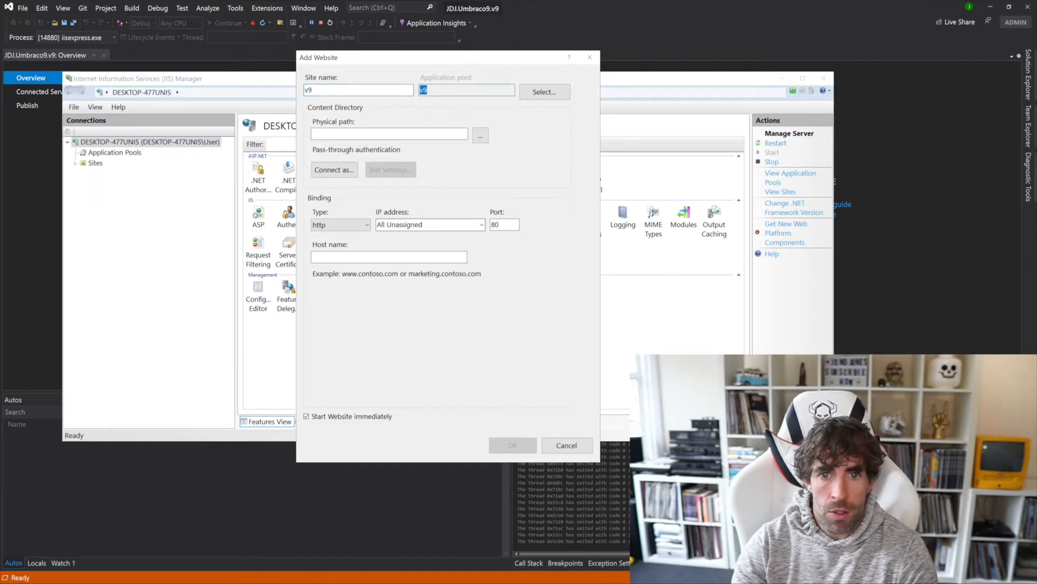
Step: Set the physical path to umbraco9\obj\Debug\net5.0, host name v9, and create the site
click(480, 134)
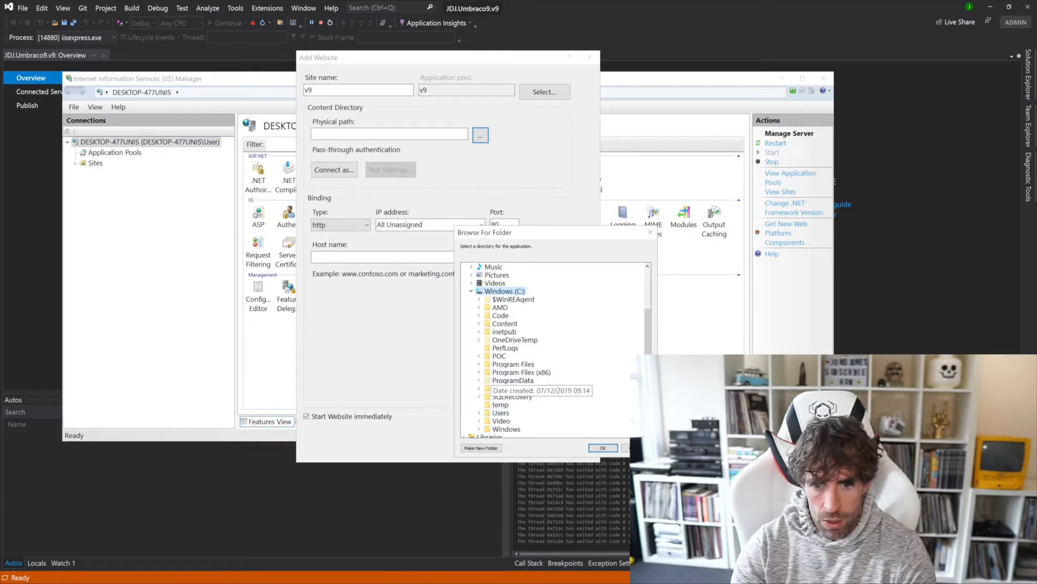
scroll(down, 3)
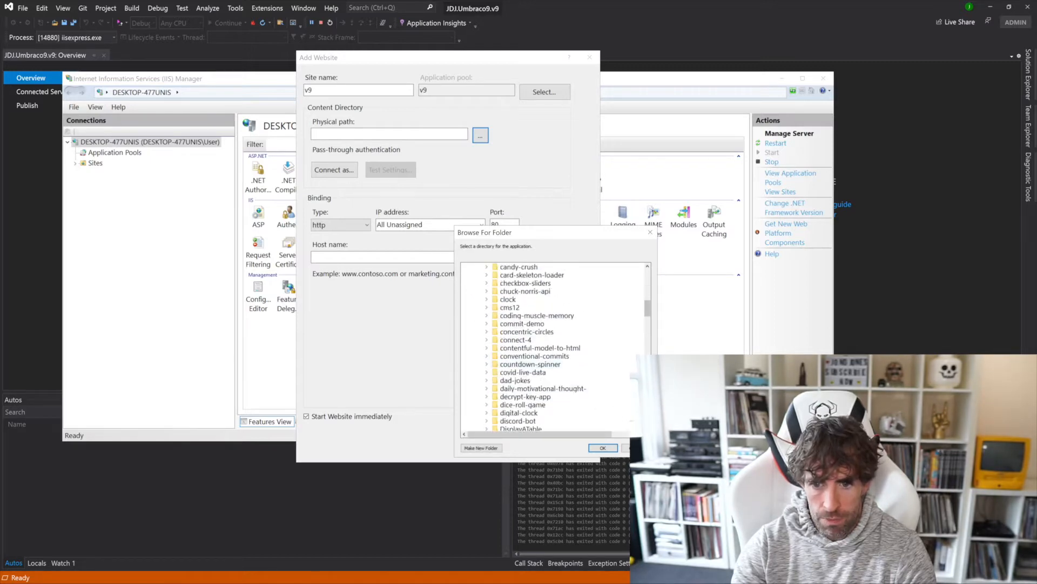
scroll(down, 3)
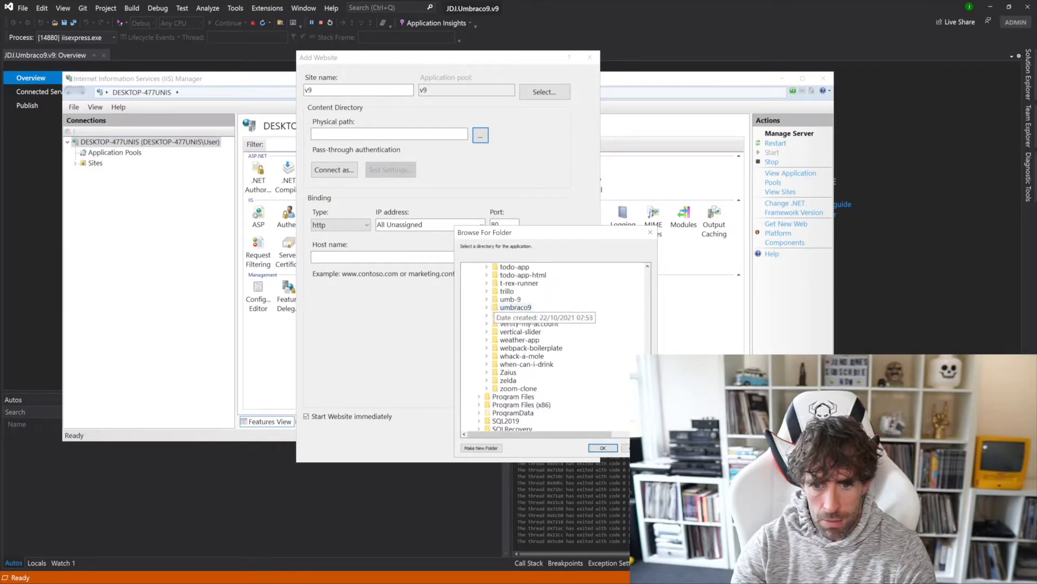
click(488, 298)
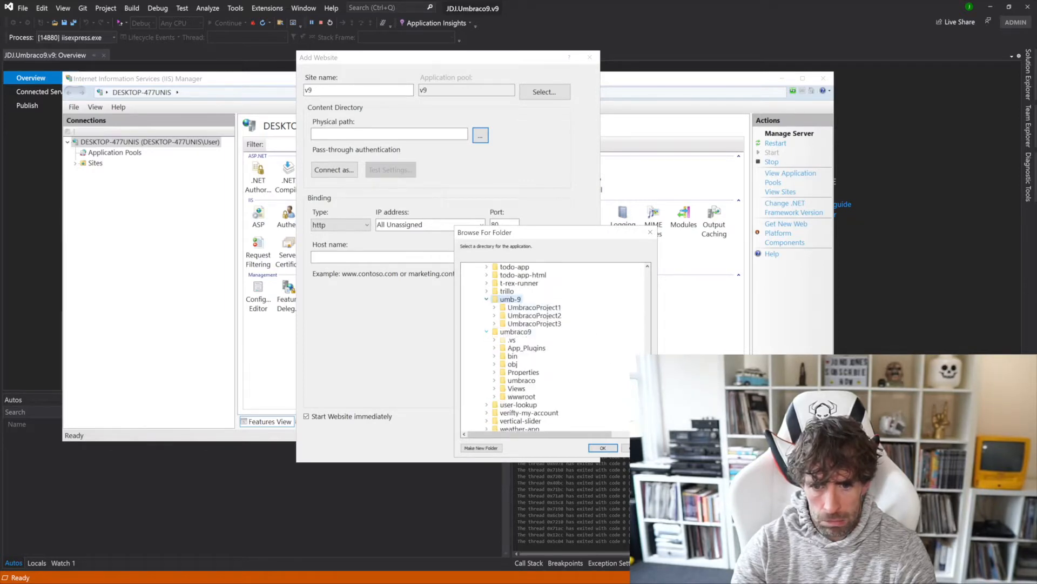
mouse_move(523, 413)
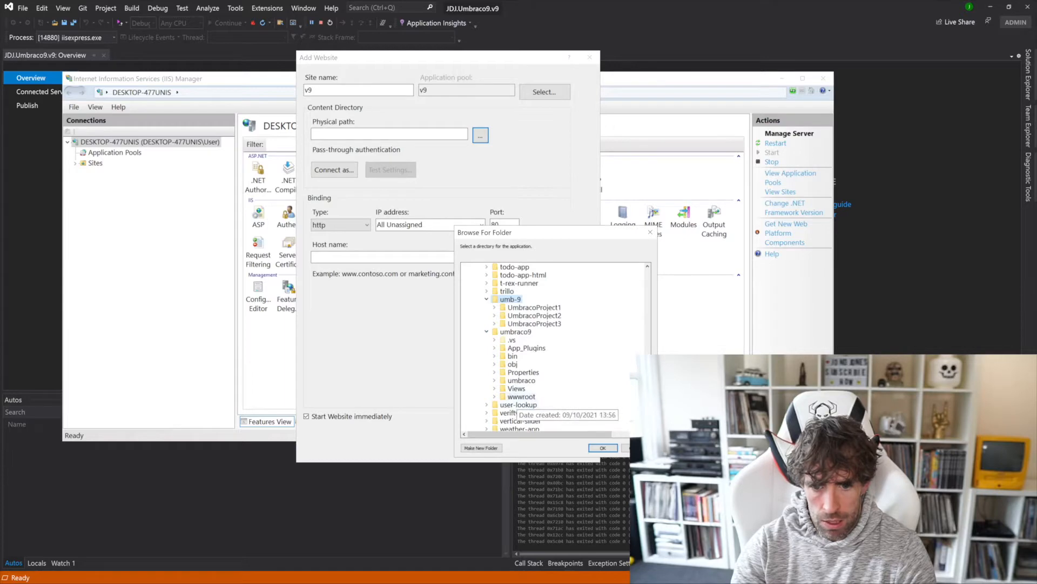
click(495, 363)
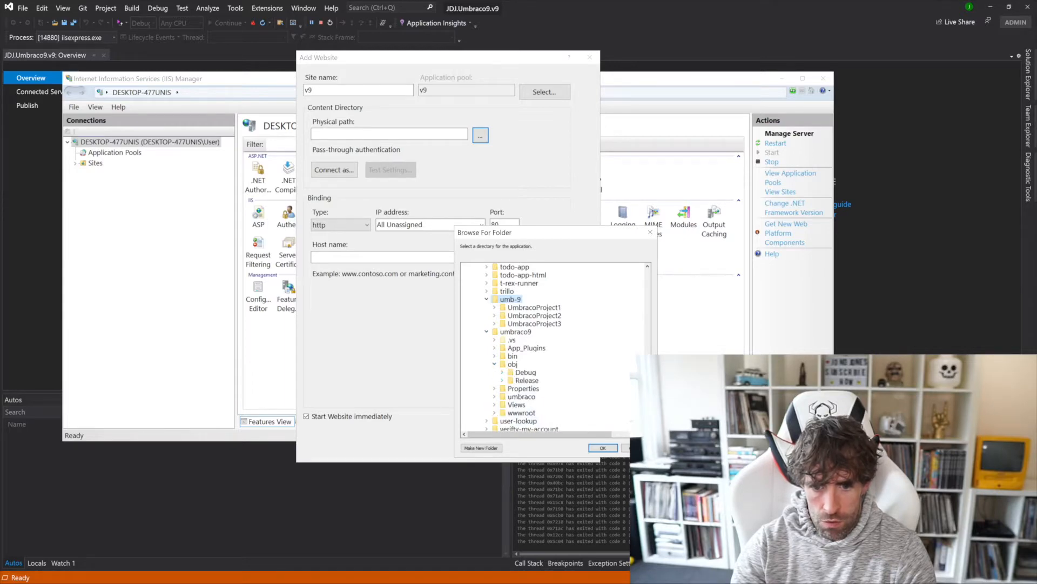
click(504, 372)
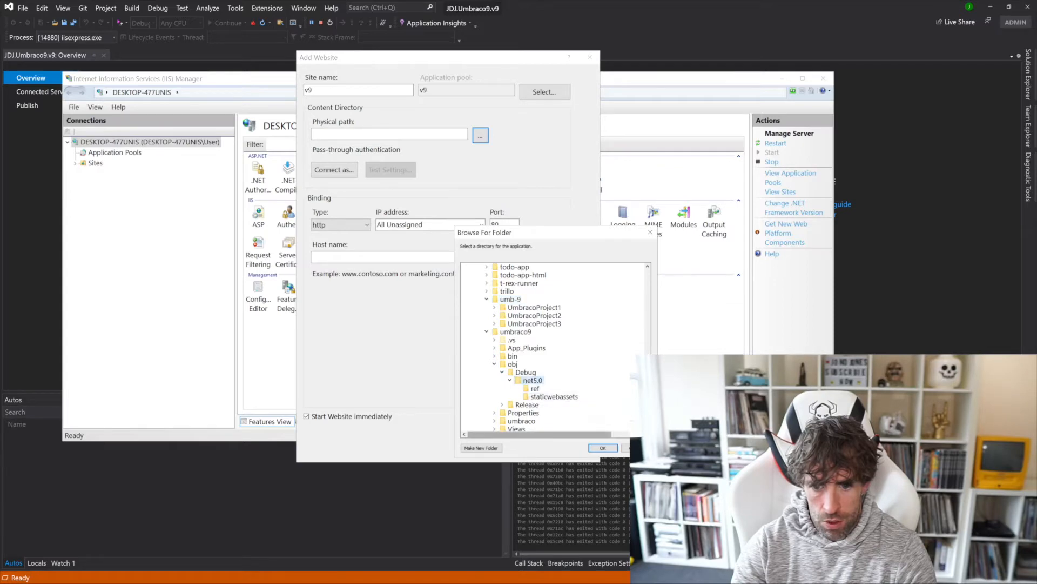
click(603, 447)
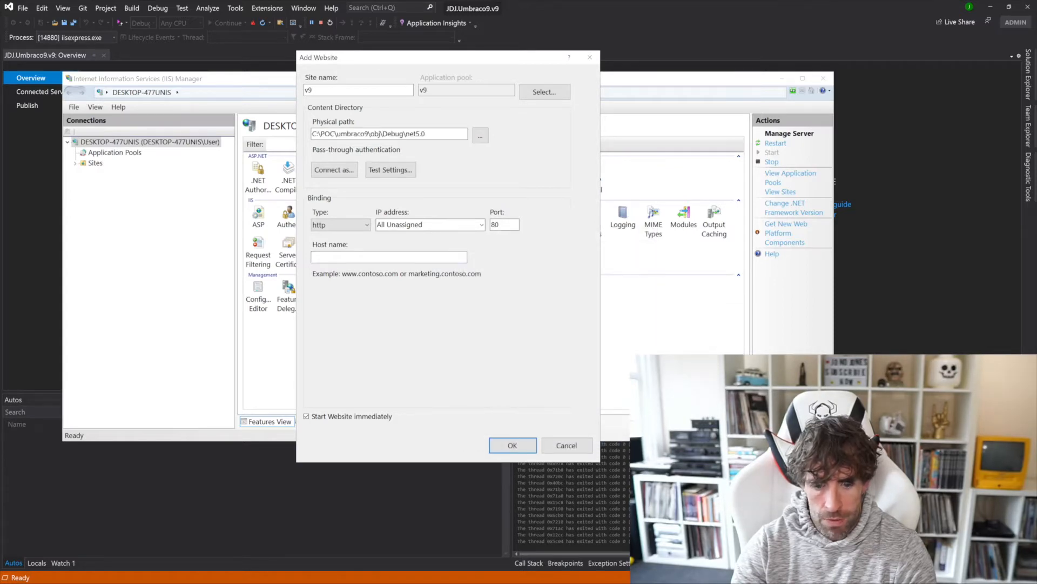
text(v9)
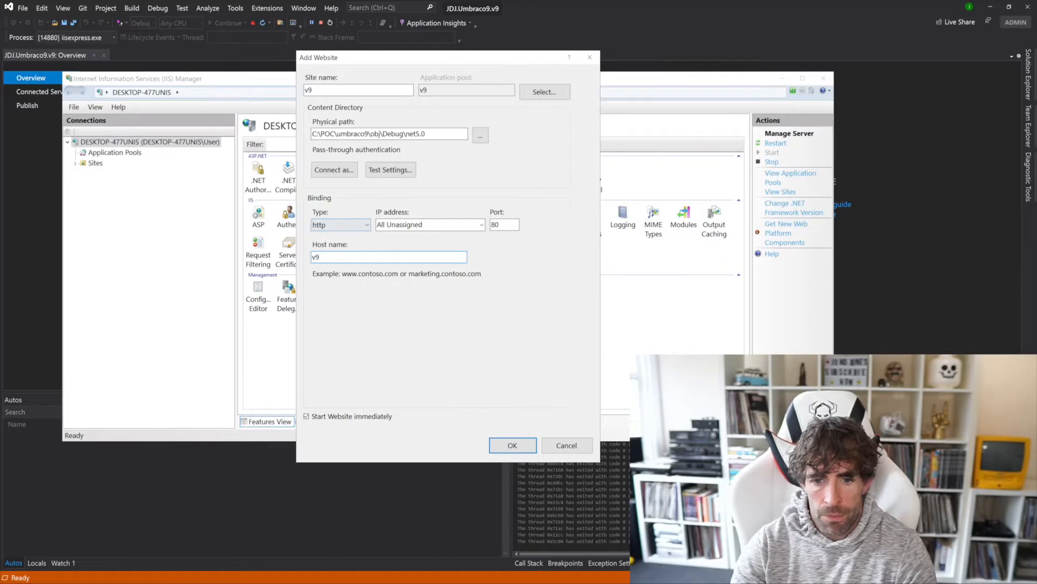
click(512, 445)
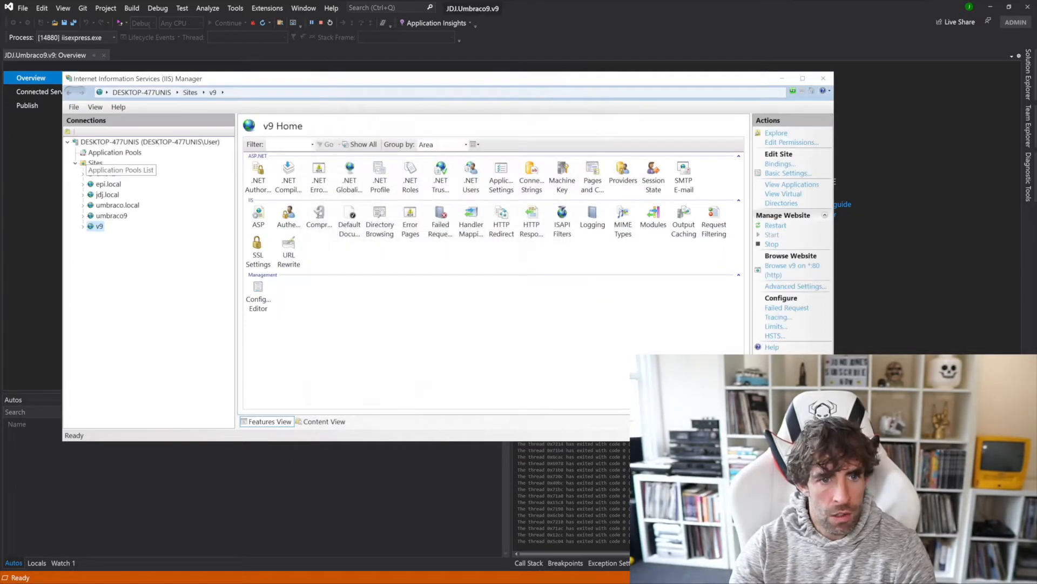
Step: Set the v9 application pool's .NET CLR version to No Managed Code in Advanced Settings
click(112, 151)
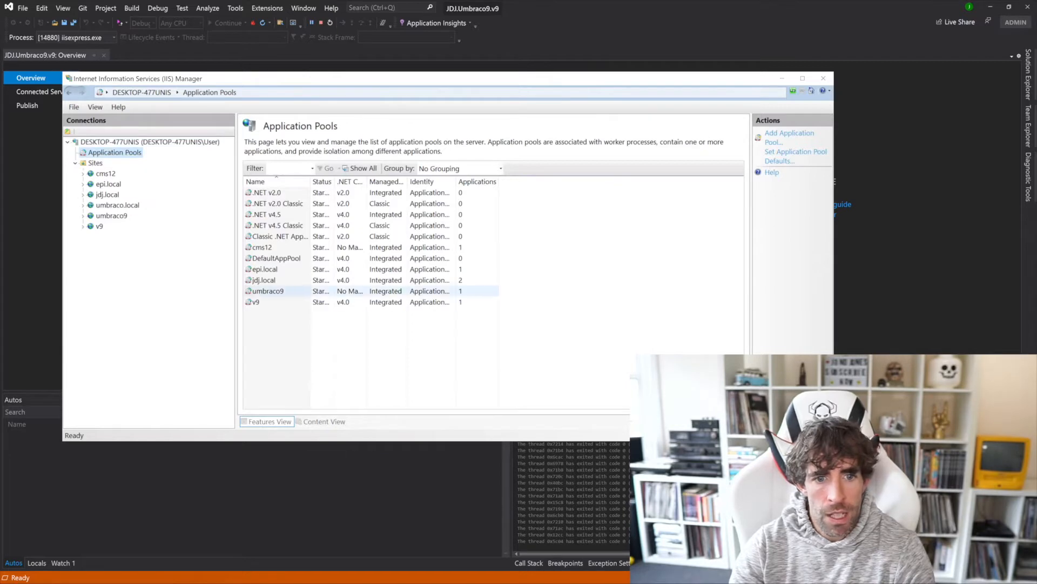
click(255, 302)
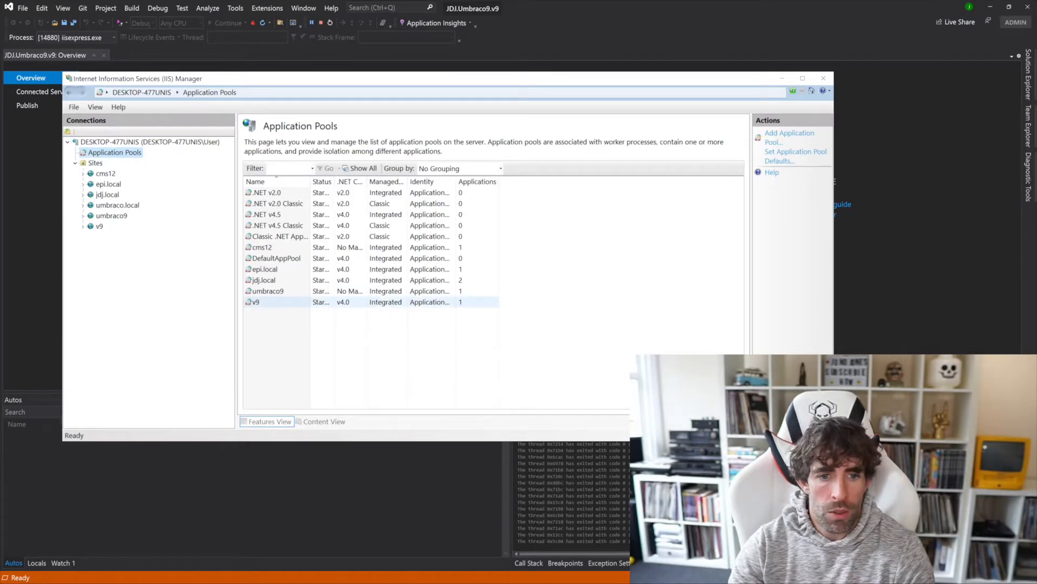
click(255, 302)
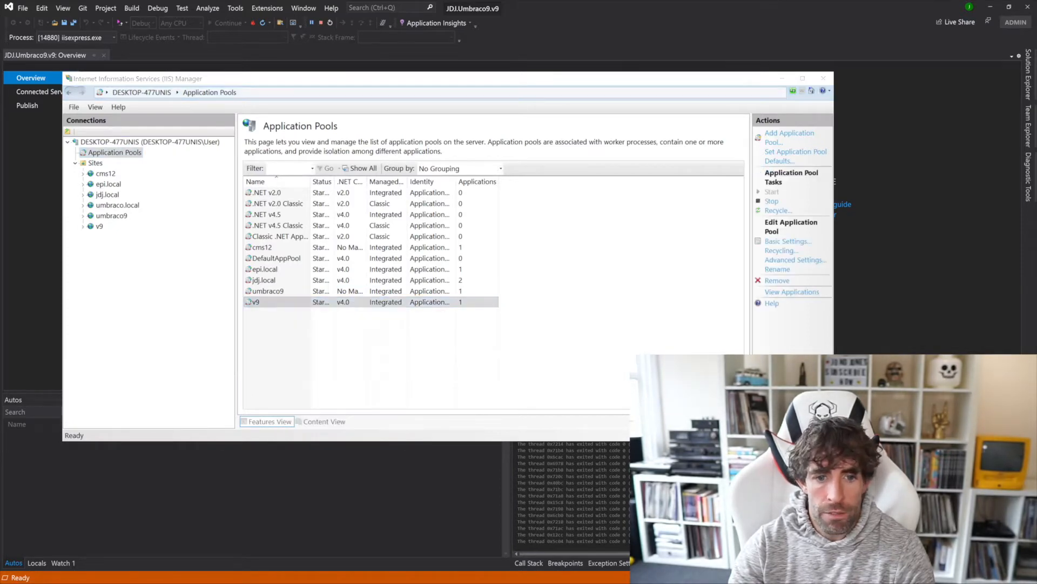
click(795, 260)
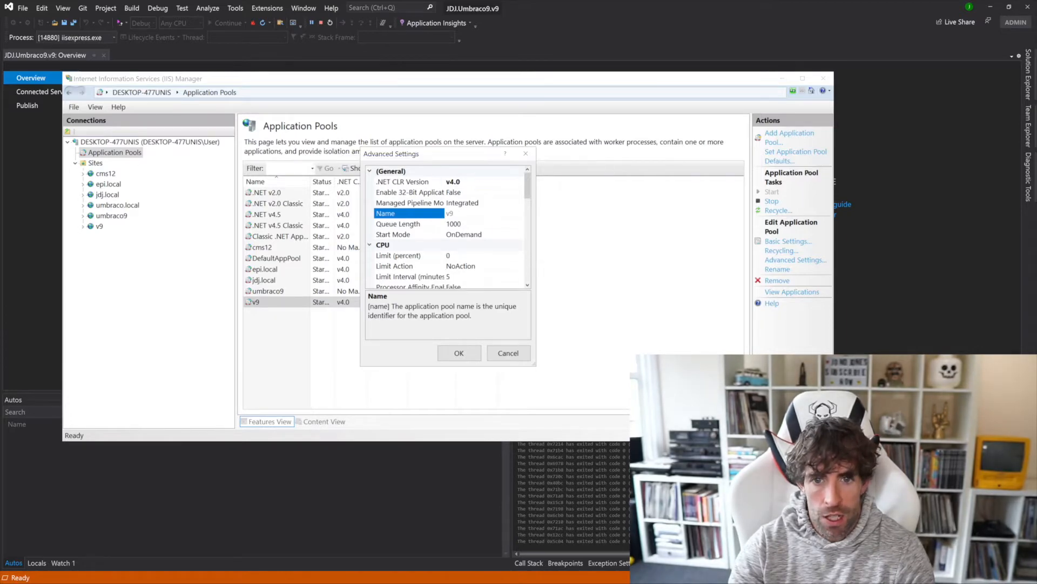
click(408, 182)
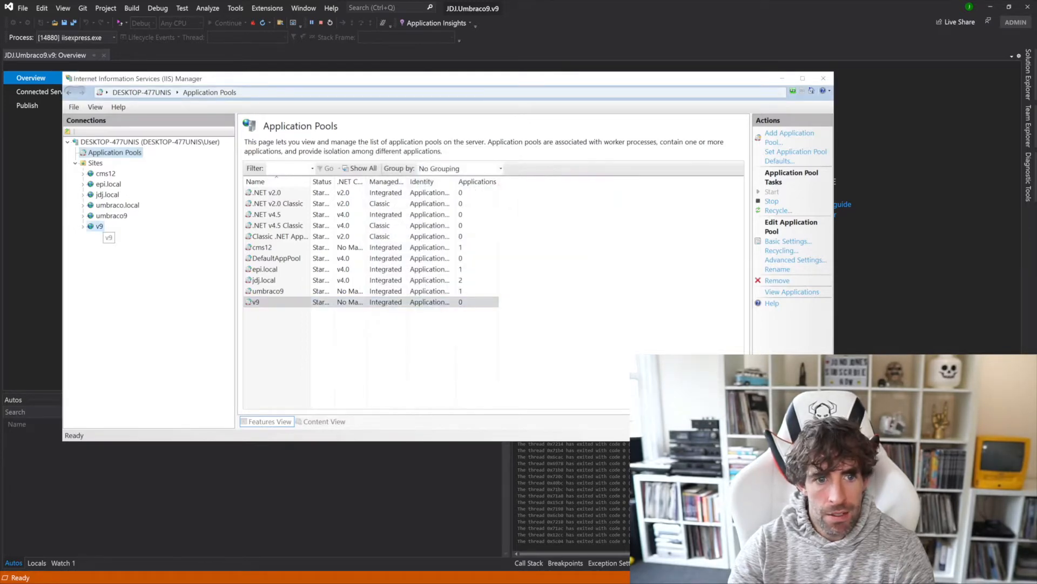
click(100, 226)
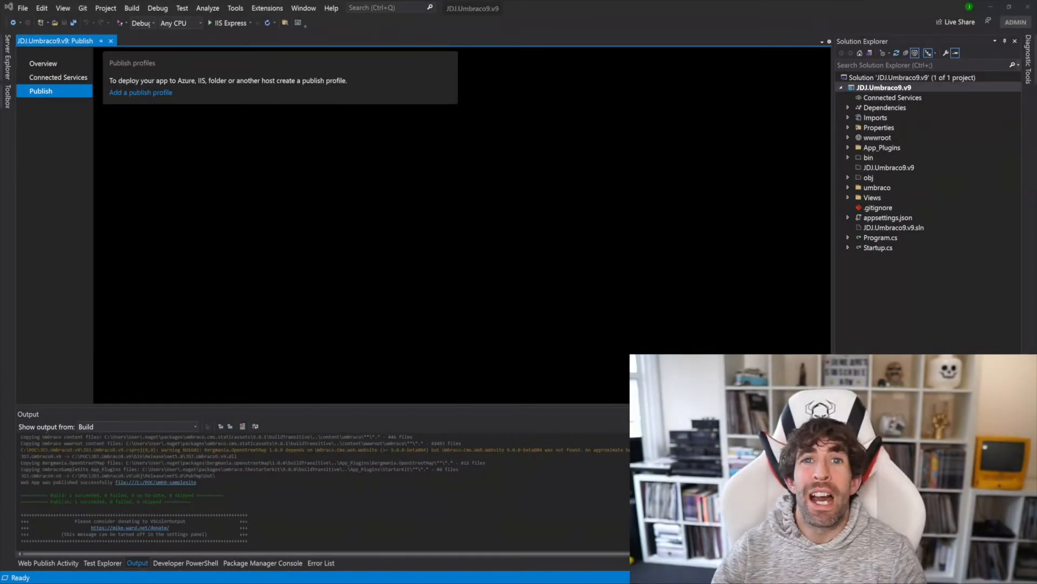
click(330, 7)
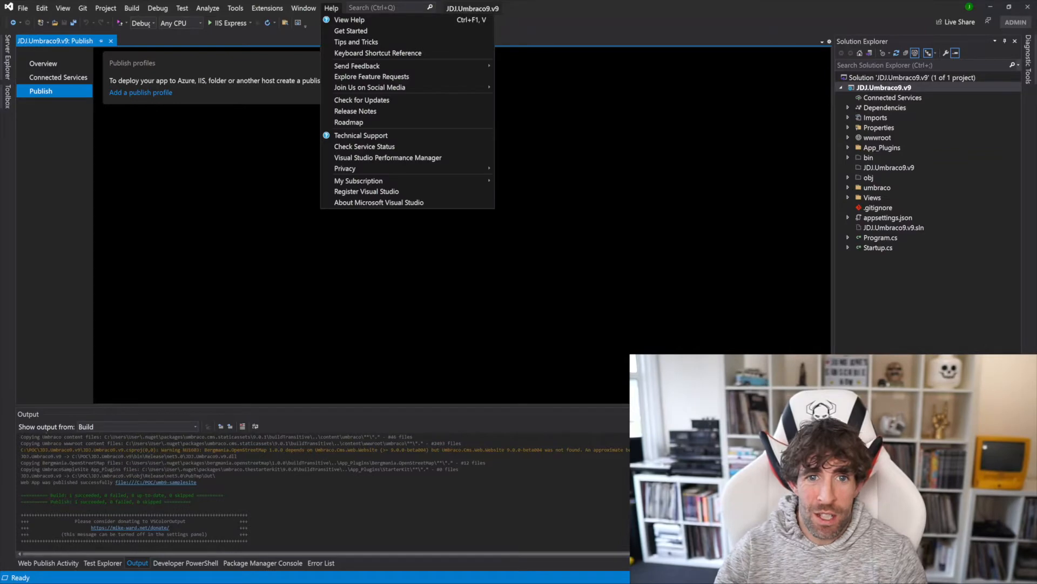
mouse_move(364, 147)
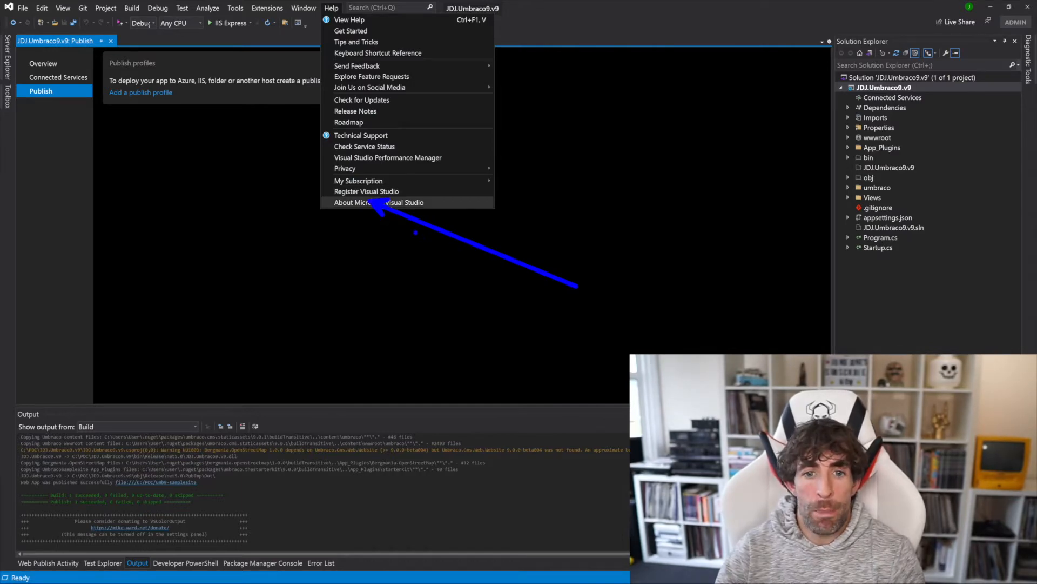
mouse_move(380, 180)
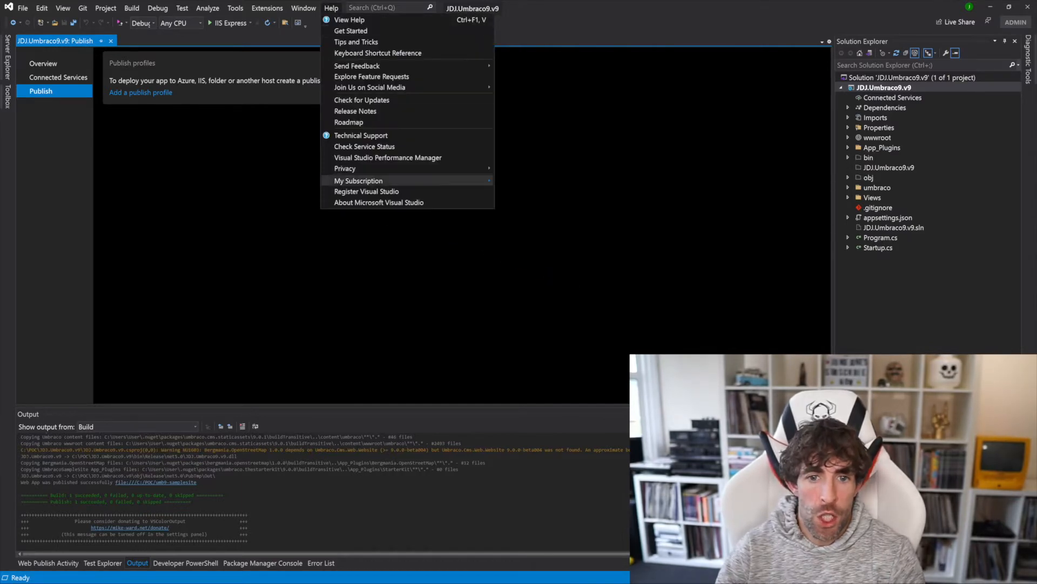
click(378, 203)
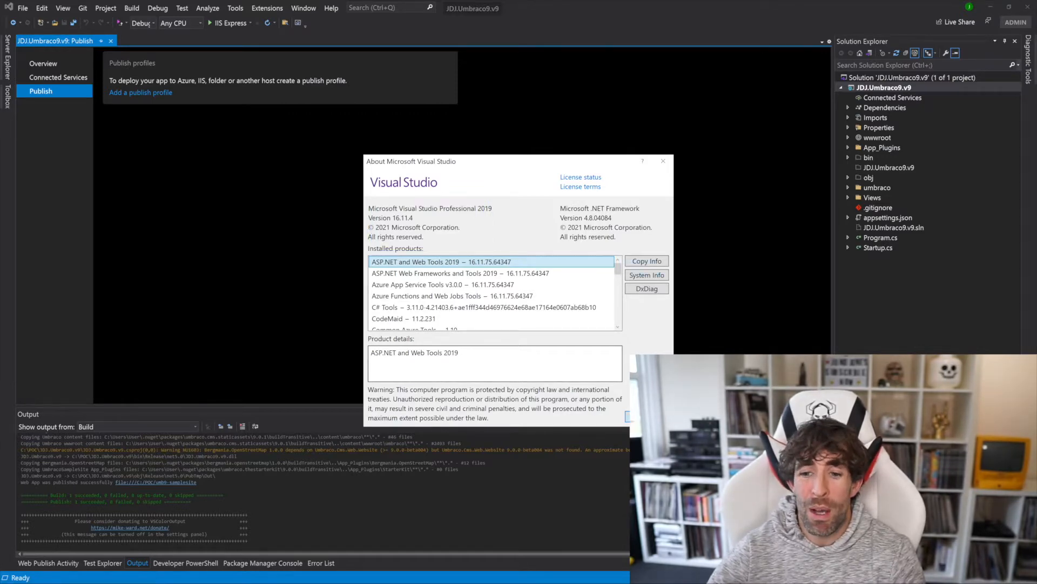
click(664, 161)
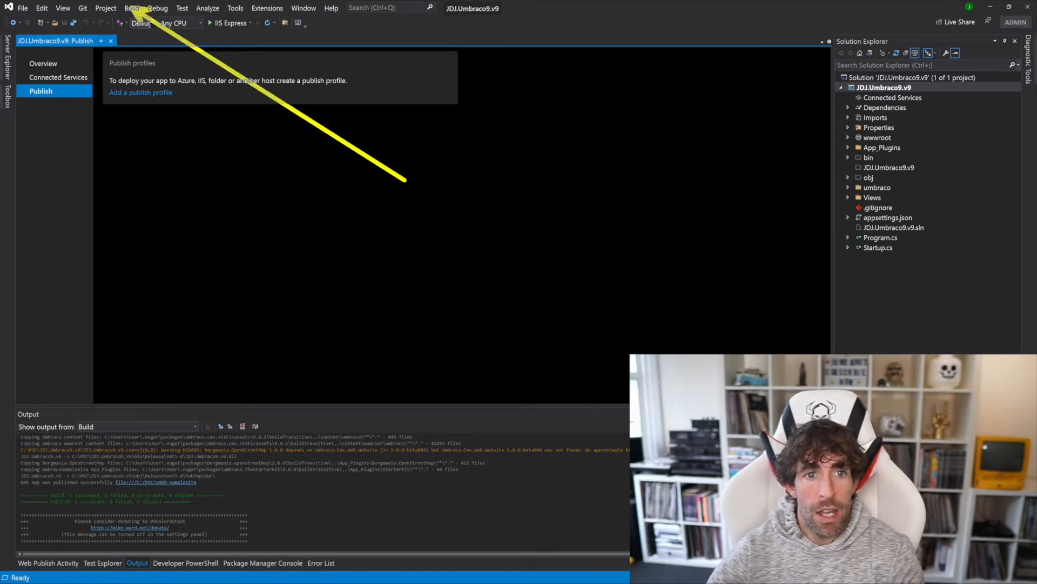
Step: Start a new publish profile with Folder as the publish target
click(130, 9)
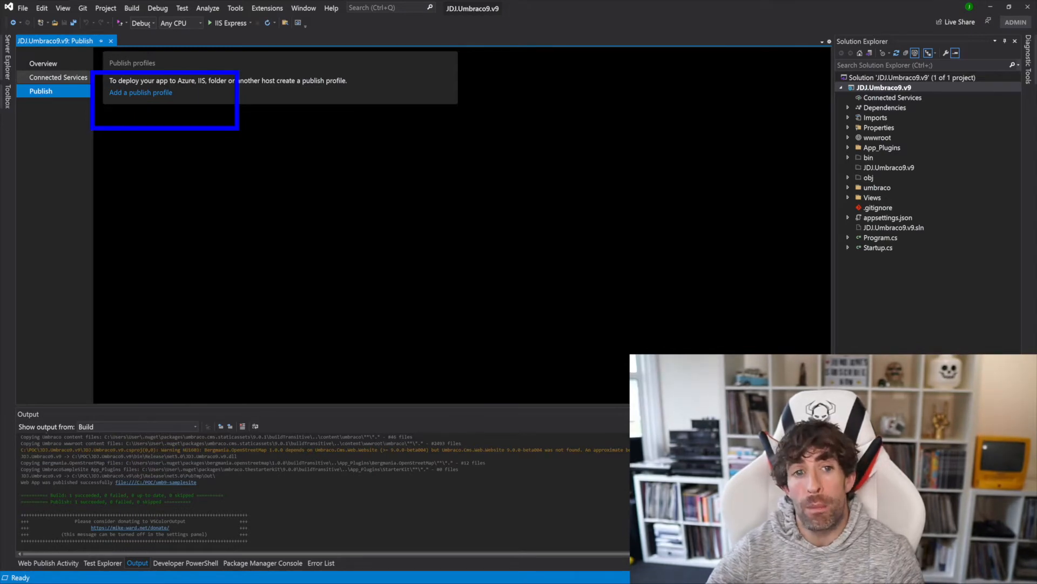
click(140, 92)
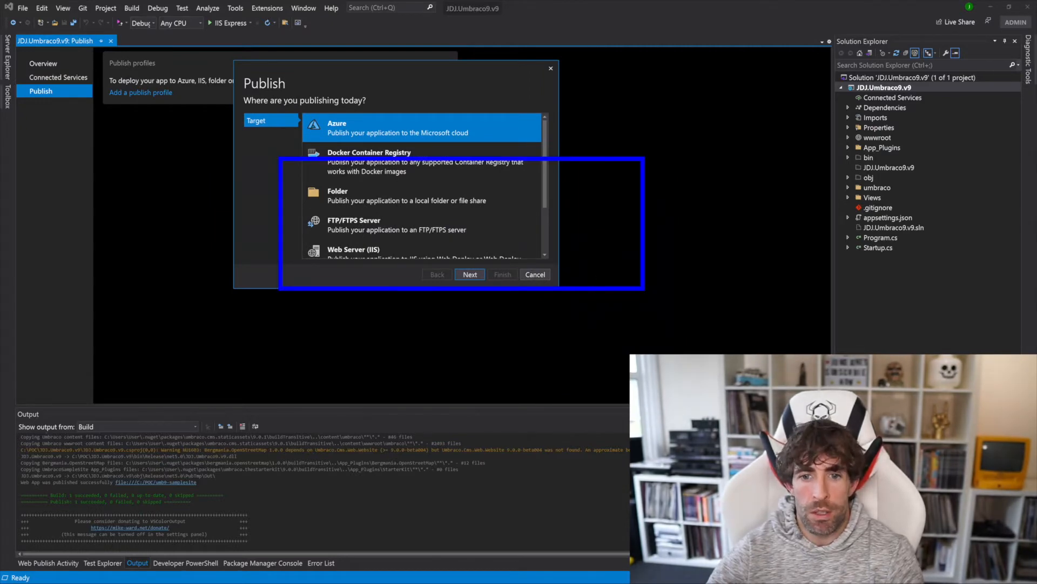
click(469, 274)
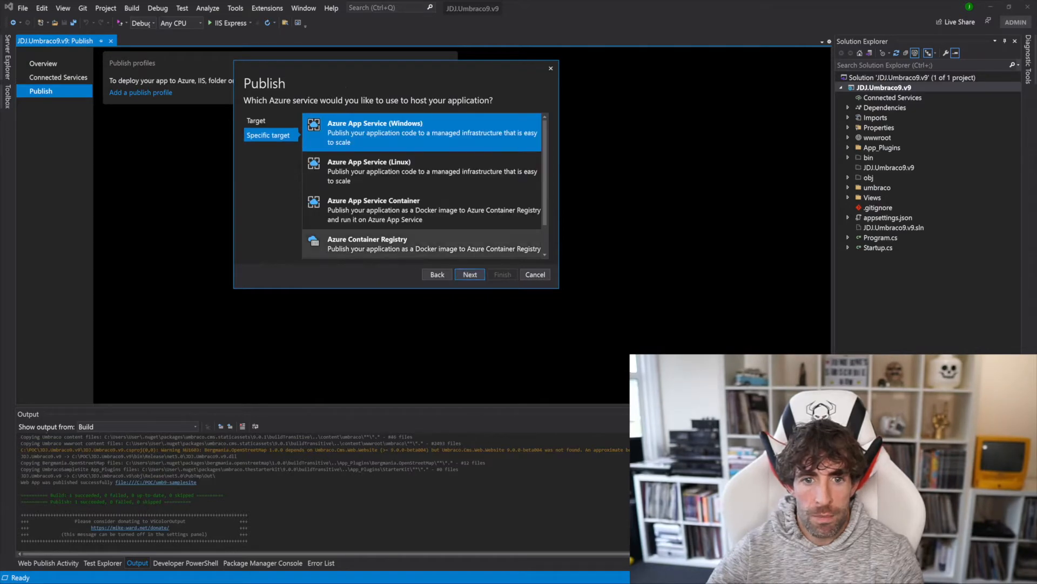
click(437, 274)
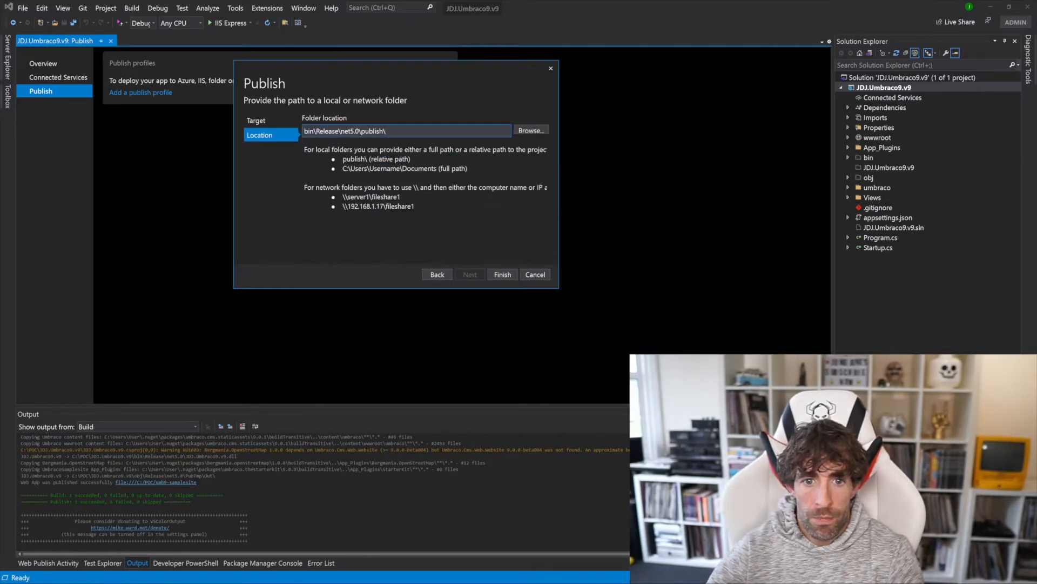
Step: Browse to C:\Websites, make a new v9 folder as the location, and finish the profile
click(532, 129)
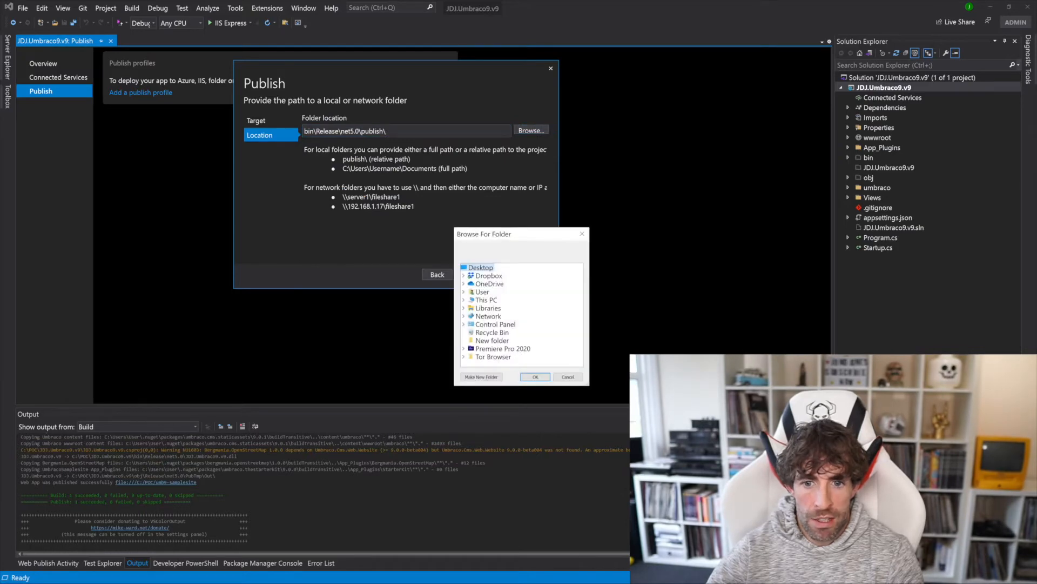
click(465, 299)
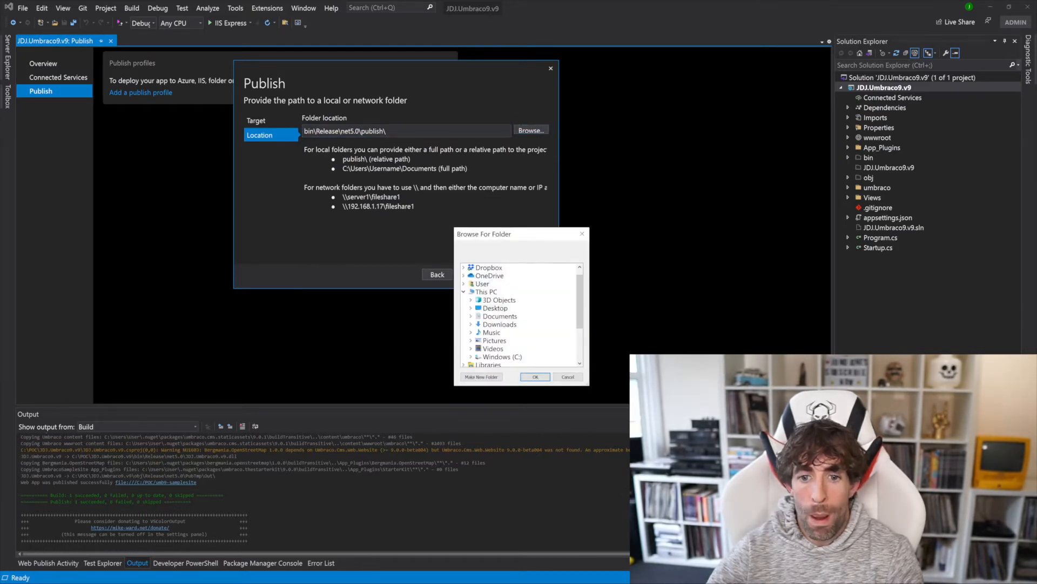
double_click(500, 356)
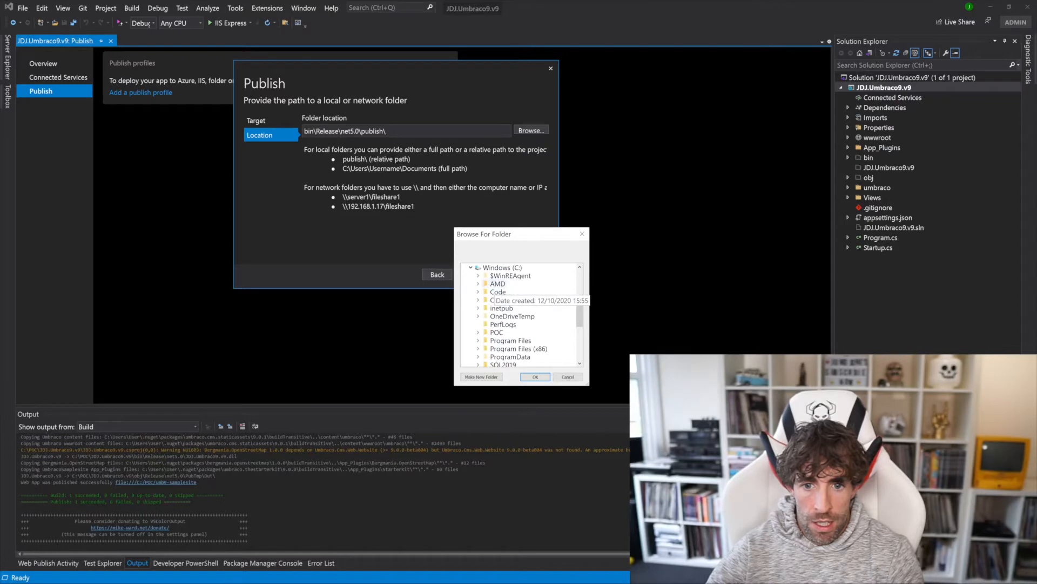
scroll(down, 3)
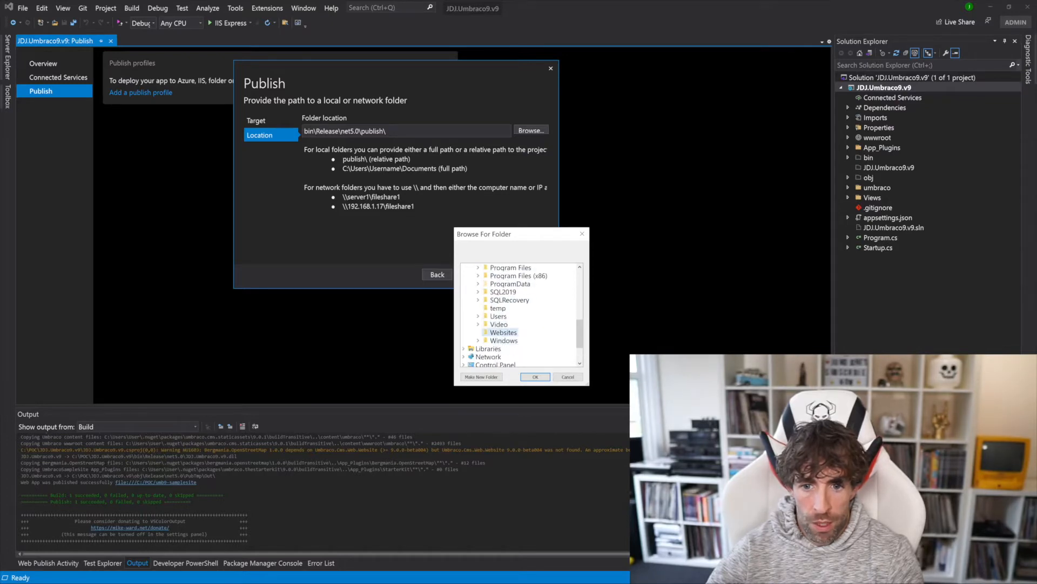
click(481, 376)
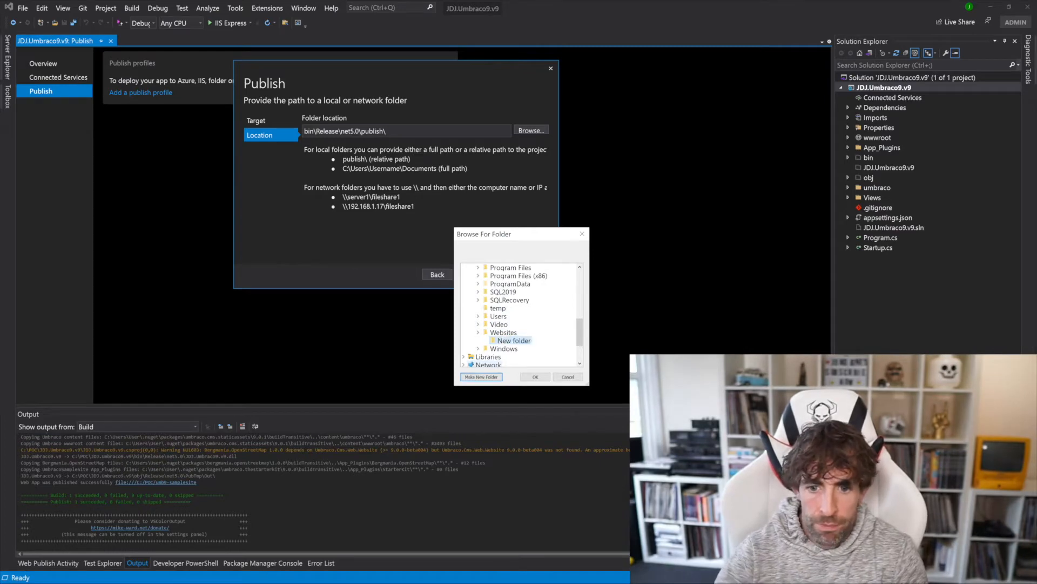
click(536, 376)
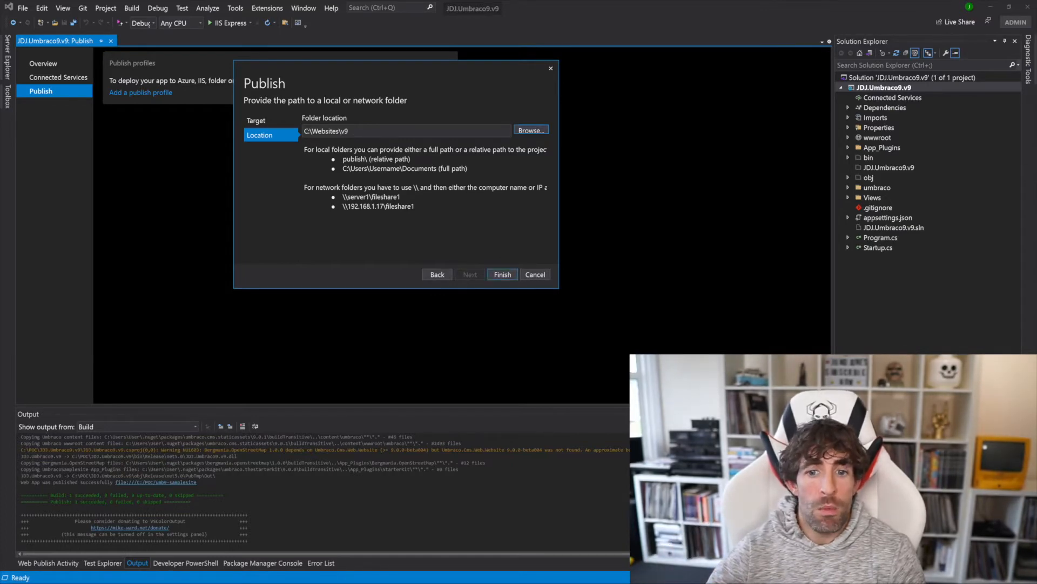
click(502, 275)
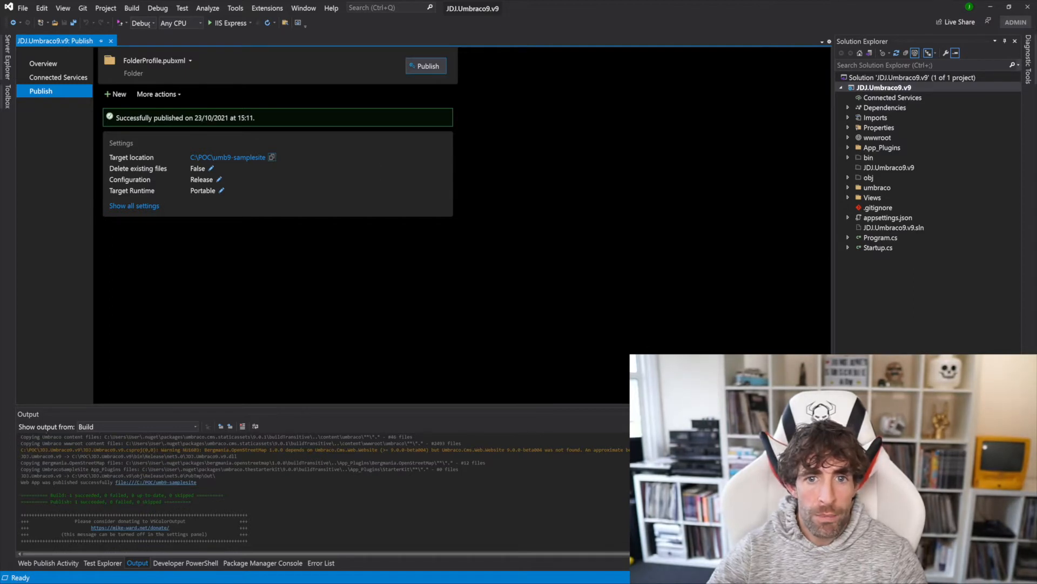
Step: Edit the v9 site's Physical Path in Advanced Settings toward C:\POC\umb9-samplesite
click(425, 66)
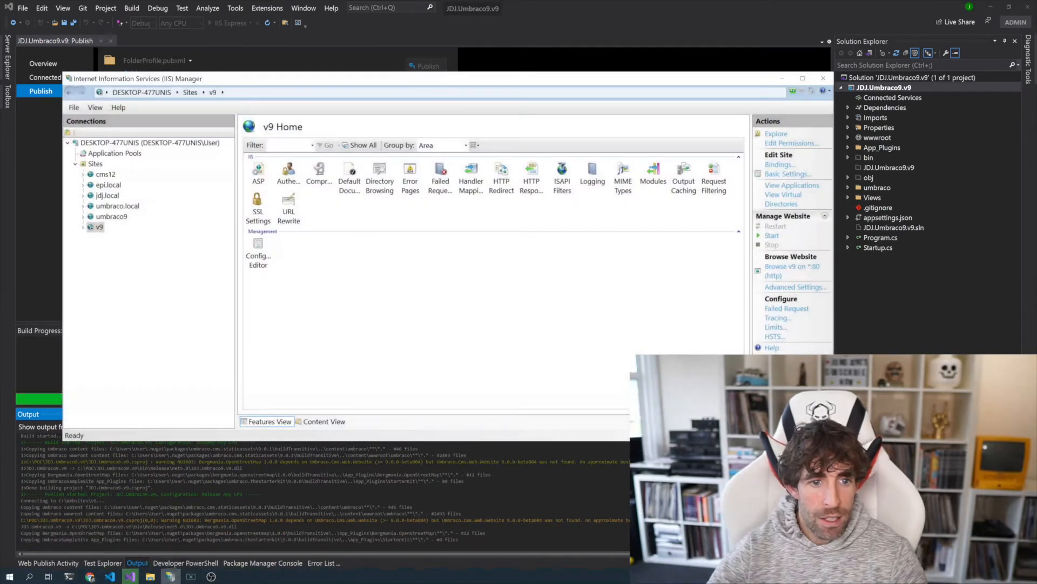
right_click(96, 227)
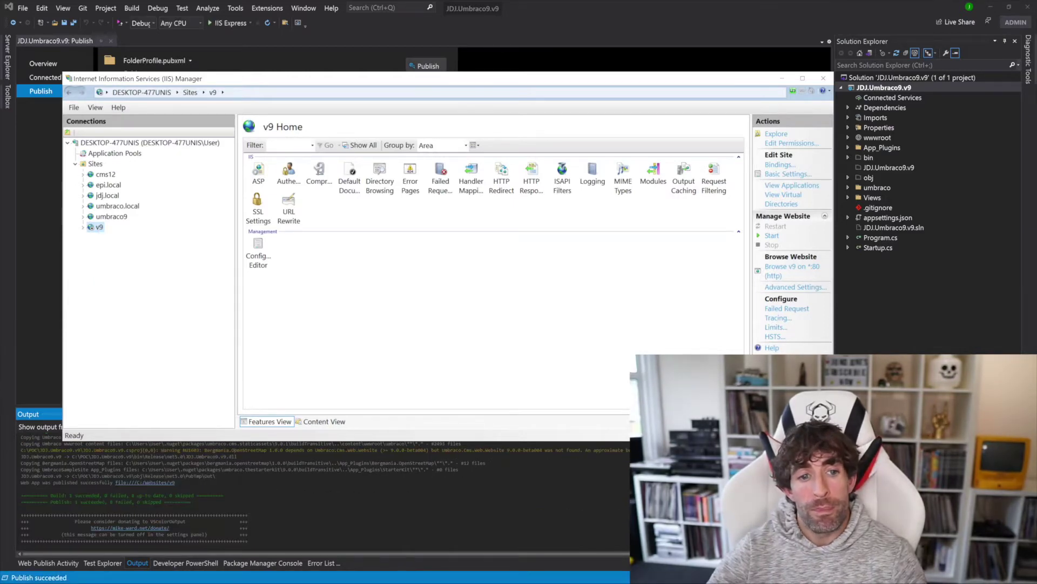
right_click(98, 227)
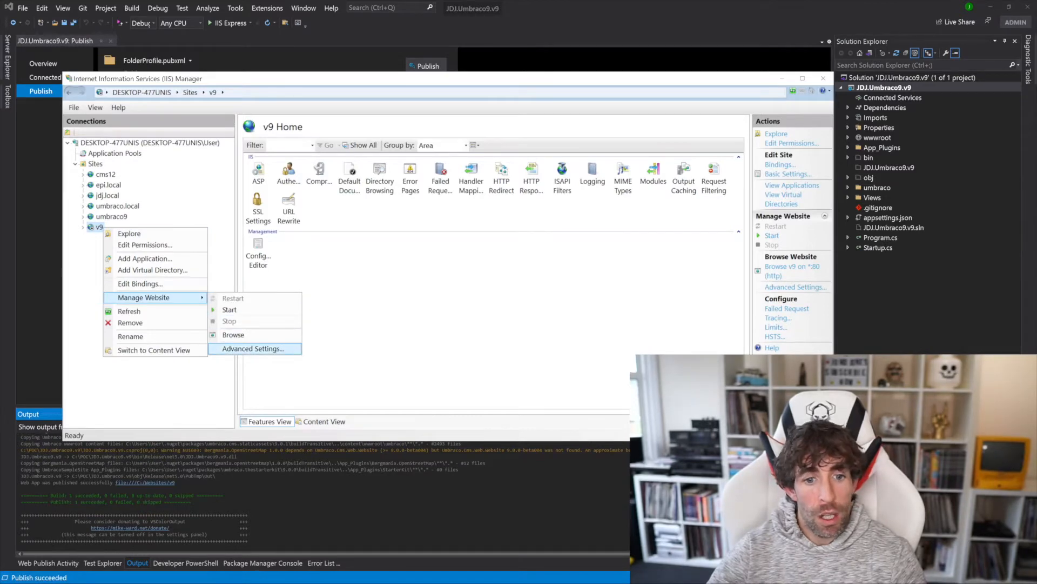
click(251, 348)
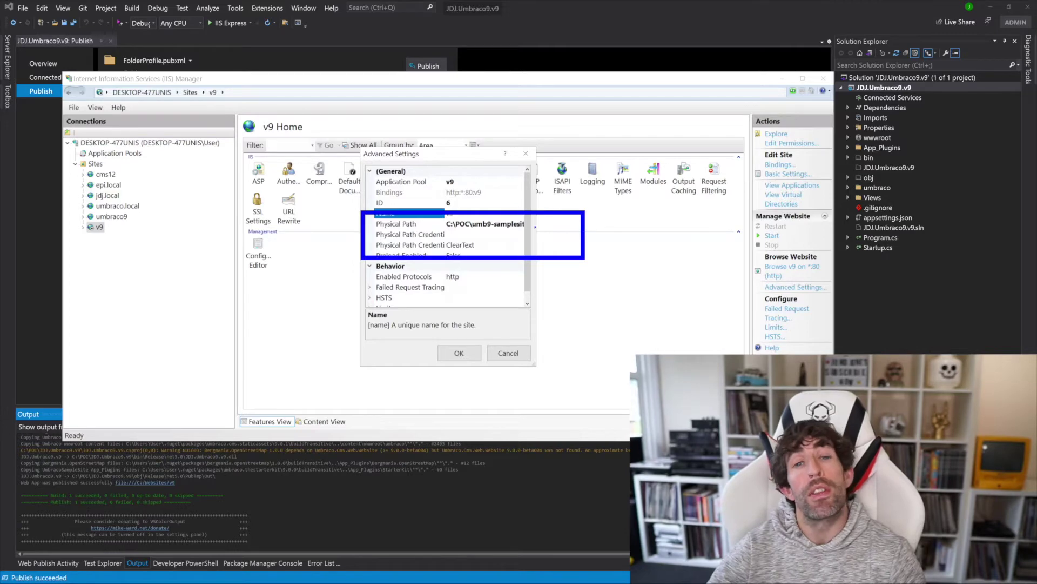
click(396, 224)
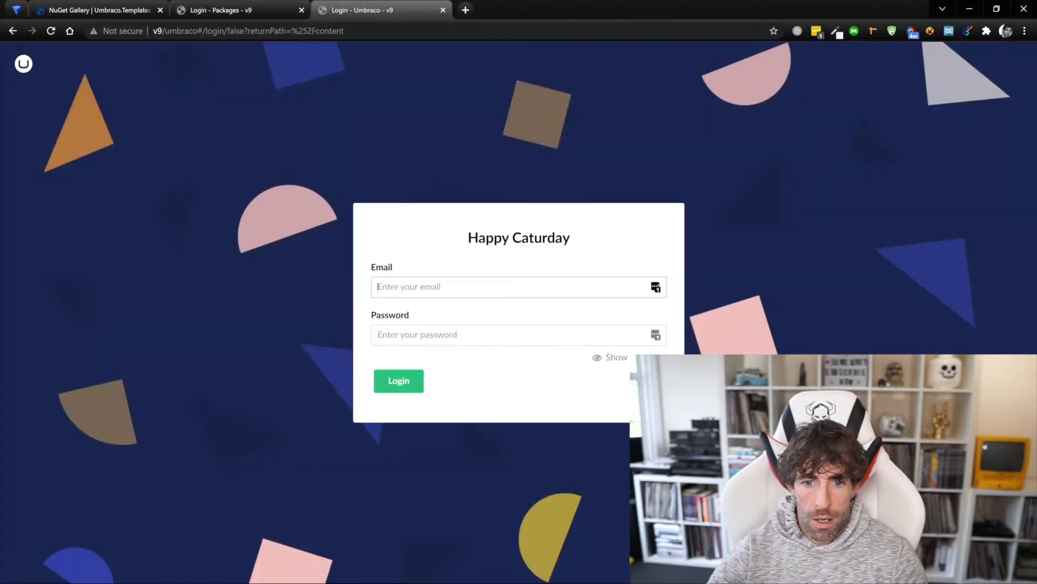
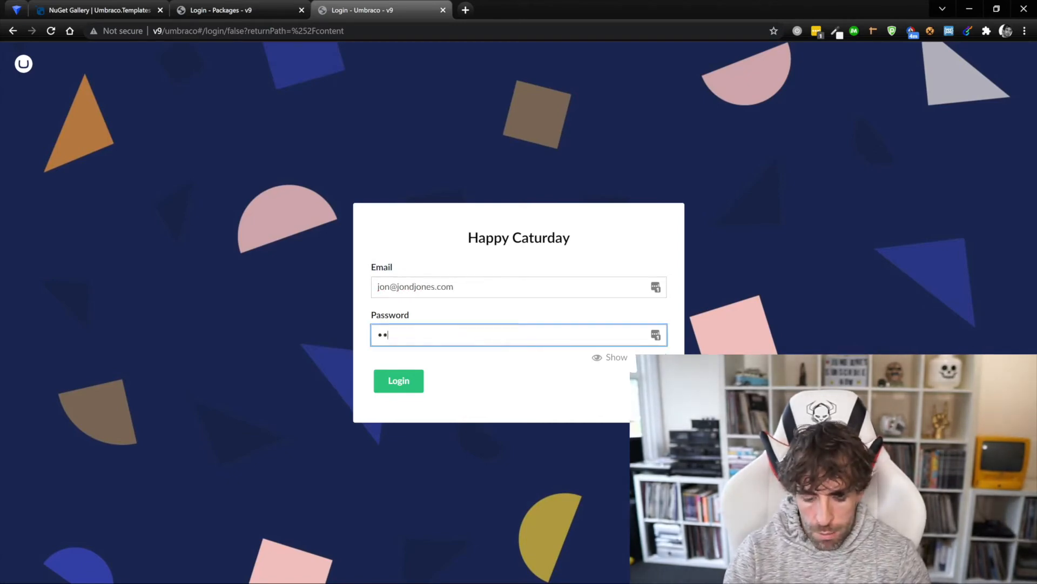
Step: Sign in to the Umbraco backoffice with email jon and password
text(password)
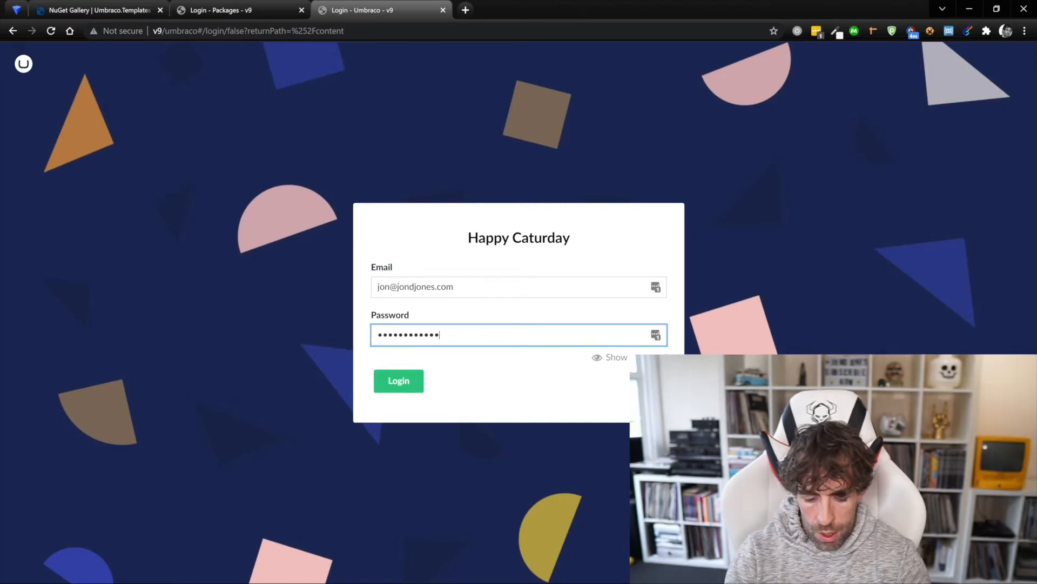
click(397, 380)
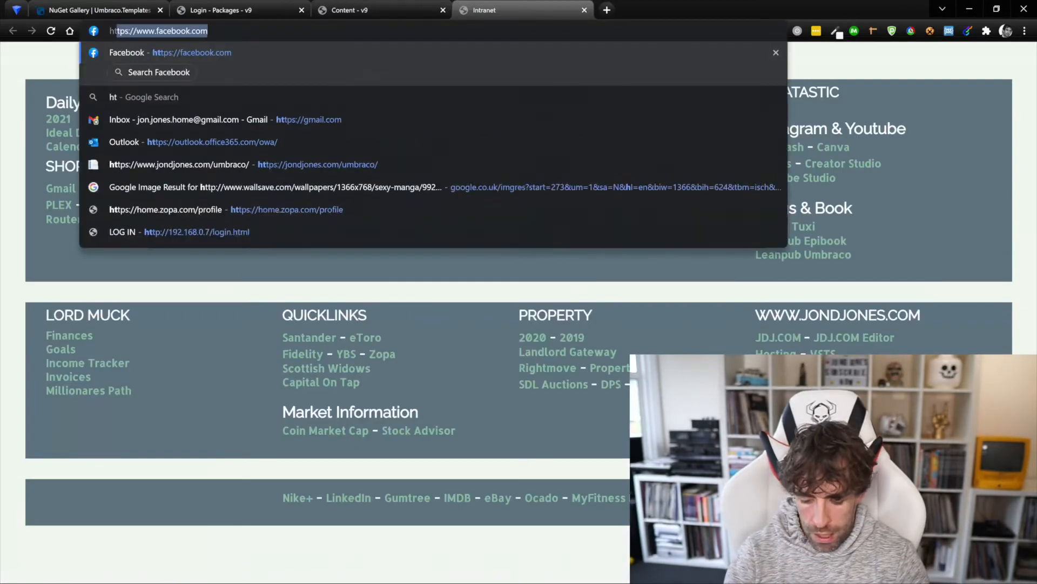
text(http://v9/umbraco)
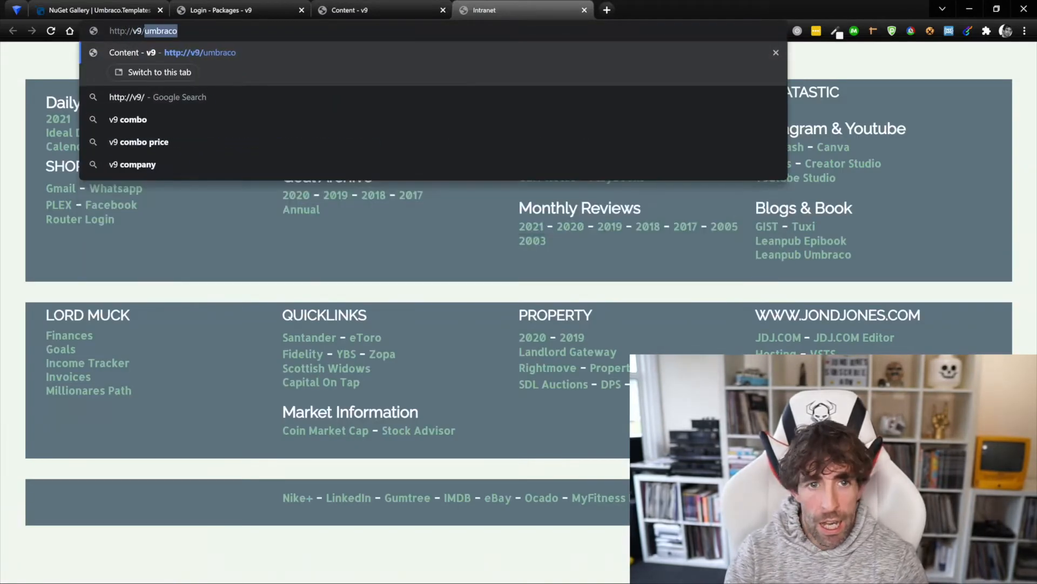
key(Enter)
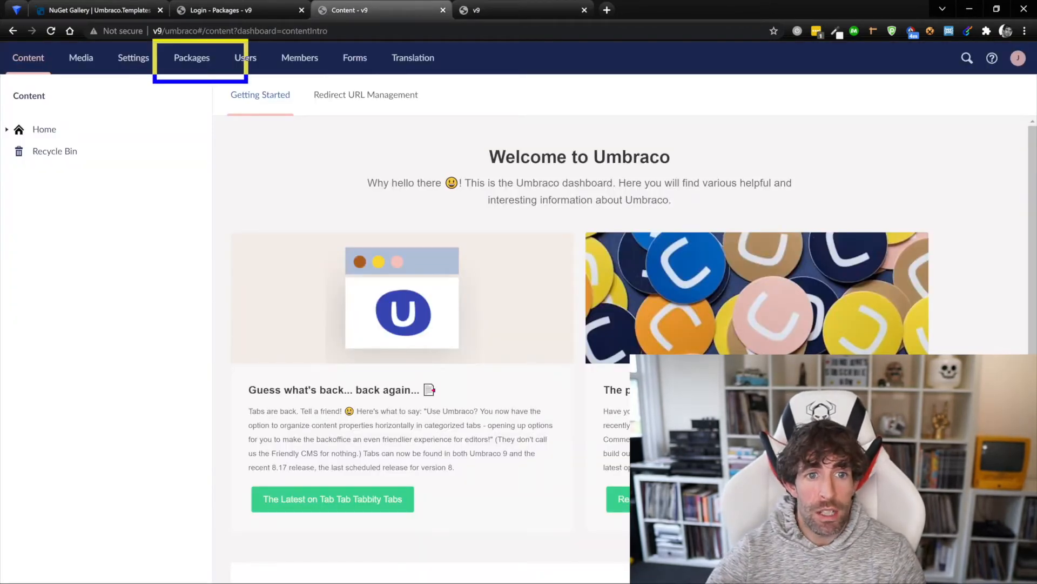
click(191, 57)
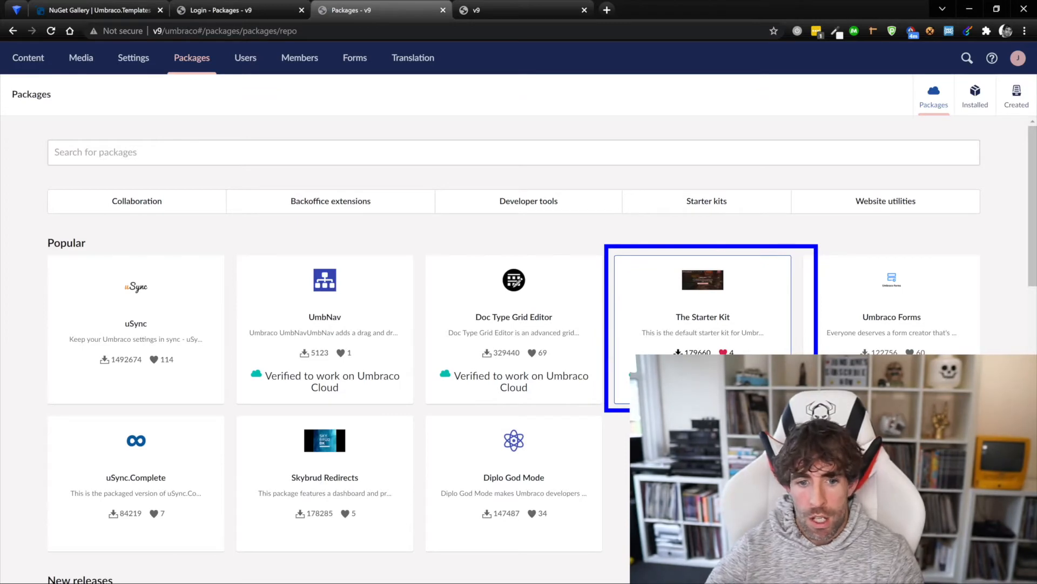
Step: View The Starter Kit package page and select its dotnet install command
click(703, 316)
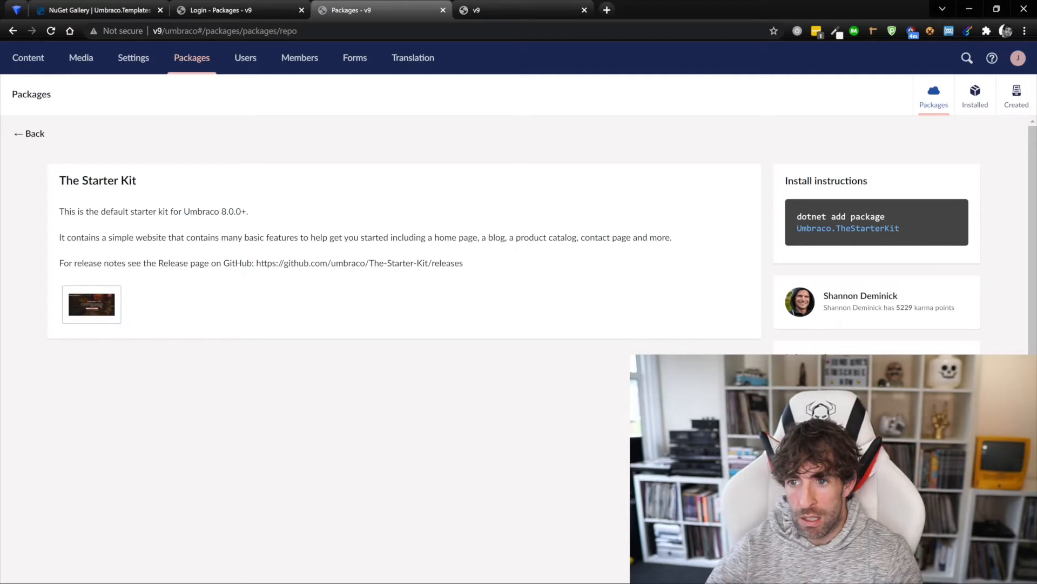
triple_click(841, 221)
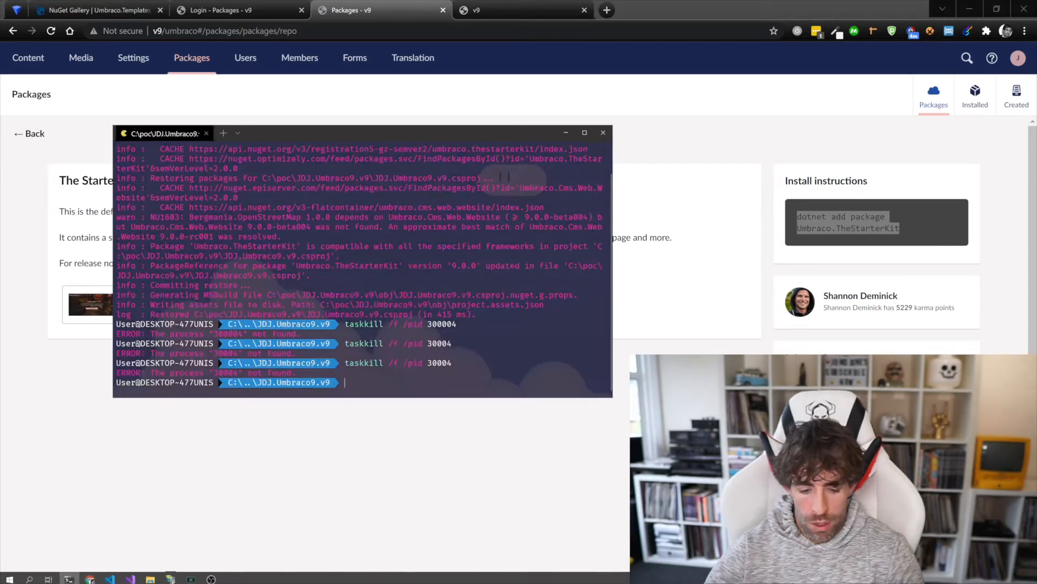
Step: Run dotnet add package Umbraco.TheStarterKit in the project folder, then clear the terminal
text(dotnet add package Umbraco.TheStarterKit)
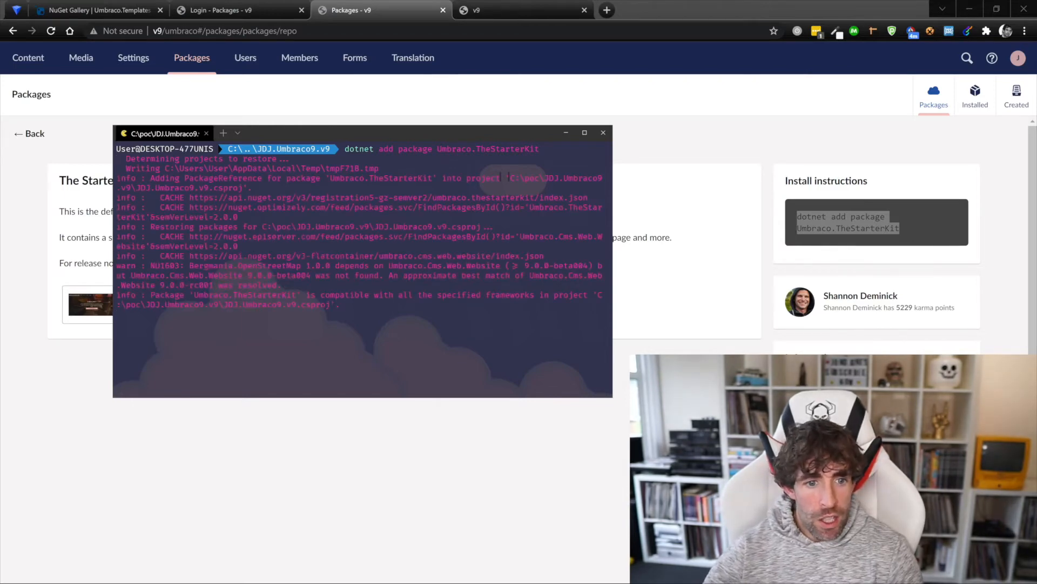
text(cl)
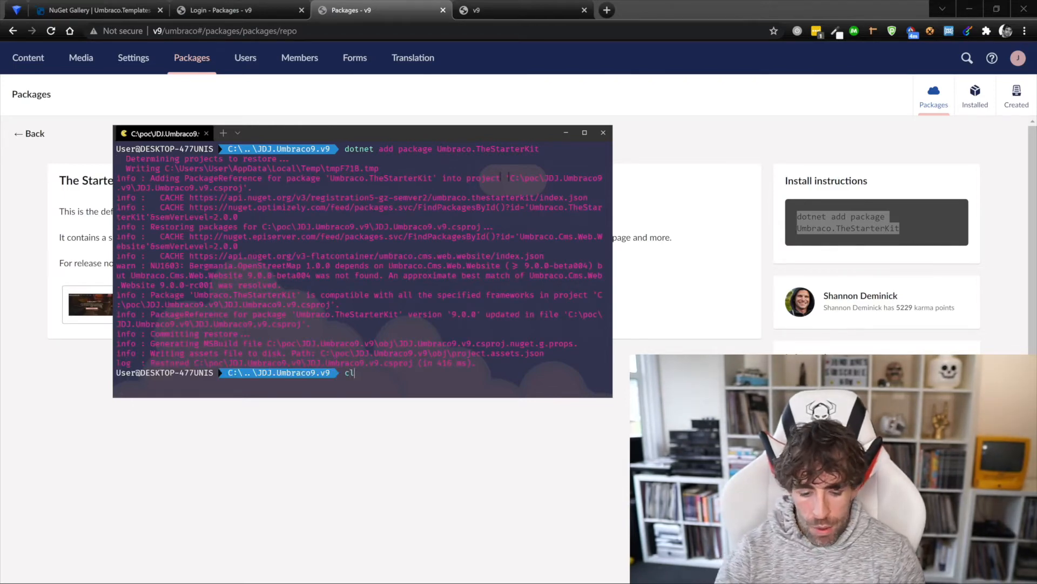
key(Enter)
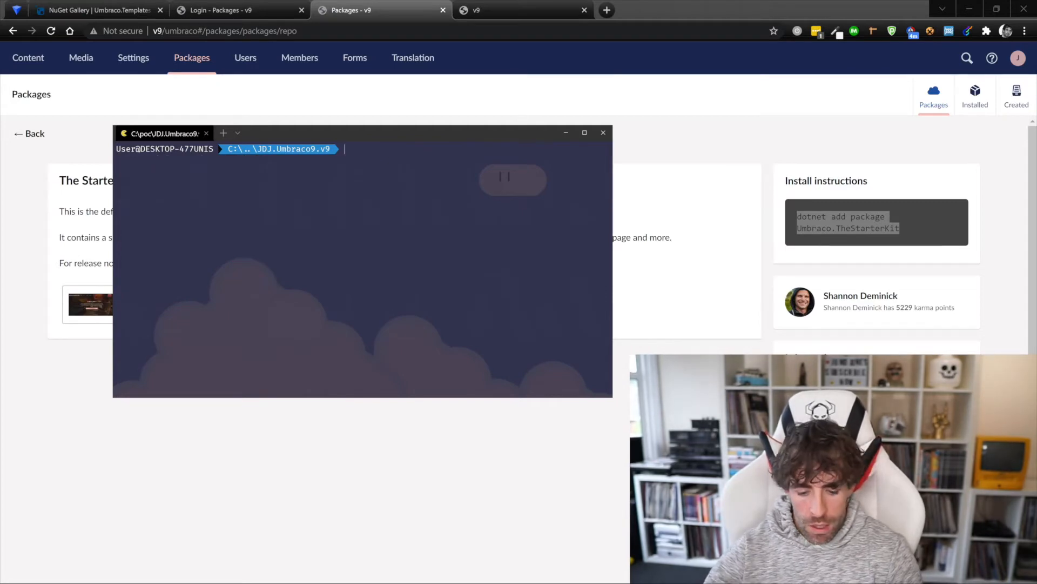
text(dotnet)
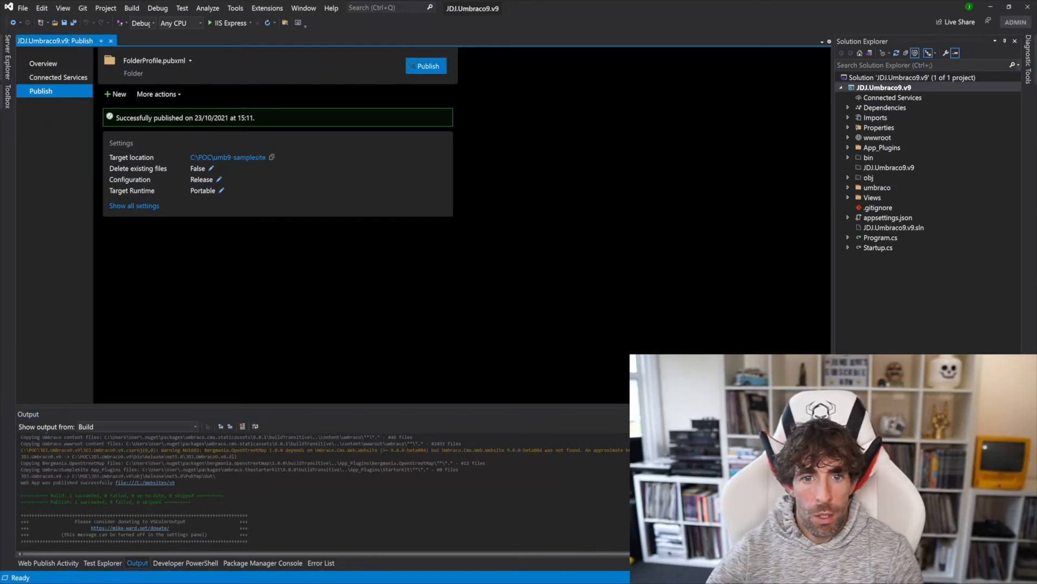
Step: Publish the project again with FolderProfile.pubxml now that the starter kit is referenced
click(426, 64)
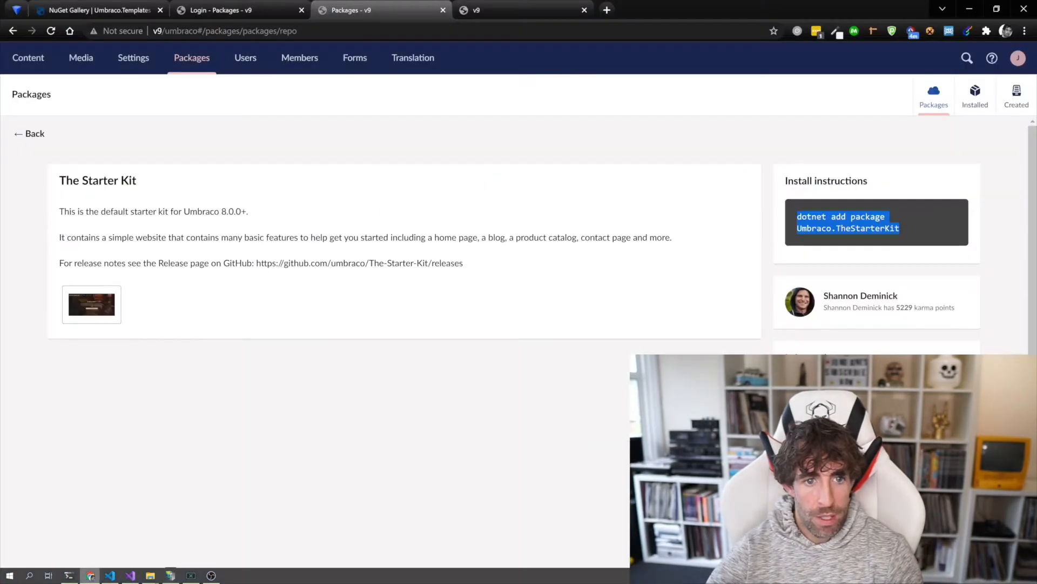
click(517, 11)
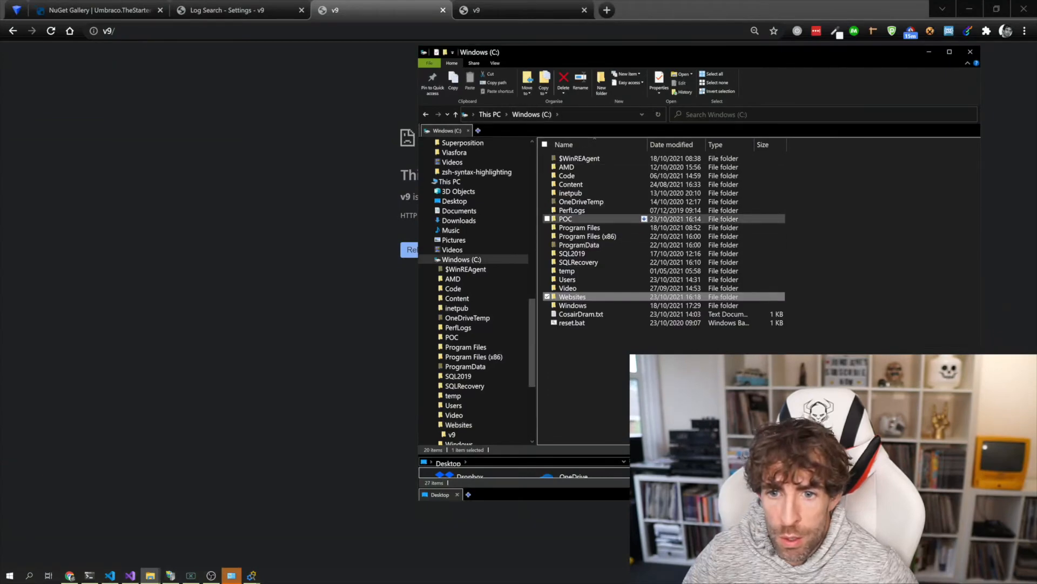
Step: Navigate C:\POC\JDJ.Umbraco9.v9\JDJ.Umbraco9.v9\umbraco\Logs and select the UmbracoTraceLog json file
double_click(566, 218)
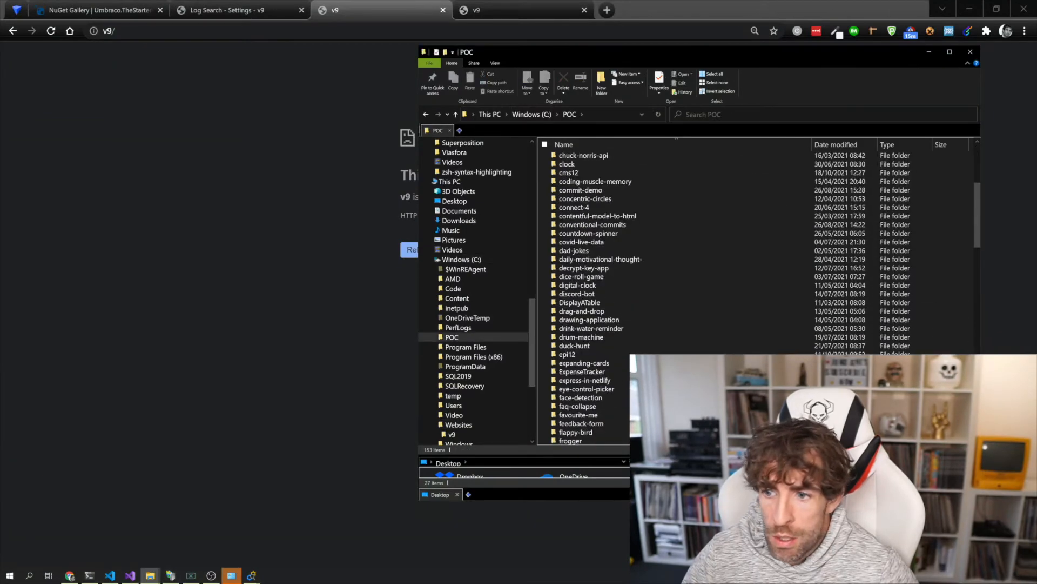
scroll(down, 3)
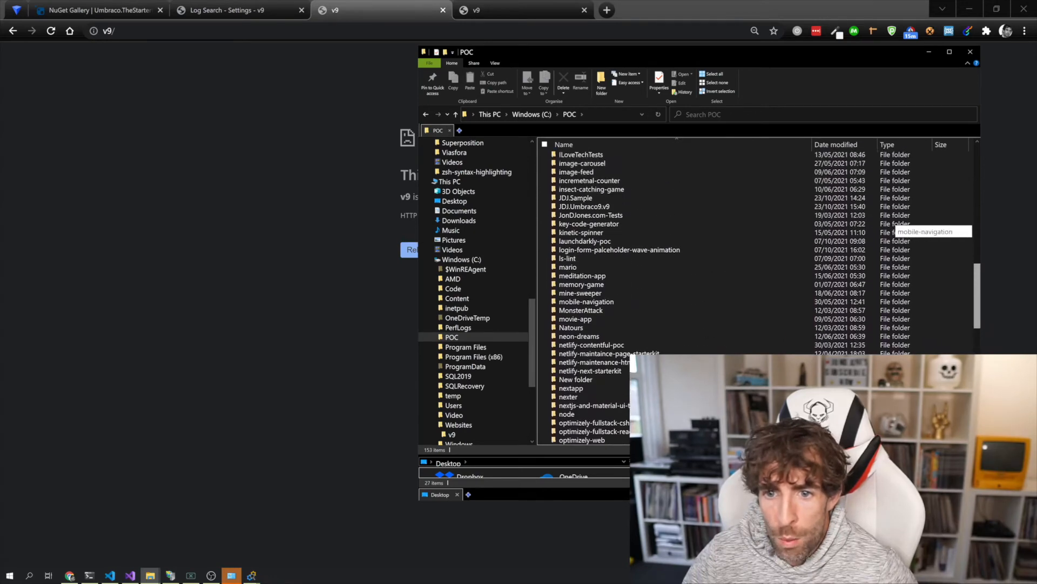
double_click(585, 206)
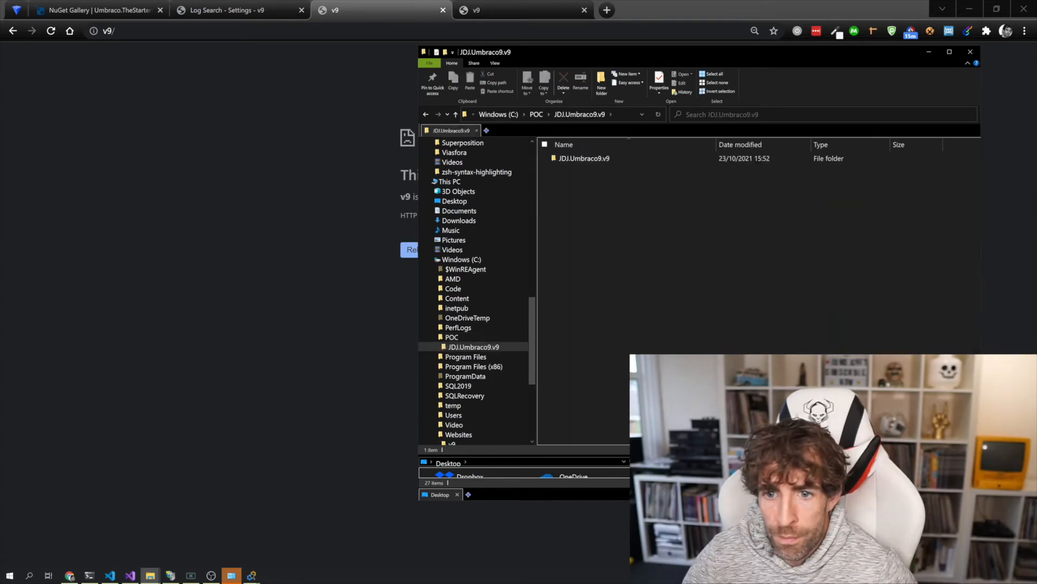
double_click(579, 157)
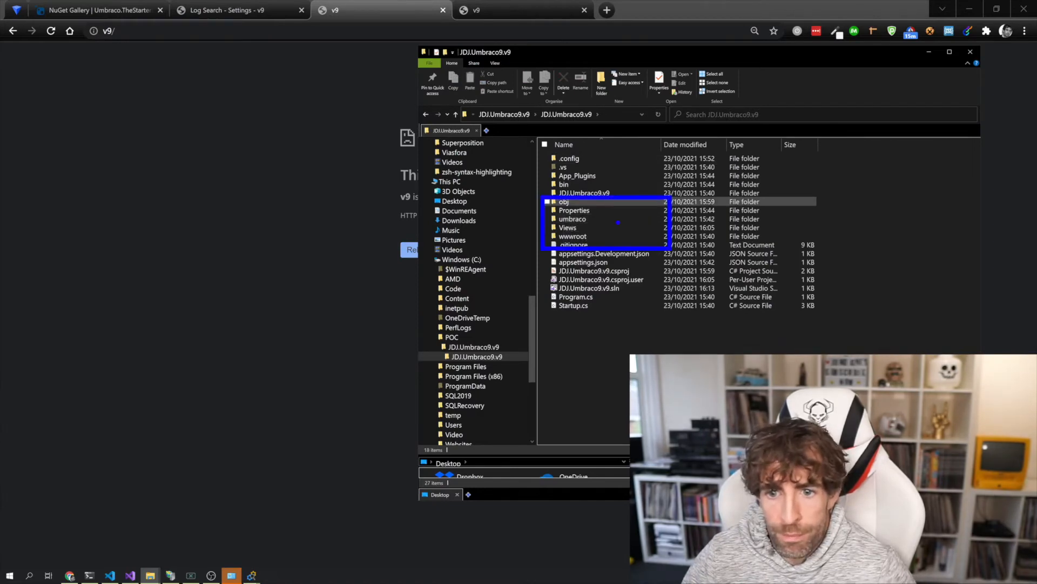
double_click(573, 219)
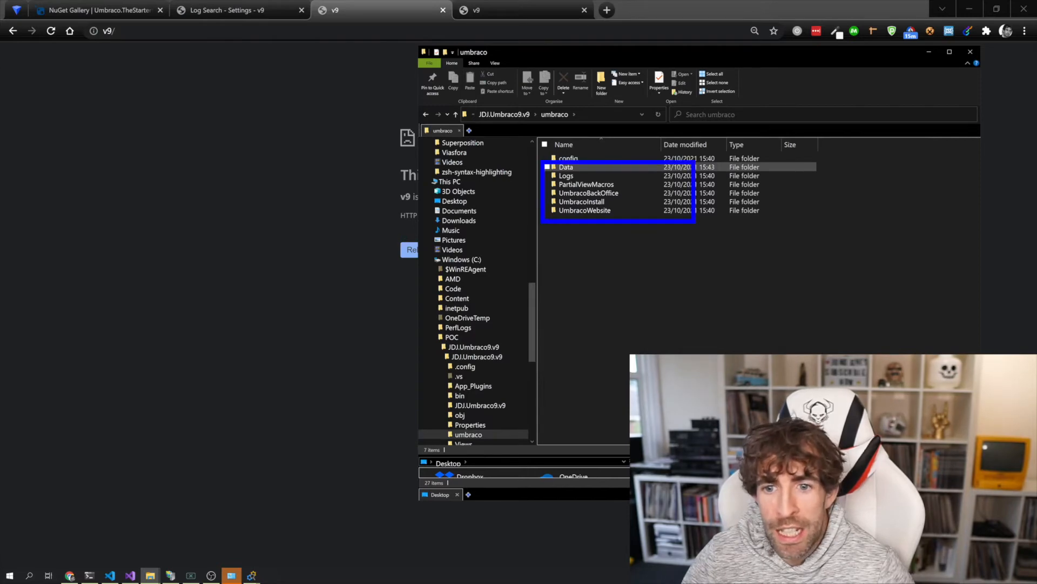
click(566, 175)
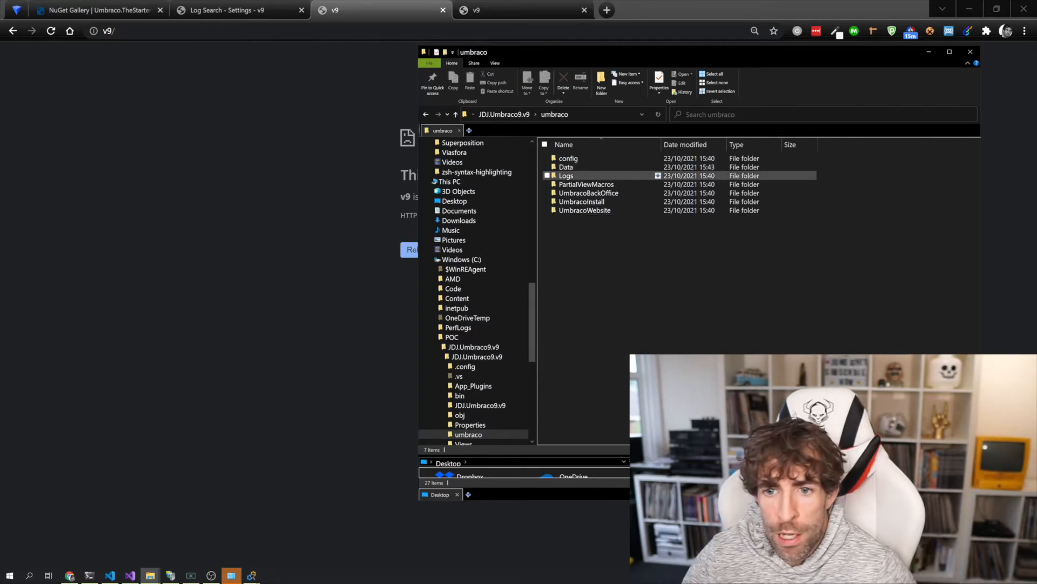
mouse_move(567, 176)
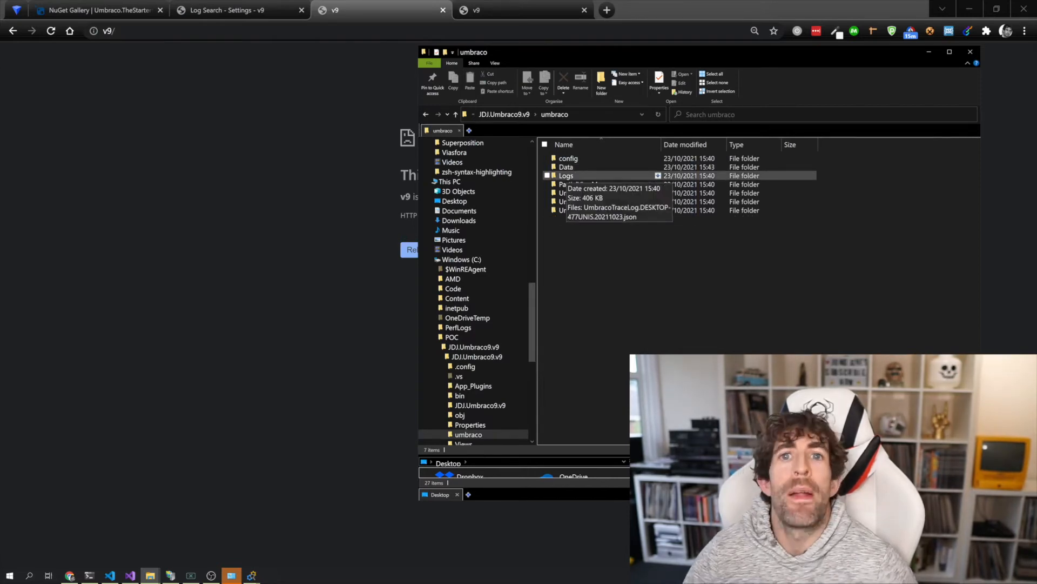
double_click(566, 175)
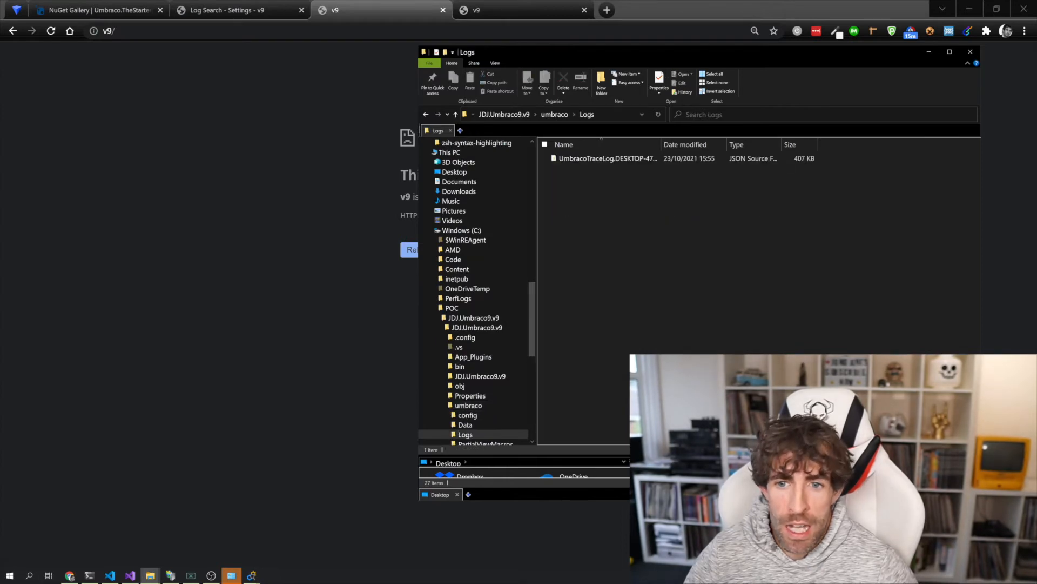
click(607, 157)
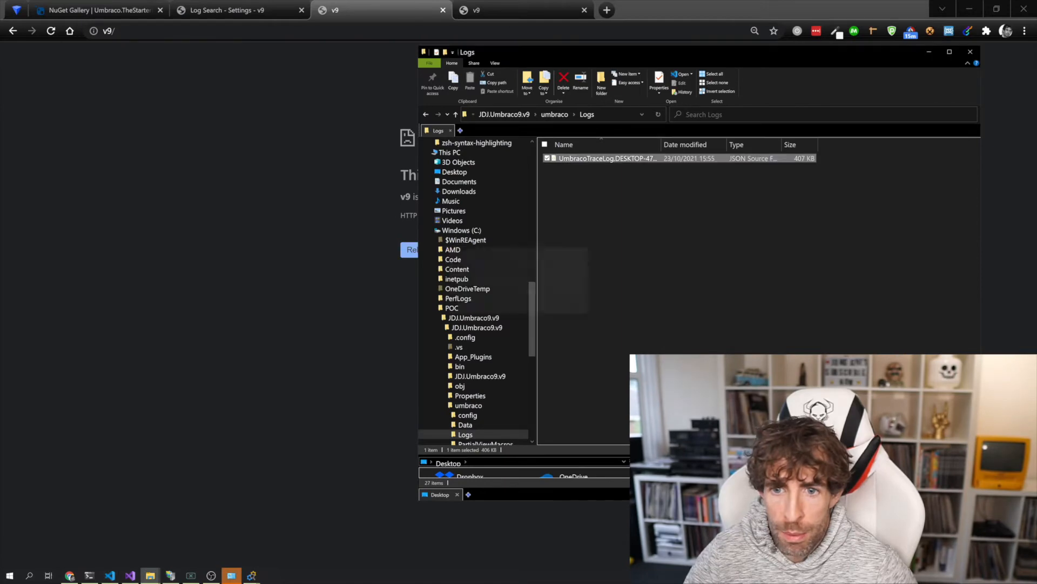
Step: Open the UmbracoTraceLog json file with Edit with Notepad++ and read its entries
right_click(605, 158)
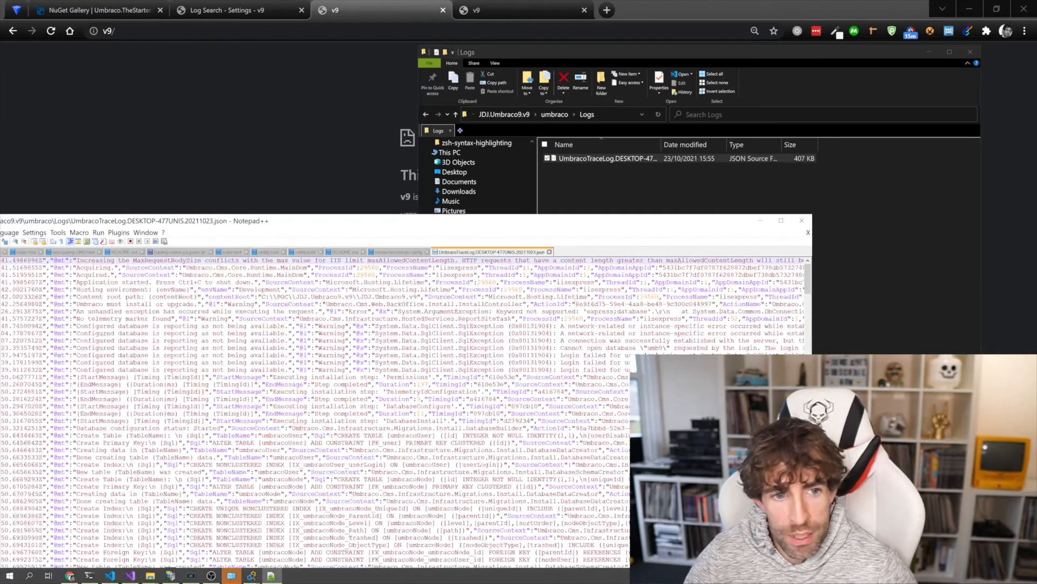
click(780, 220)
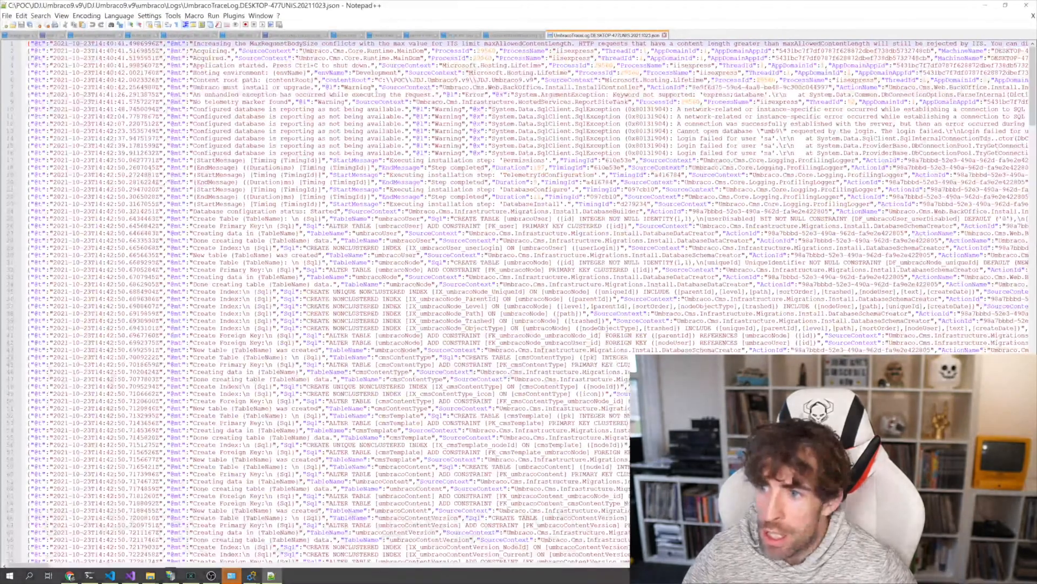
scroll(down, 3)
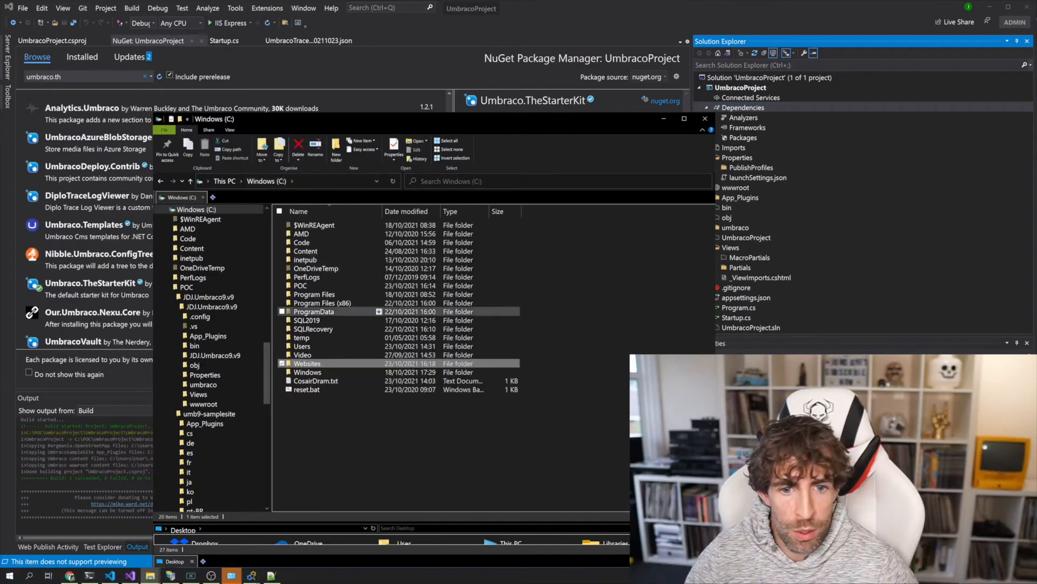
Step: Browse into C:\POC and open the umbraco9 project folder
double_click(186, 288)
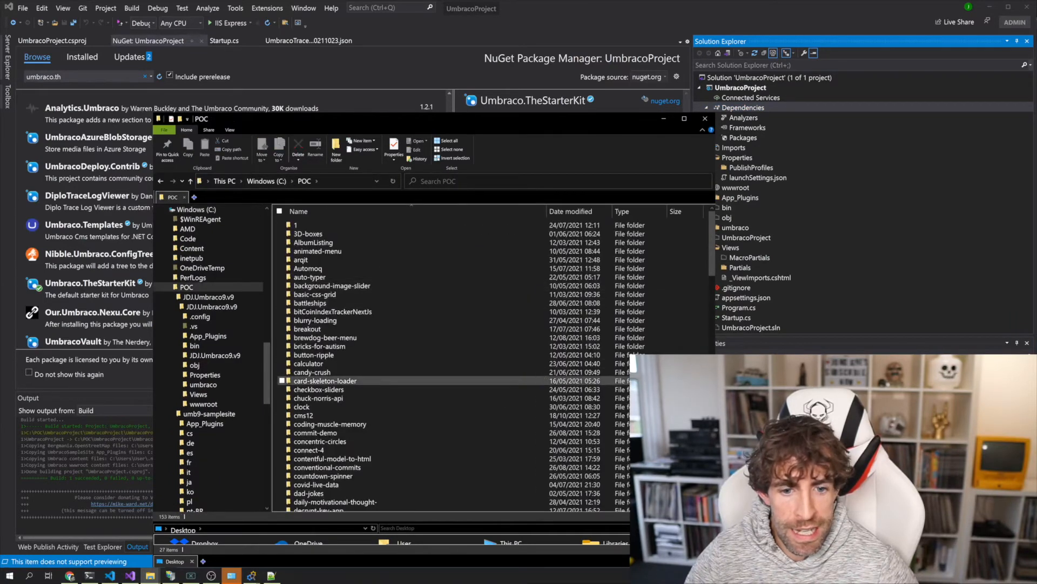
scroll(down, 3)
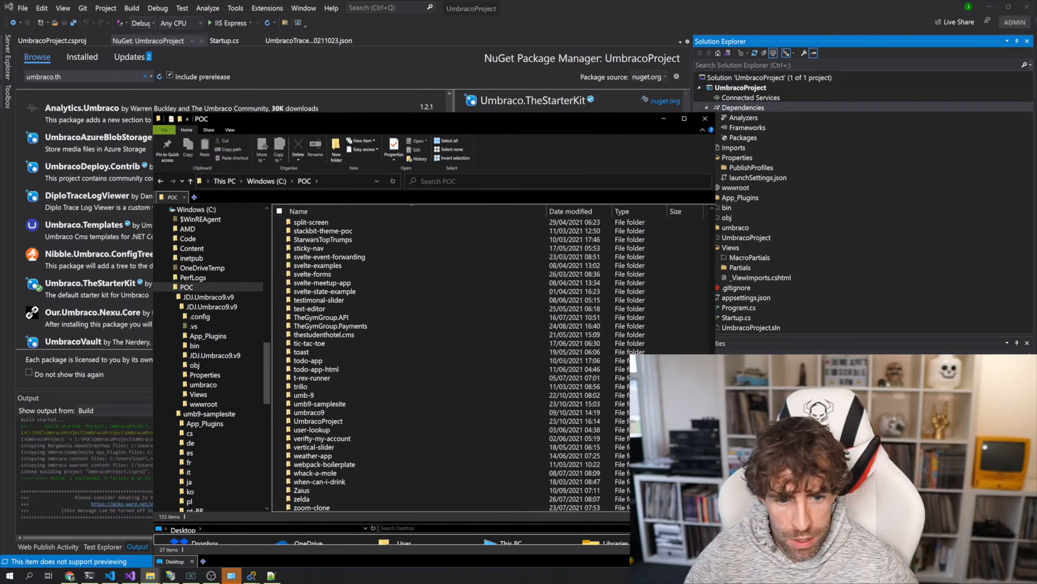
click(309, 411)
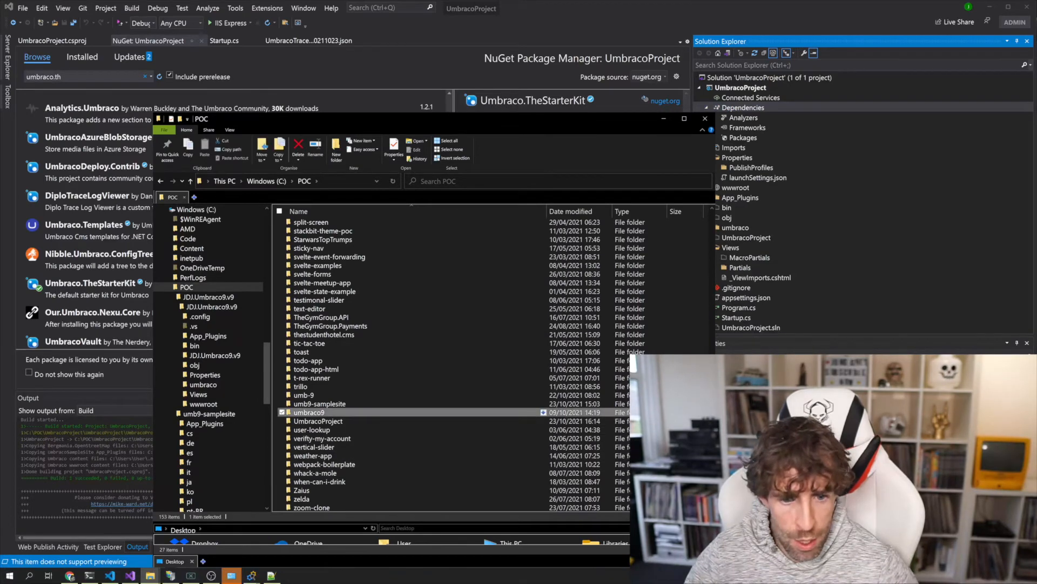
double_click(309, 412)
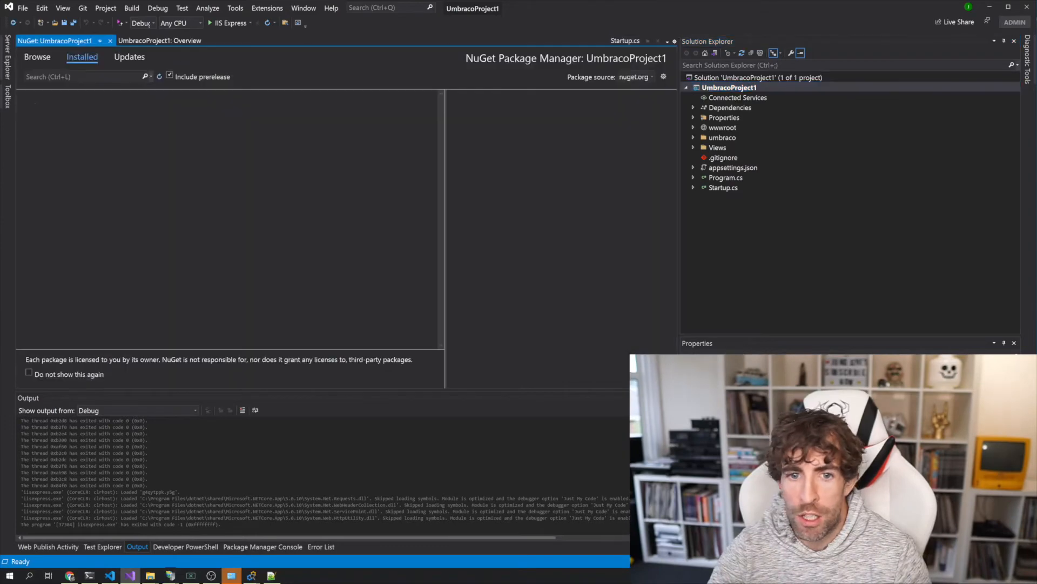
Step: Find Umbraco.TheStarterKit 9.0.0 under Browse and install it into UmbracoProject1, accepting the prompts
click(36, 56)
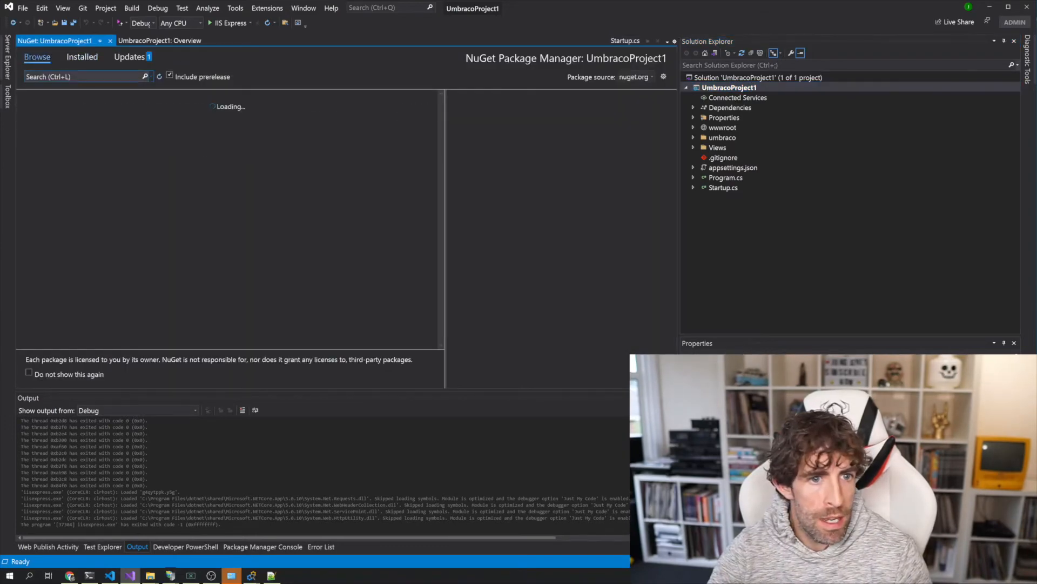
text(umbraco.thestarterkit)
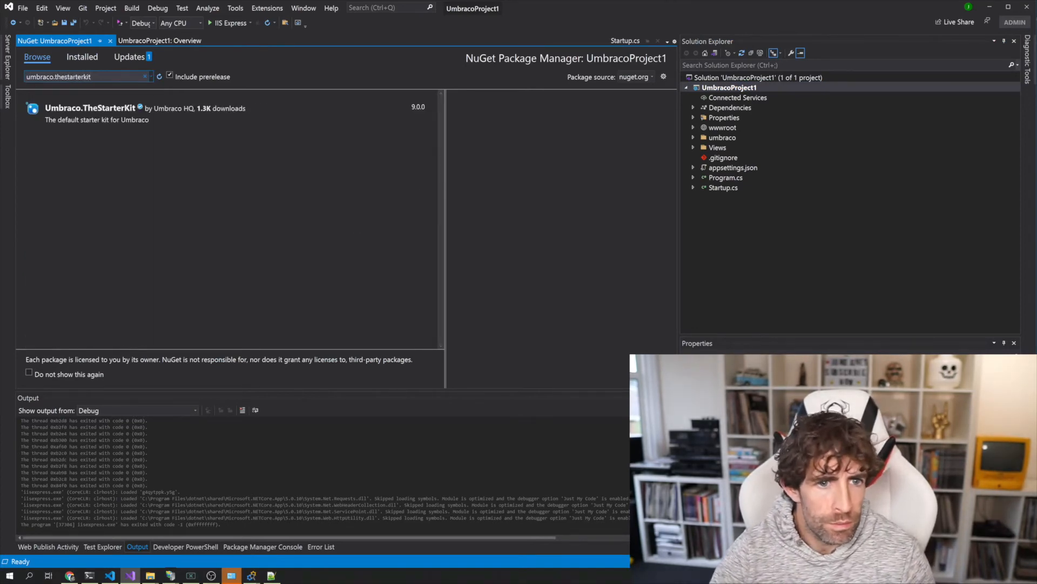
click(108, 113)
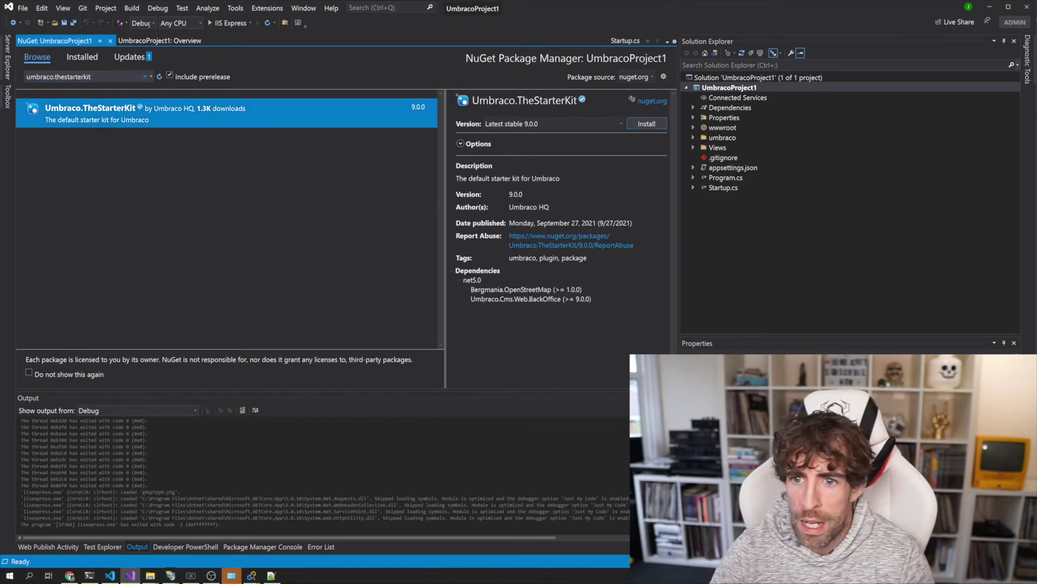
click(320, 547)
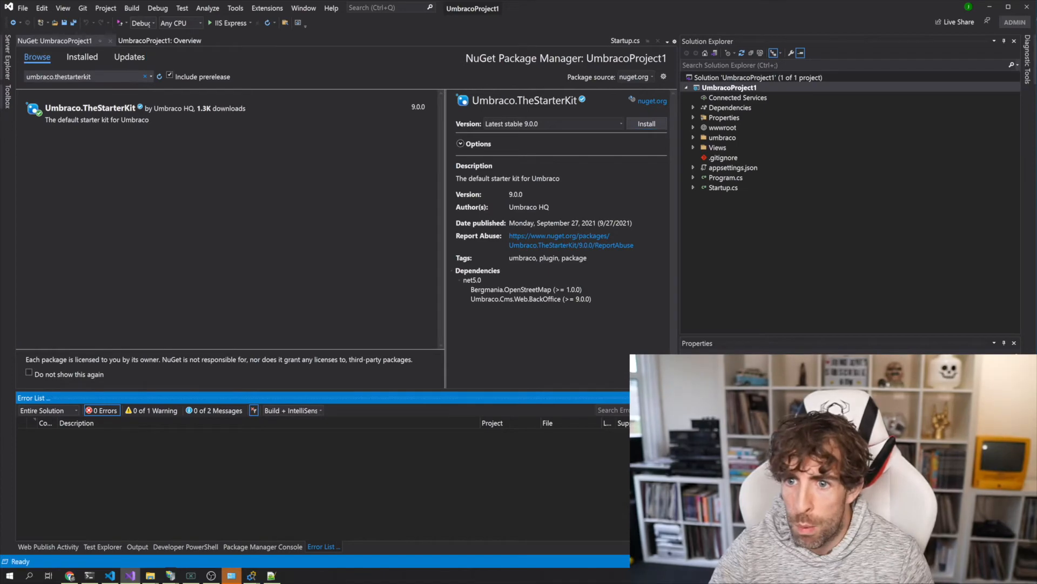
click(646, 124)
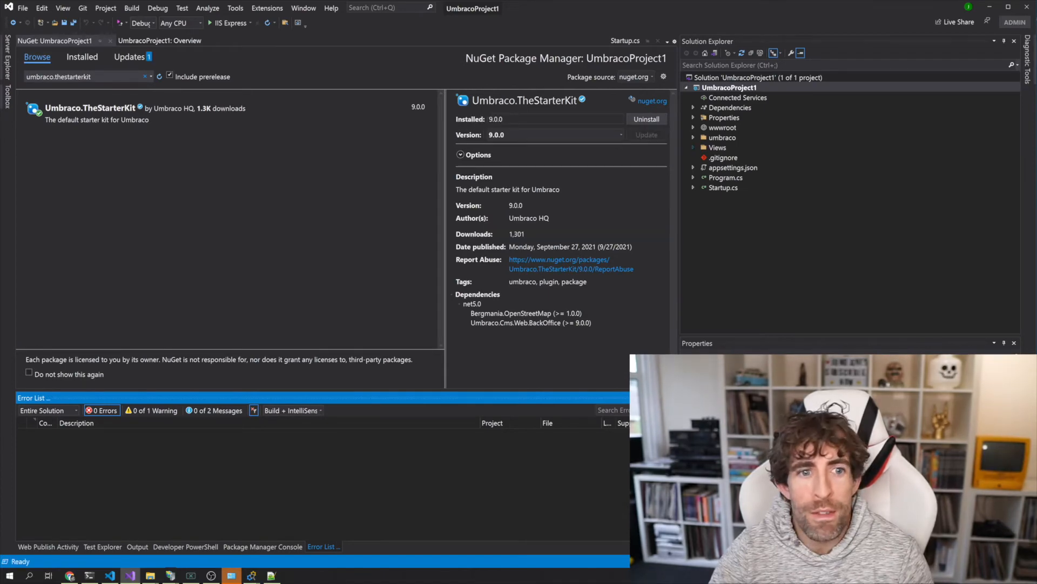
click(694, 147)
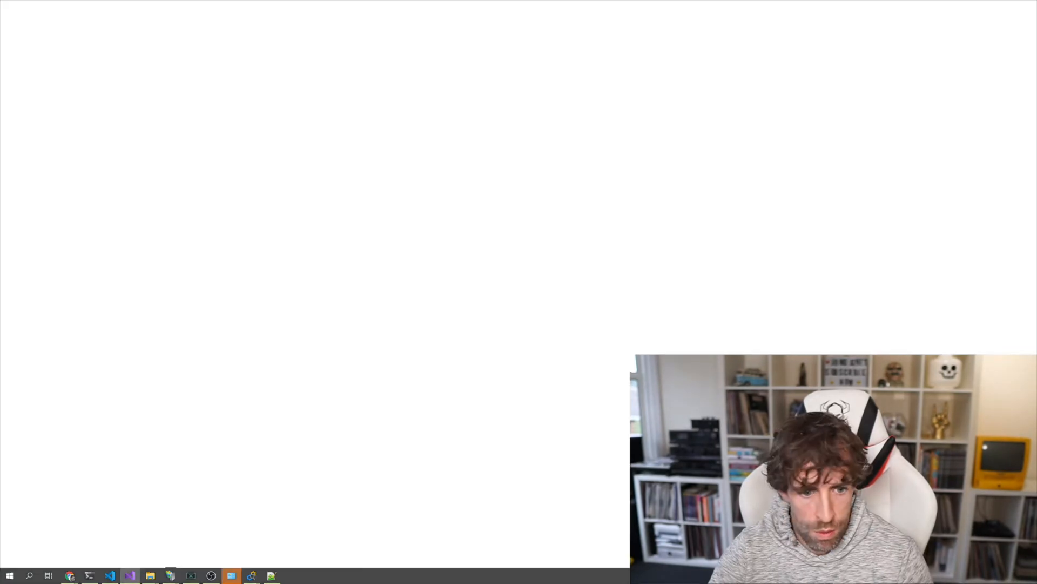
click(68, 575)
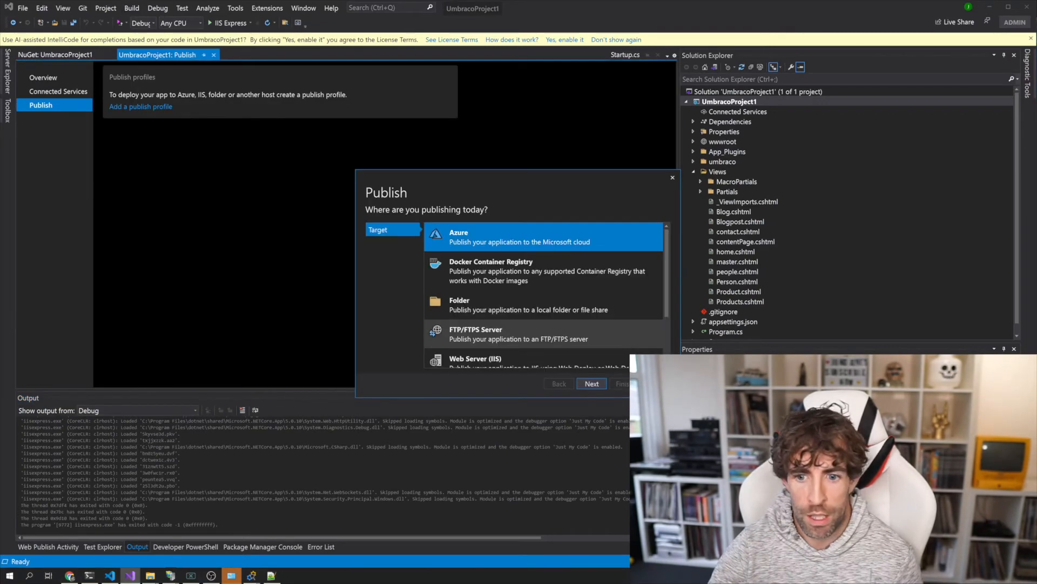
Step: Create a Folder publish profile targeting a new testsite folder under C:\Websites
click(529, 304)
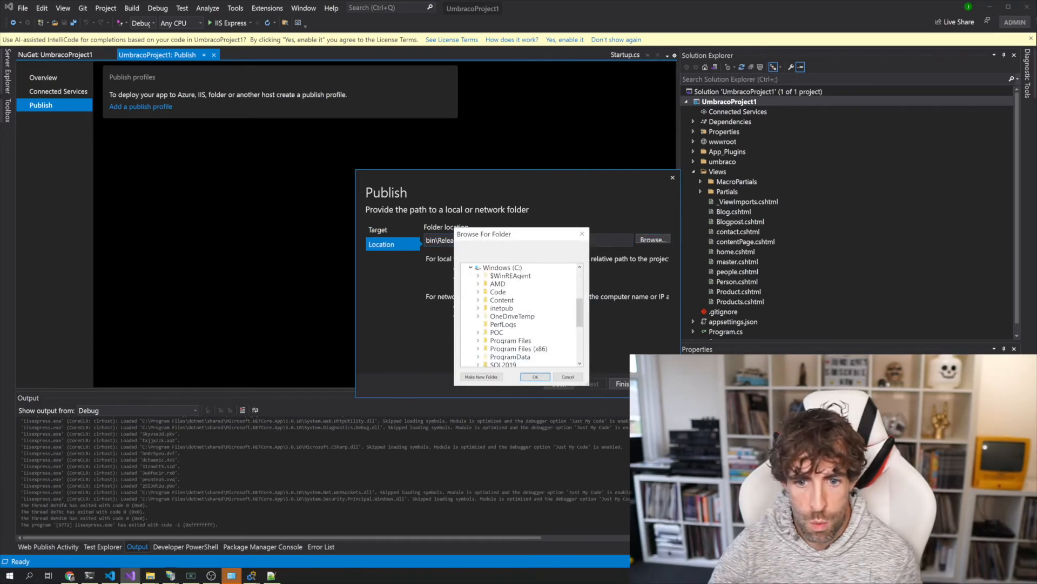
scroll(down, 3)
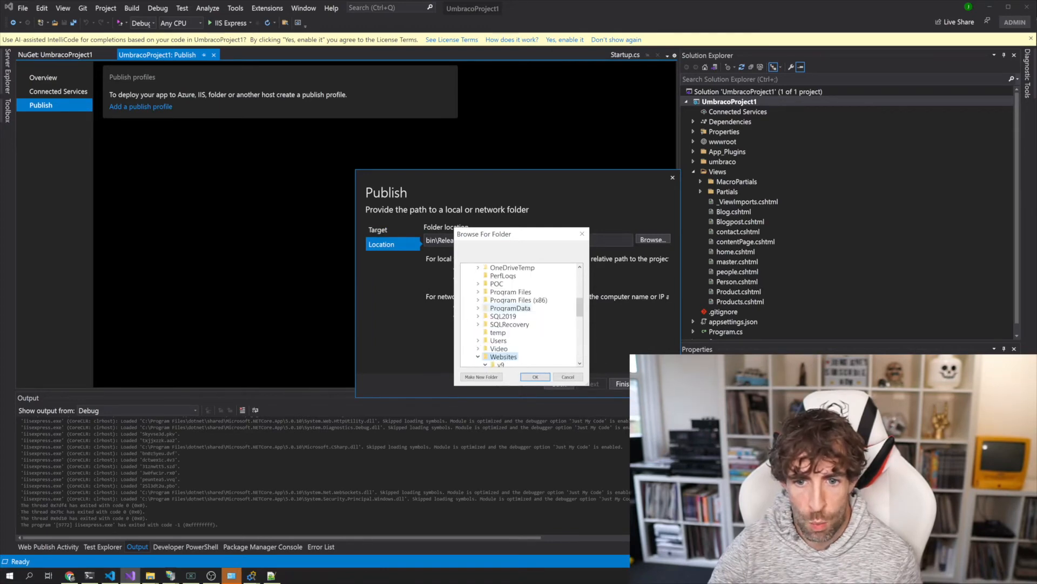
click(478, 357)
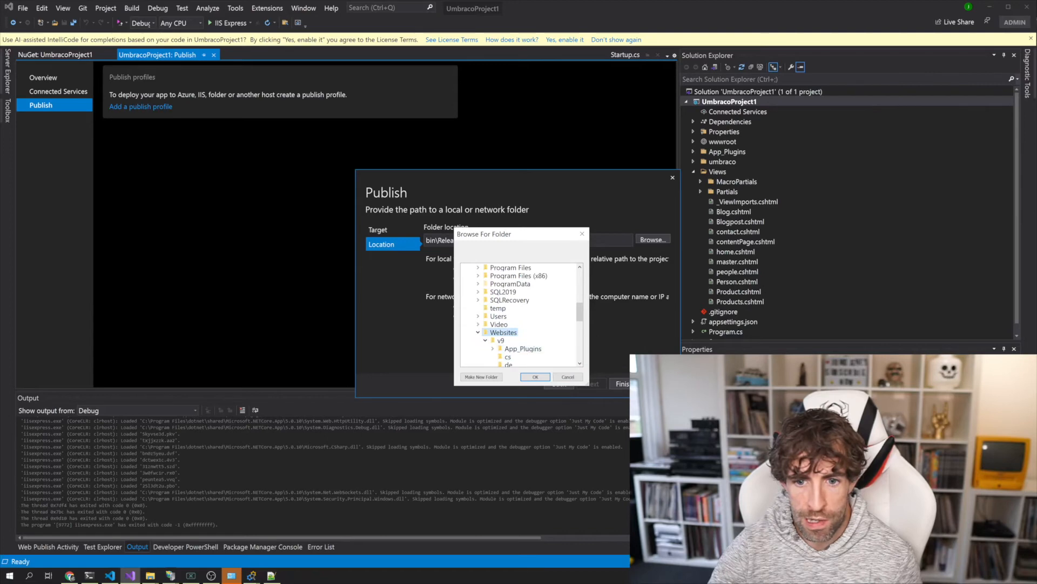
click(482, 376)
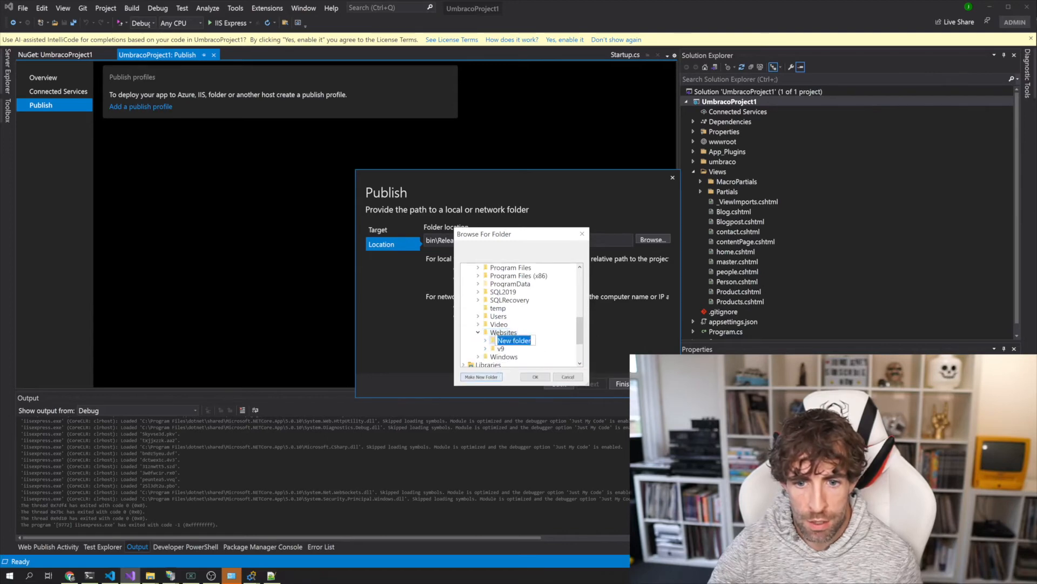
text(test)
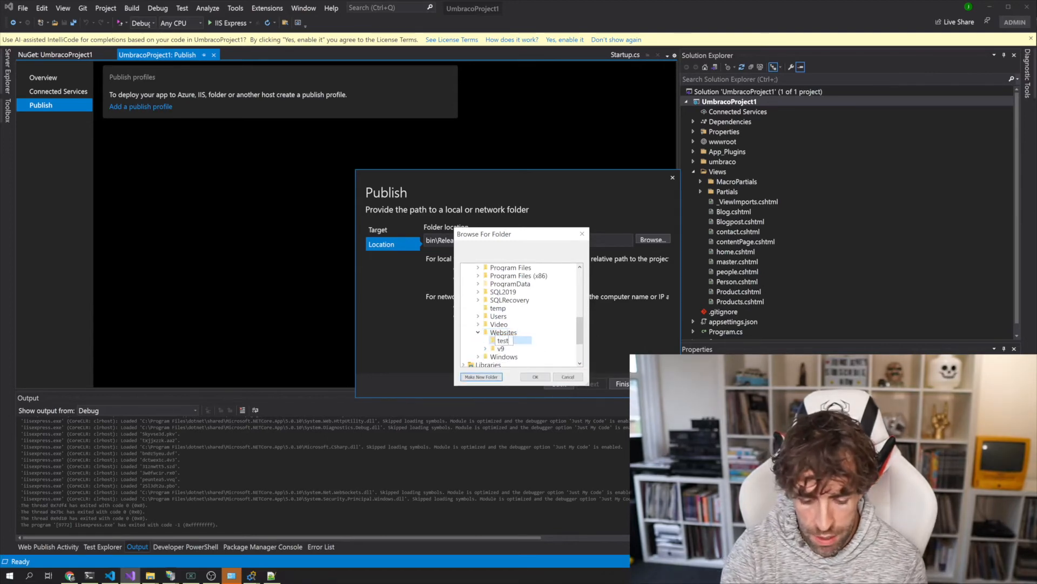
text(site)
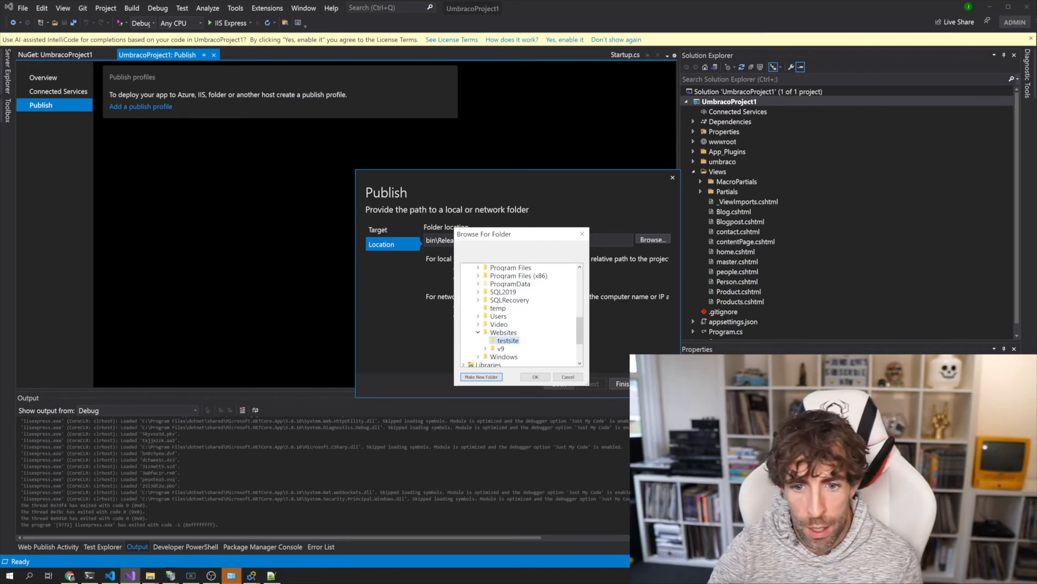
click(535, 376)
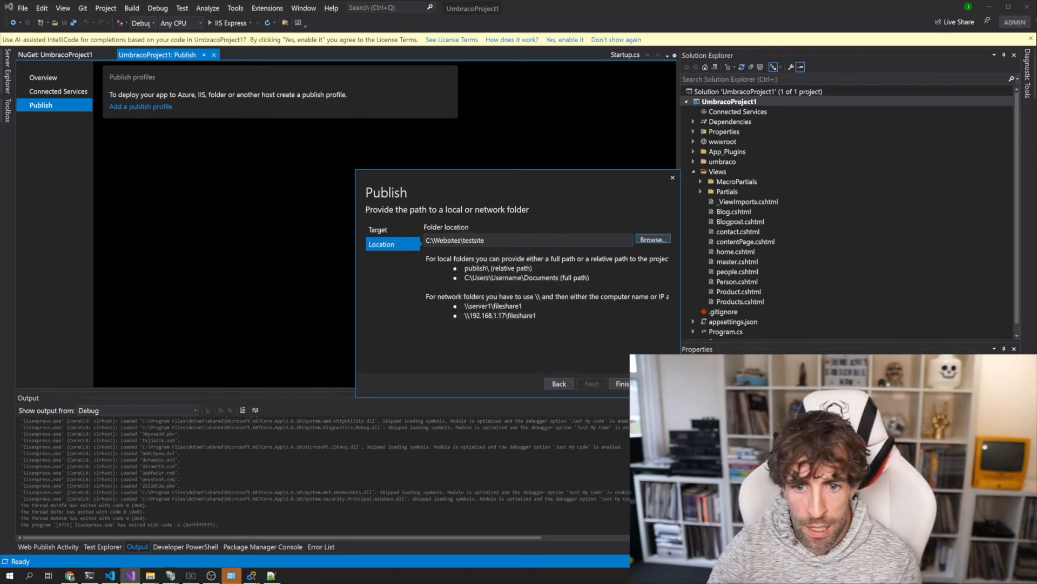
click(624, 382)
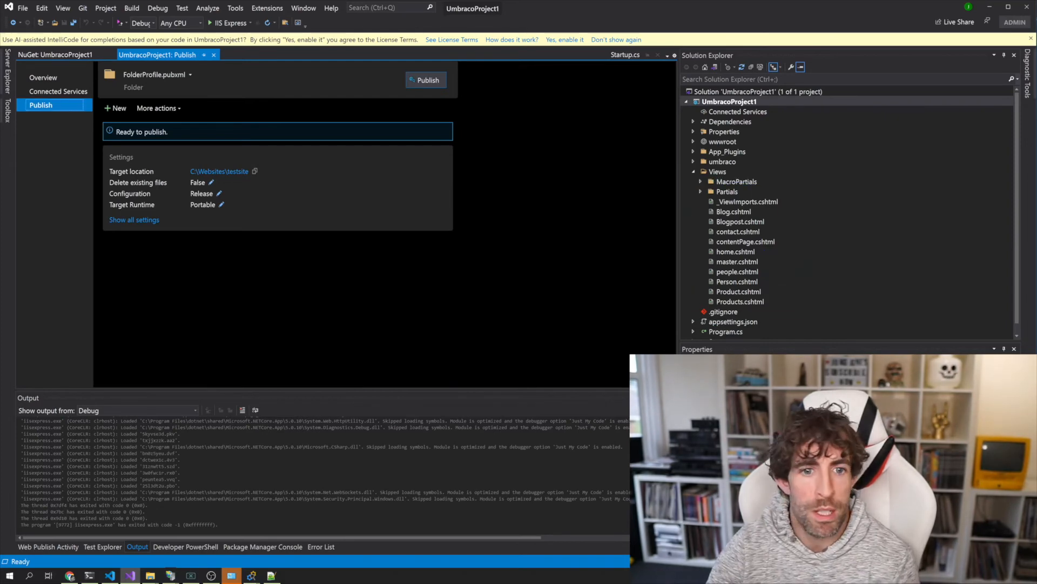
Step: Publish UmbracoProject1 to C:\Websites\testsite until Publish succeeded
click(426, 80)
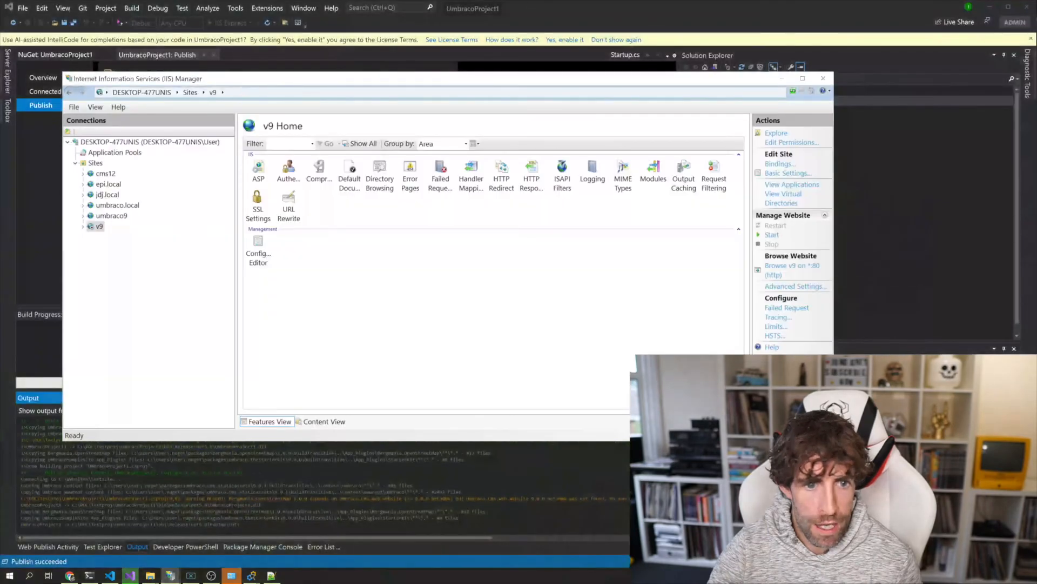
Step: Set the v9 site's physical path to C:\Websites\testsite in Advanced Settings and start the site
right_click(100, 227)
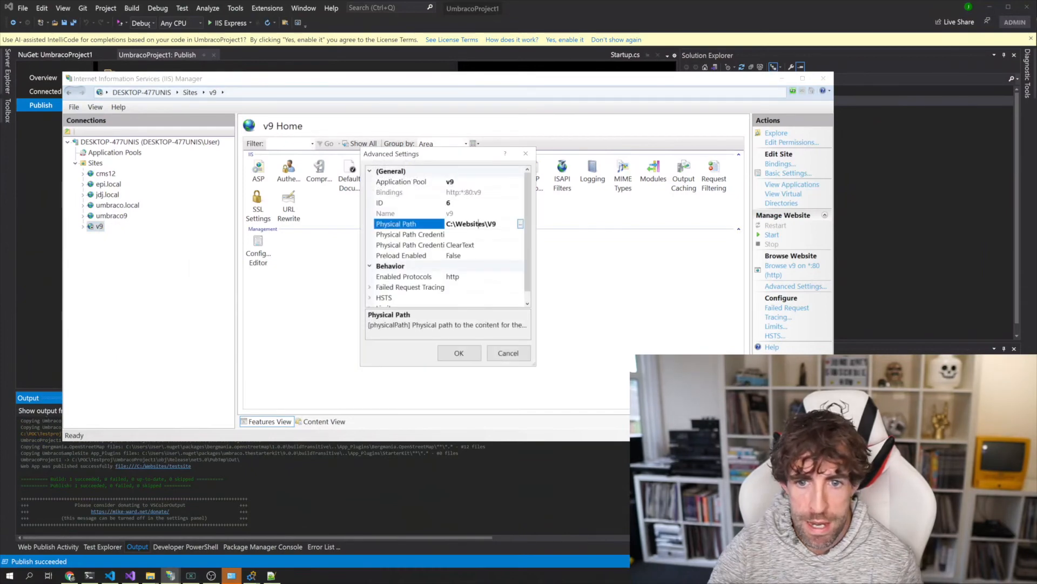
click(520, 224)
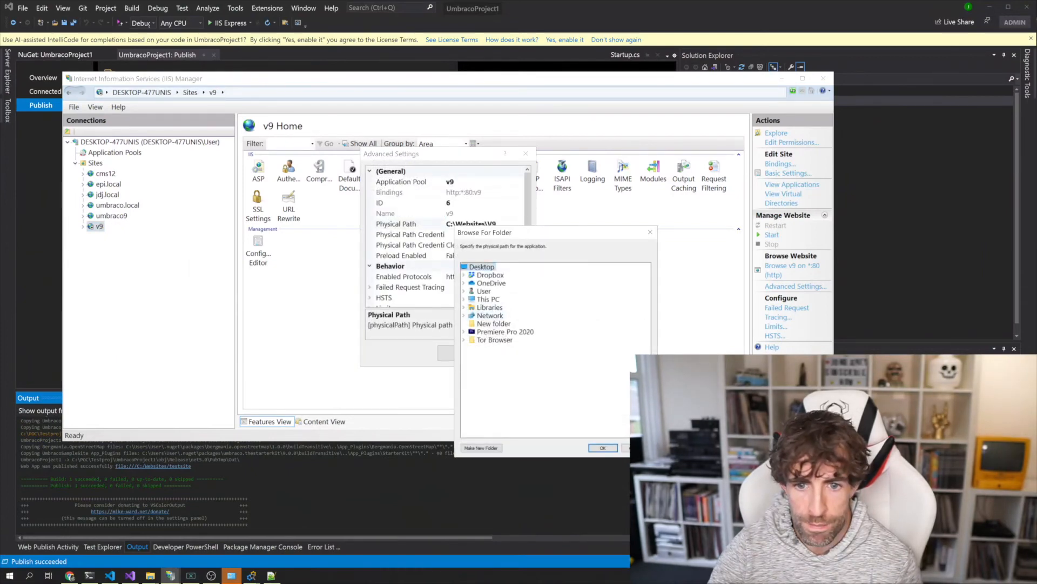
click(464, 299)
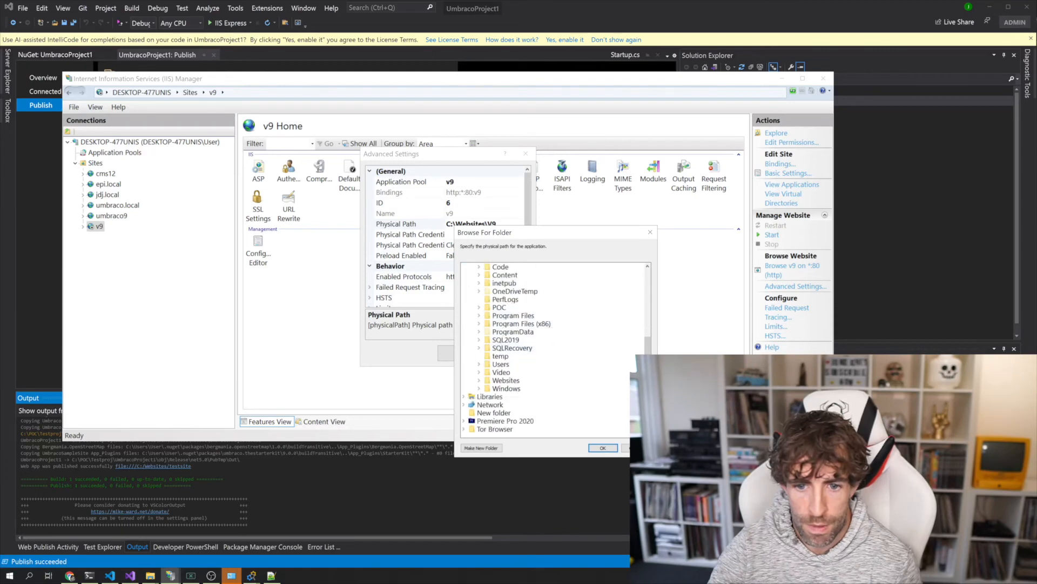
click(471, 380)
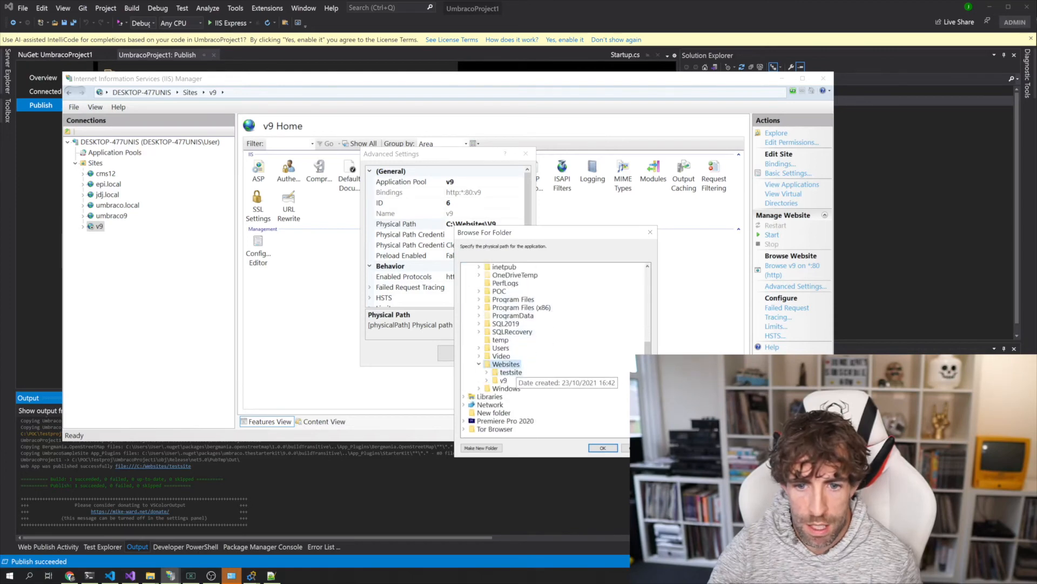
click(603, 447)
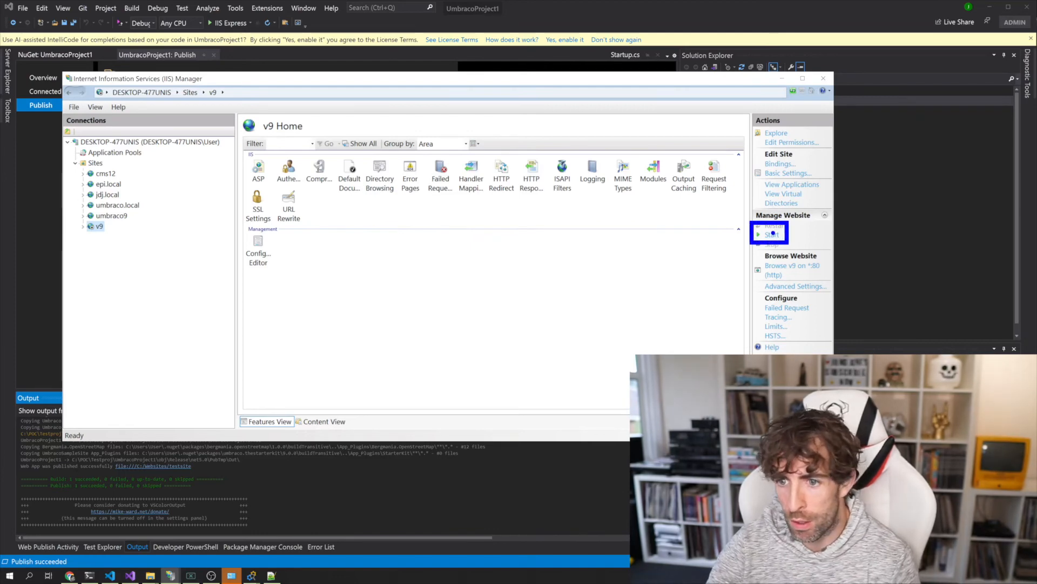
click(771, 234)
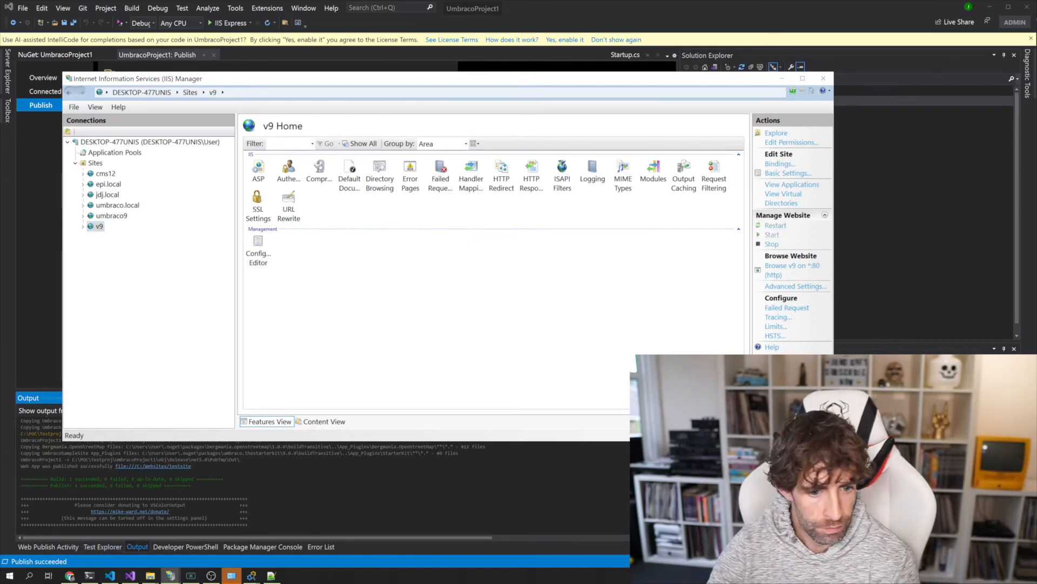